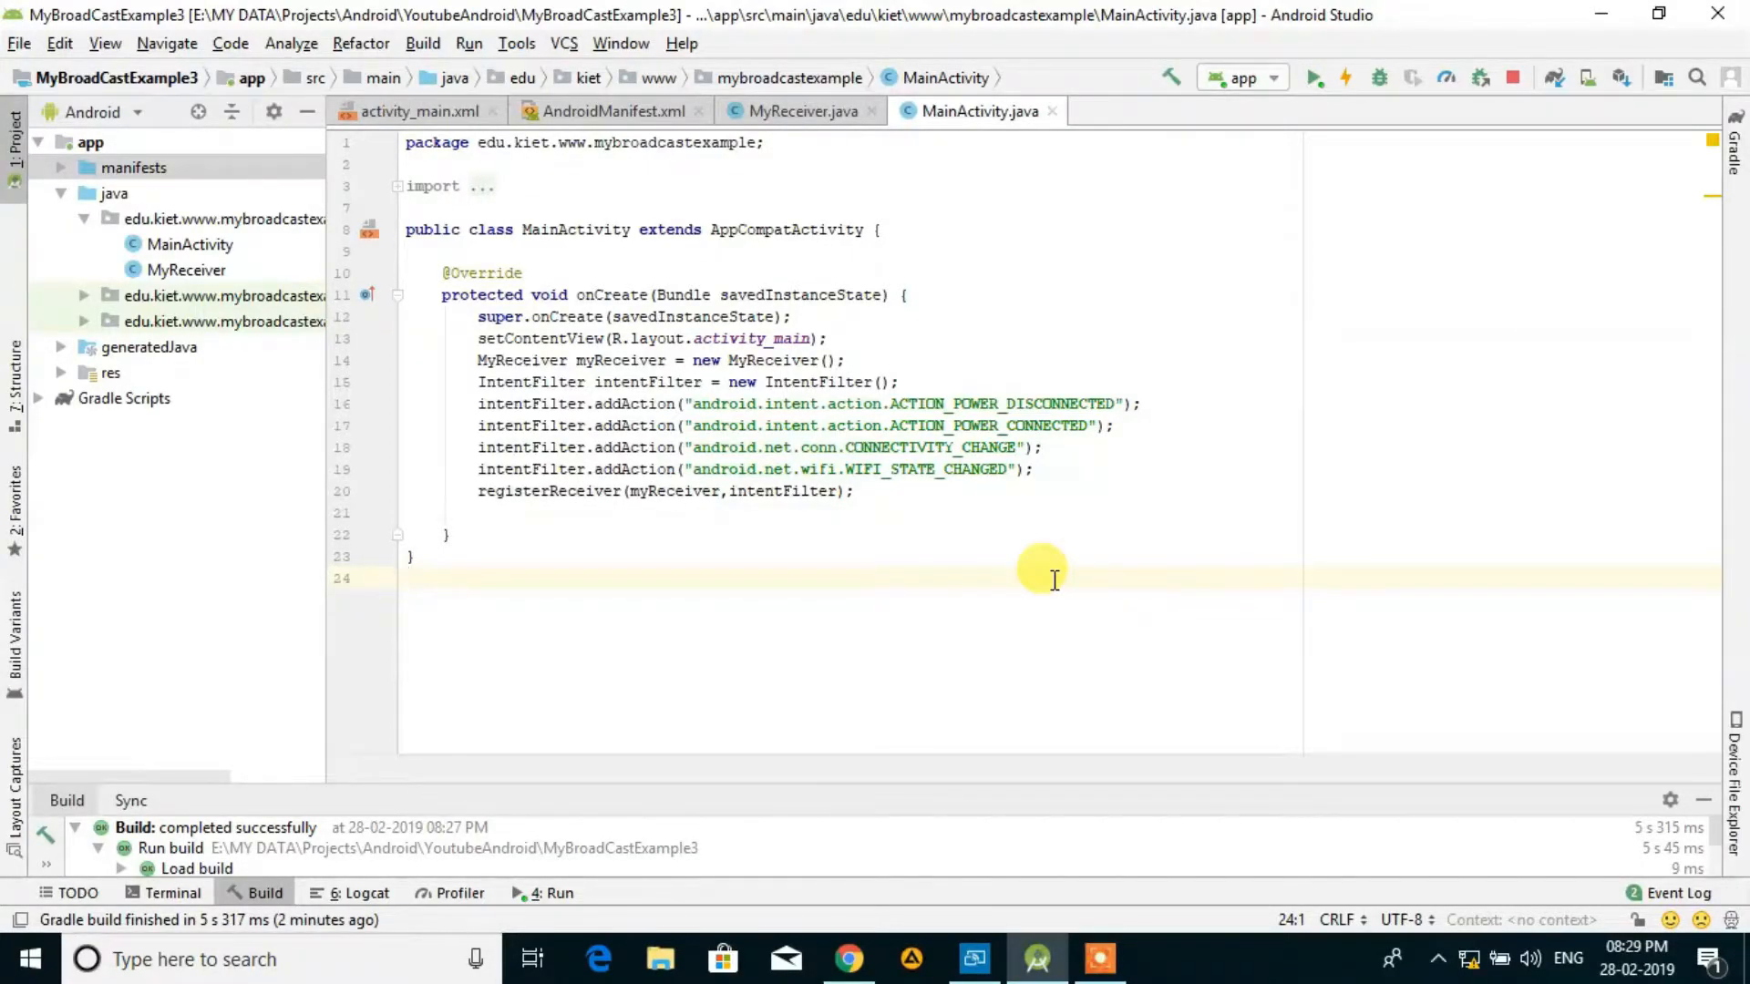
mouse_move(1023, 212)
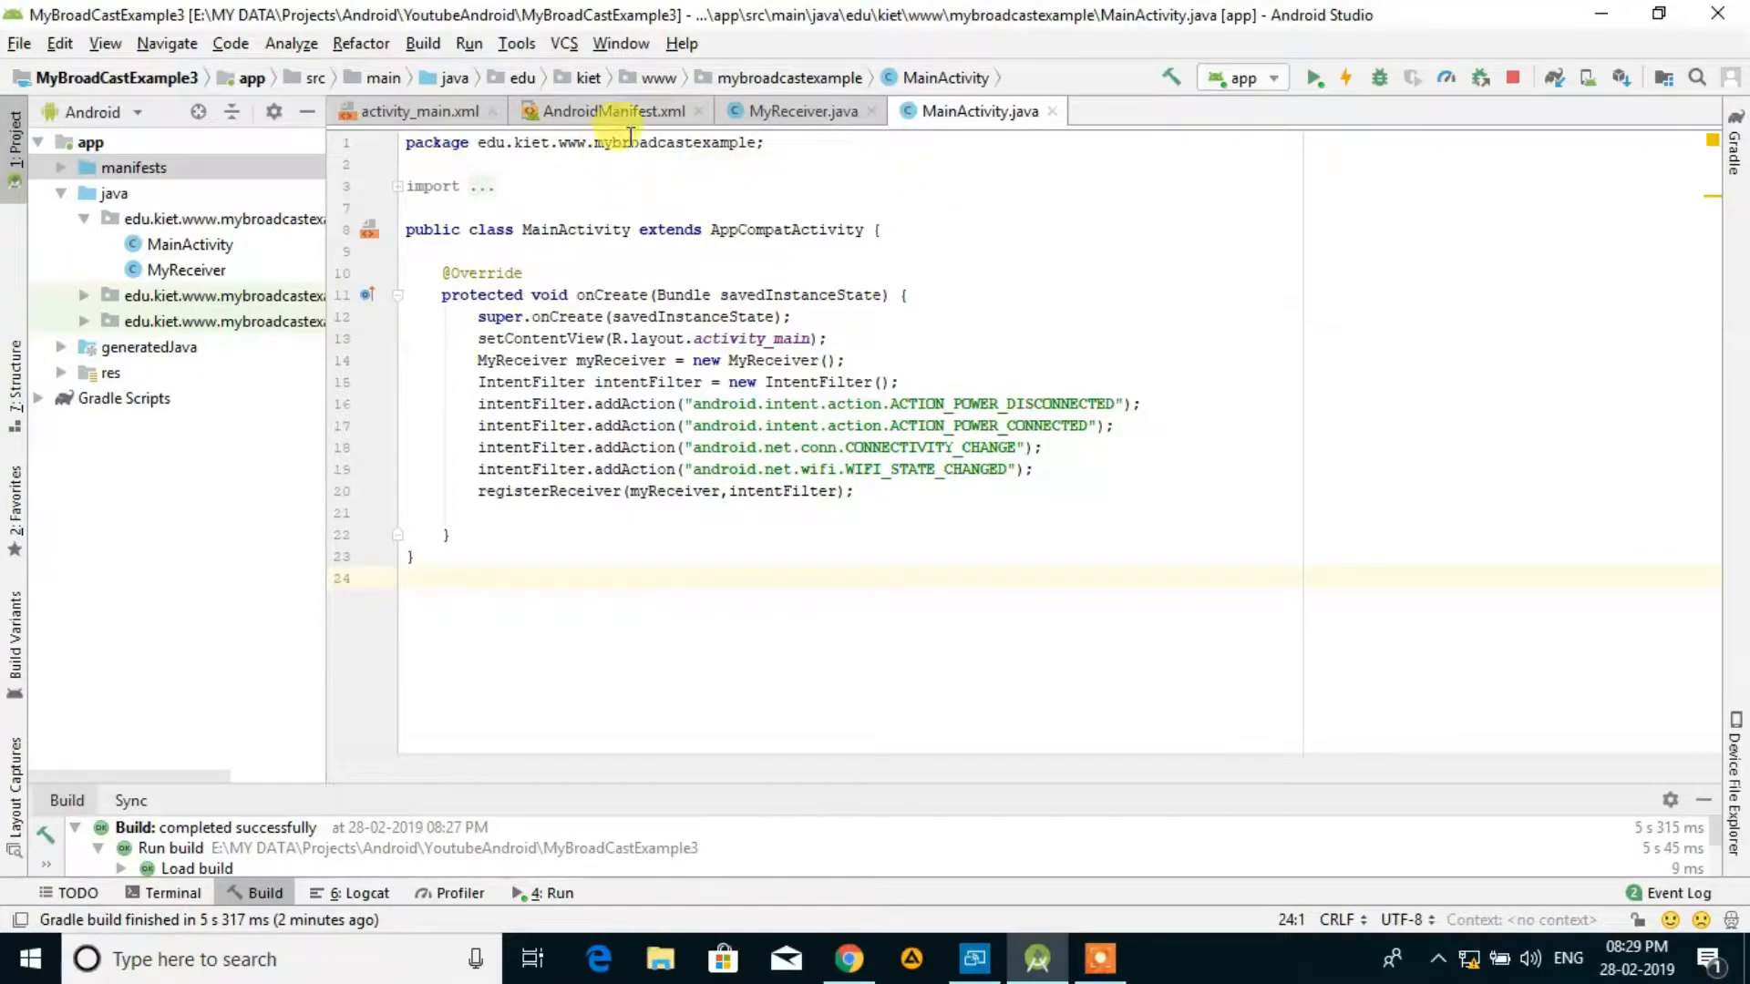
Step: Add <action android:name="my.android.BROADCAST"></action> to MyReceiver's intent-filter in AndroidManifest.xml
left_click(612, 111)
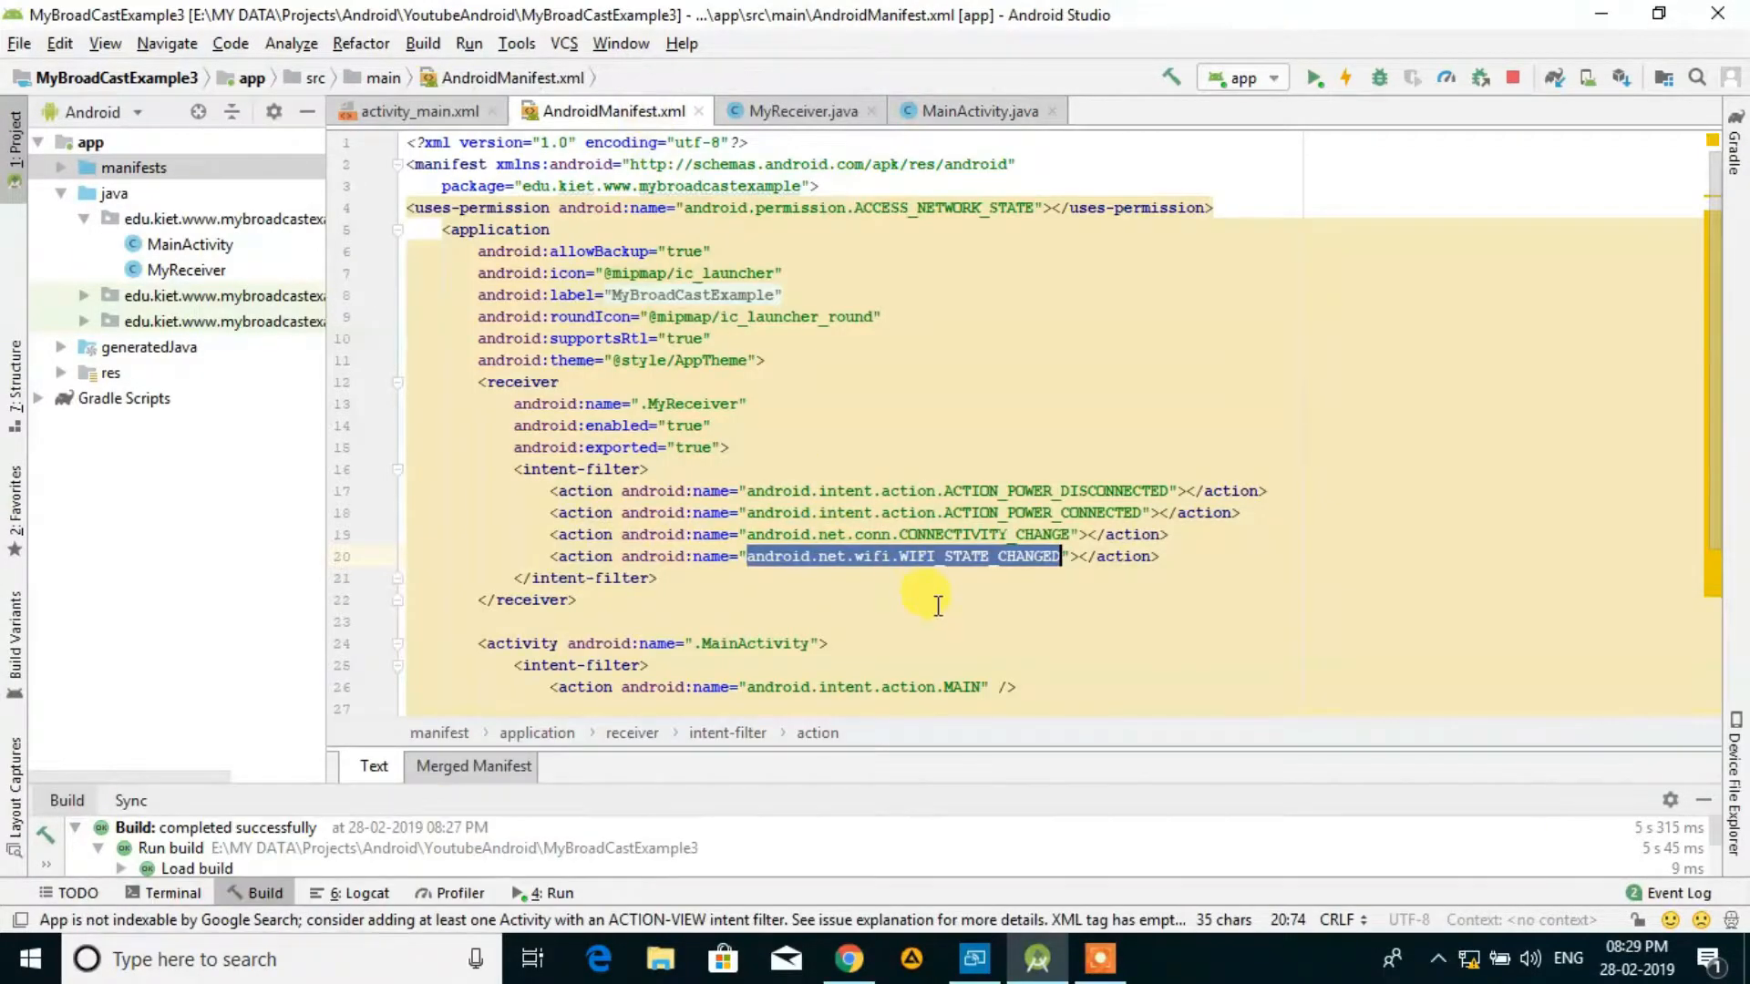
left_click(1010, 621)
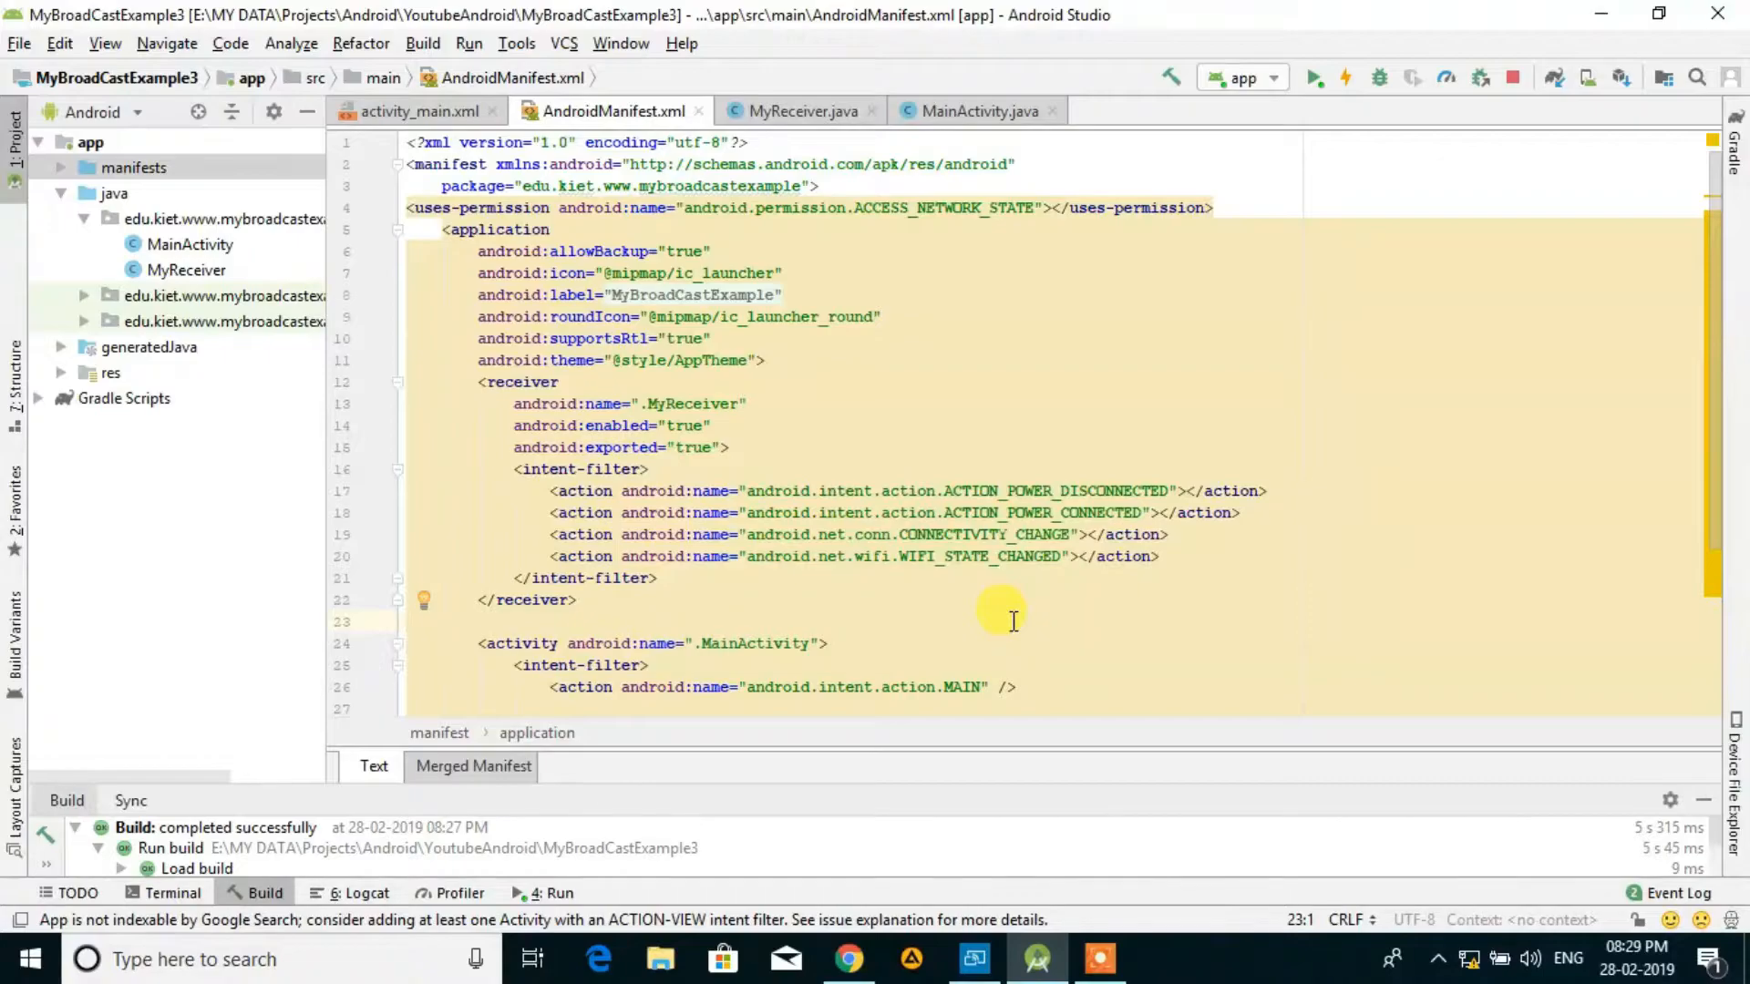
mouse_move(1144, 567)
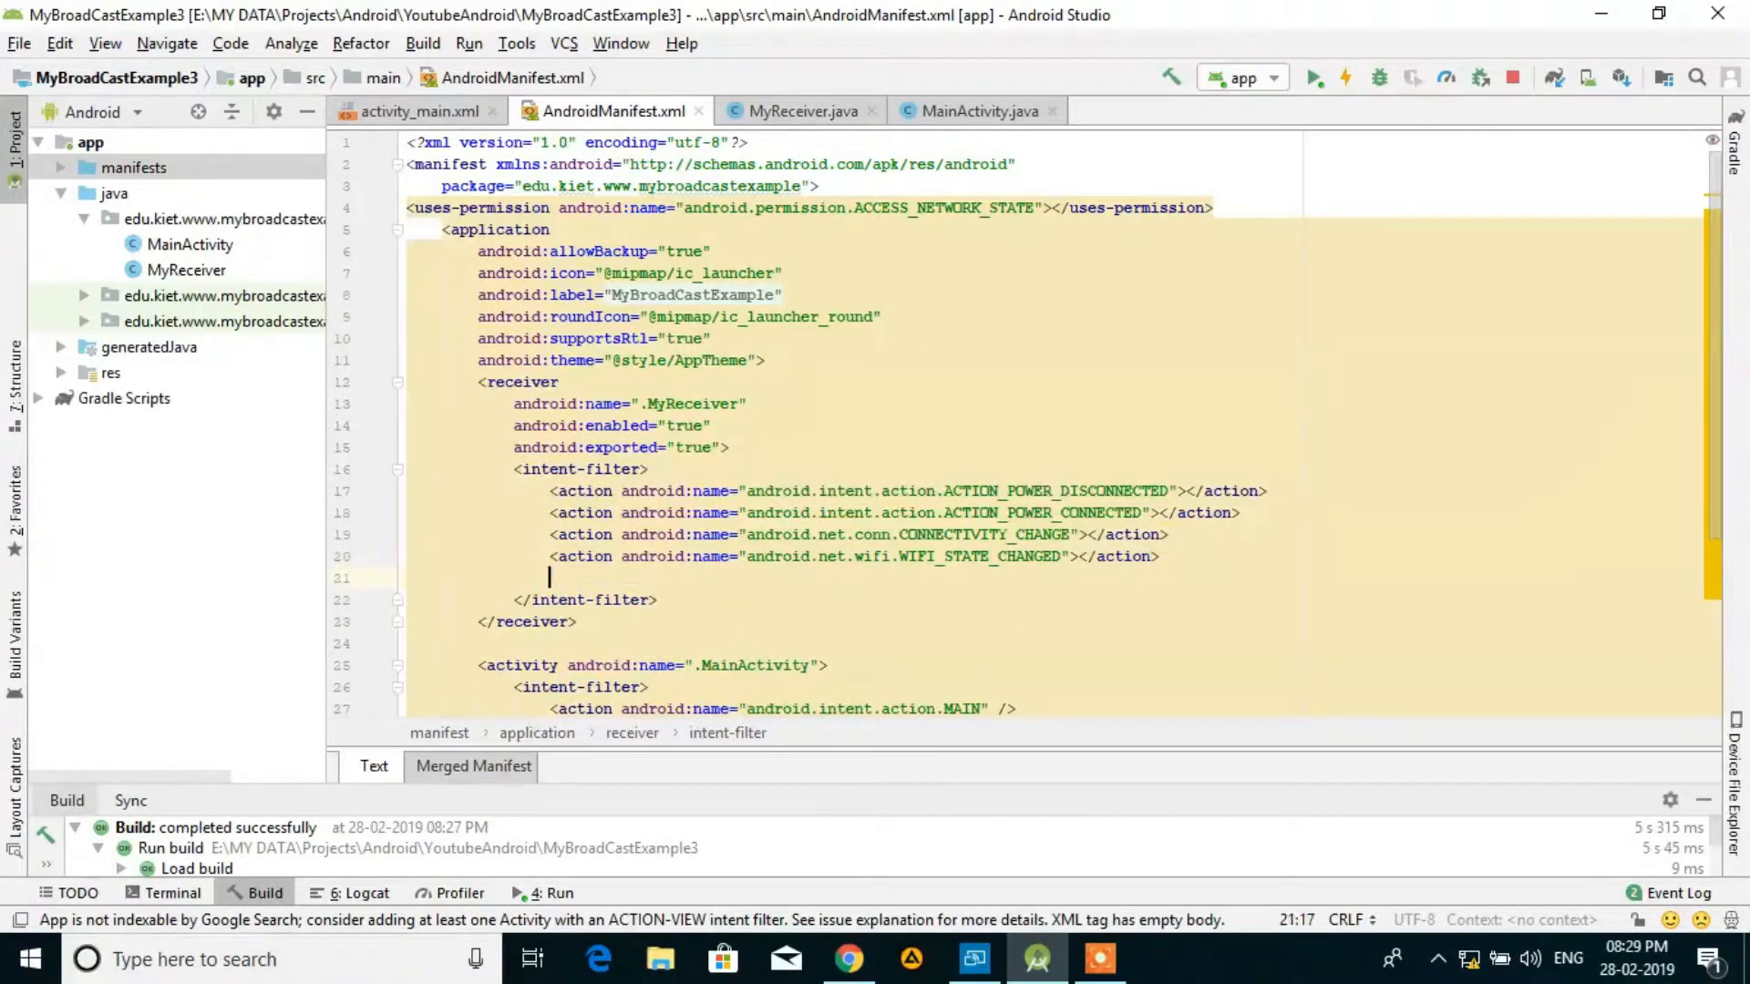
type("<action")
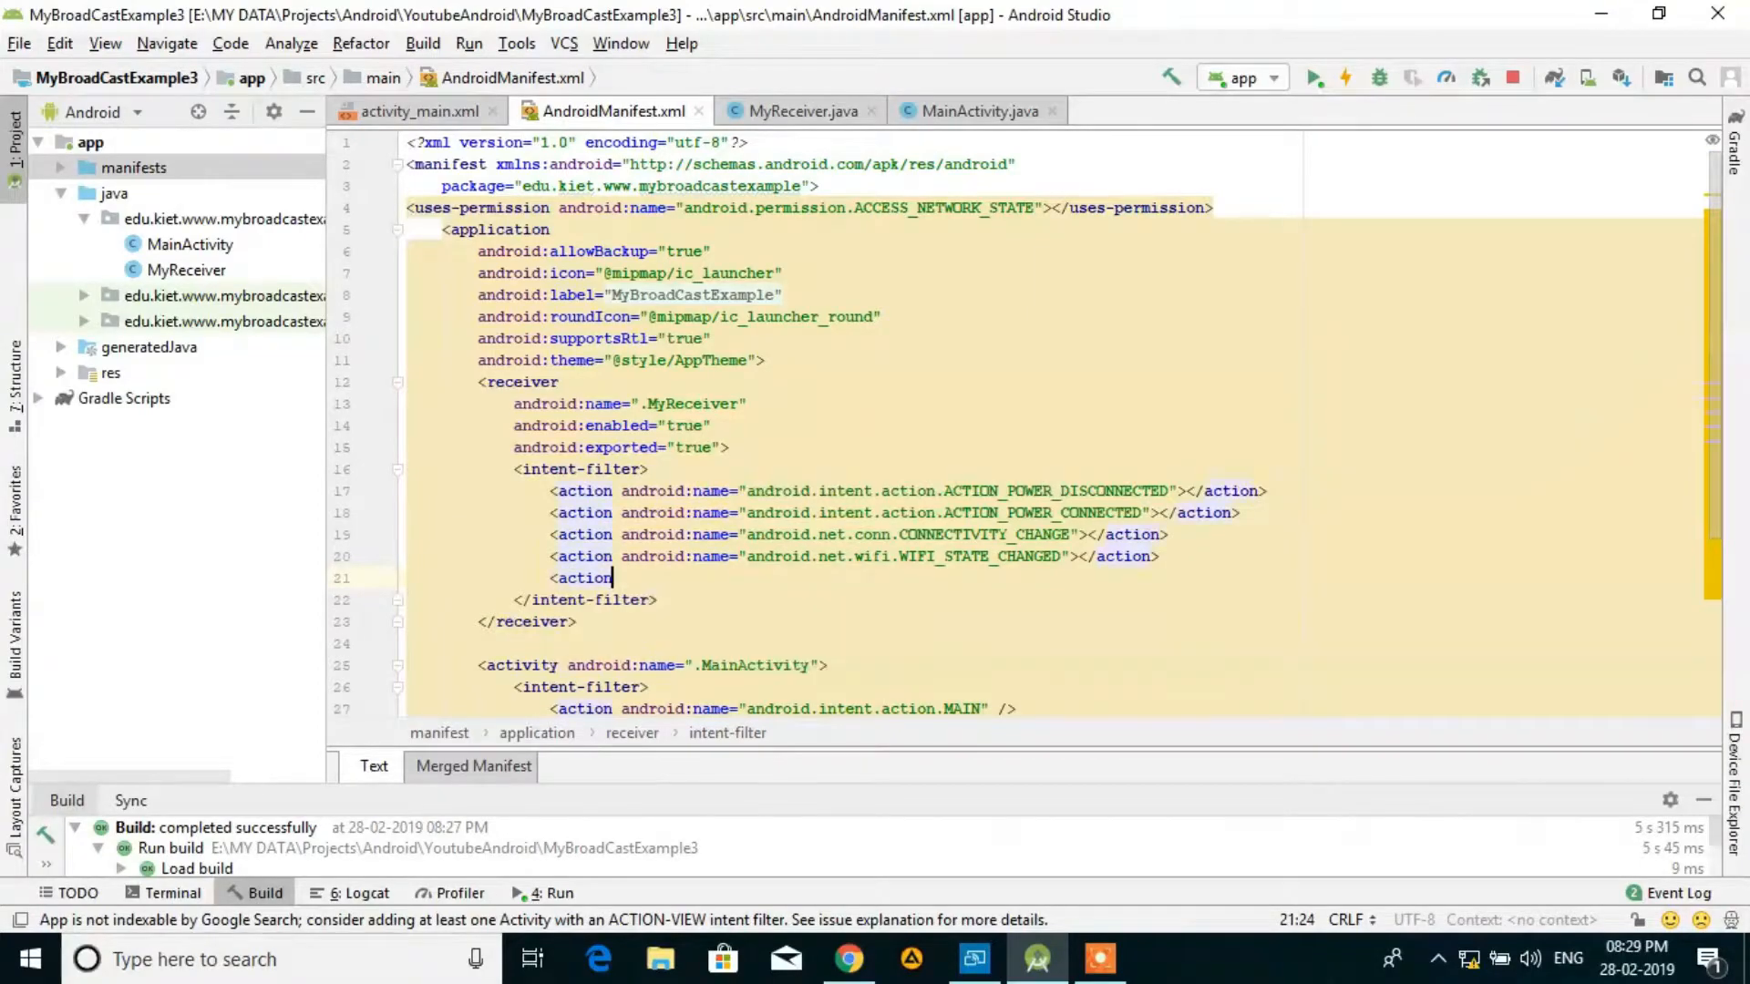
type("android:name=\"\"")
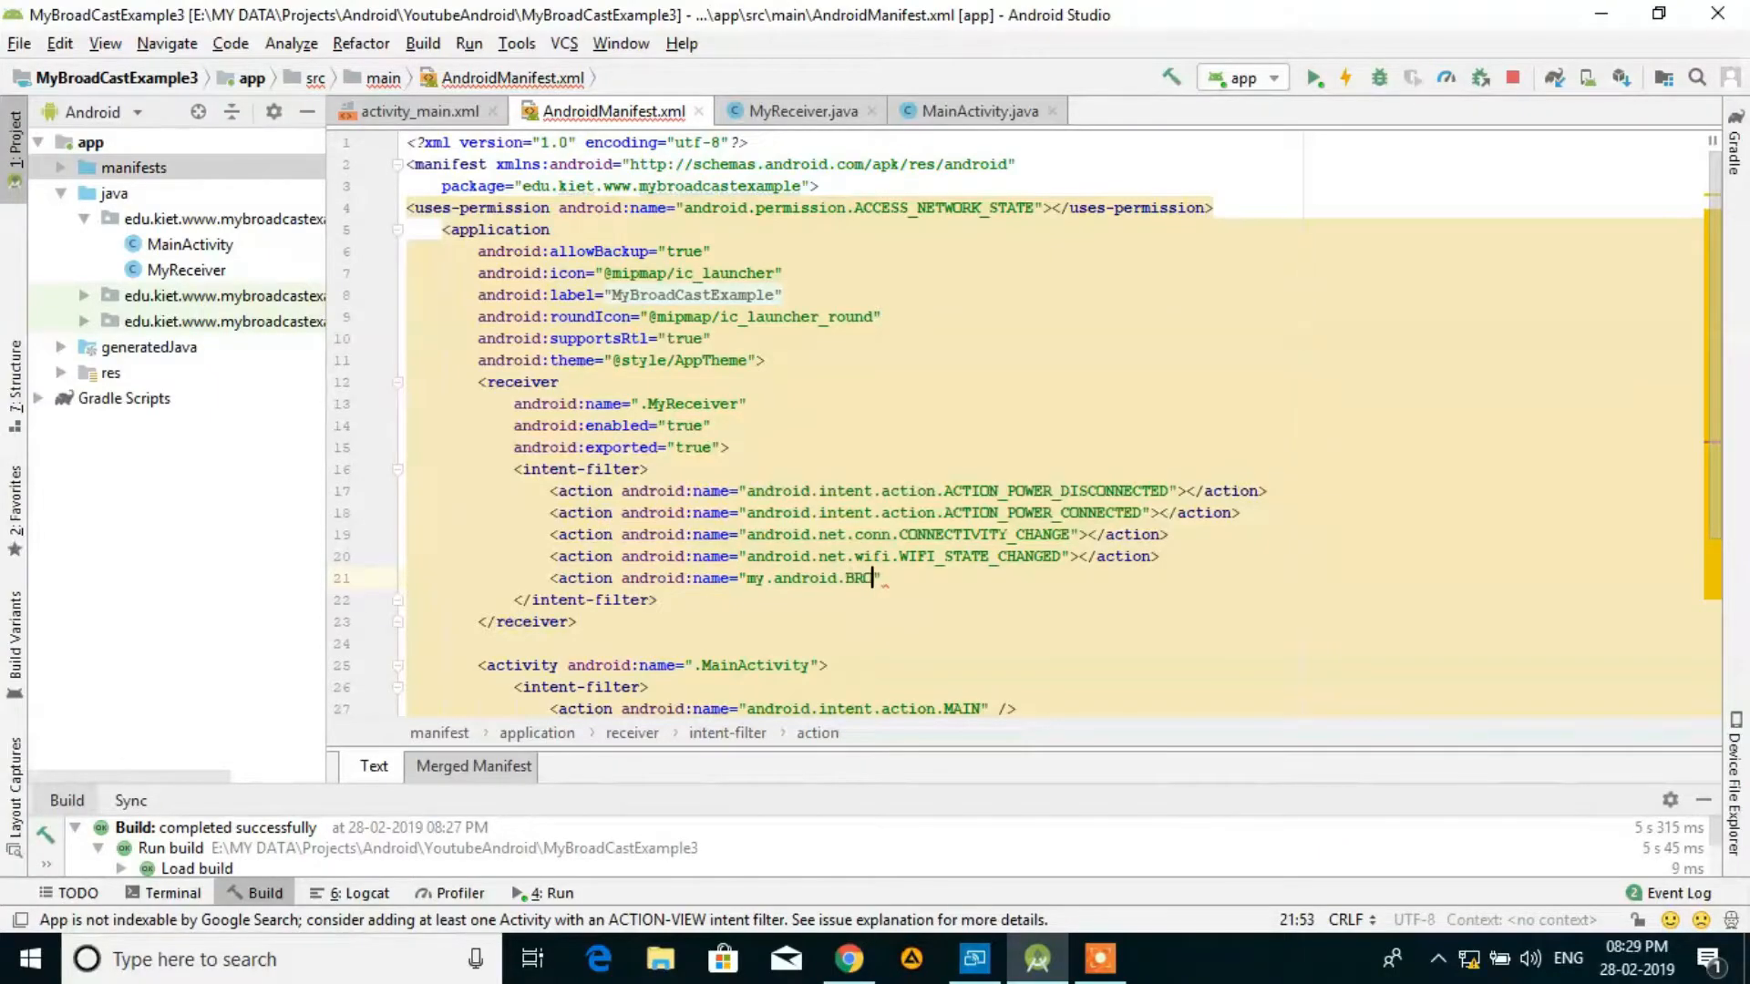
type("ADCAST")
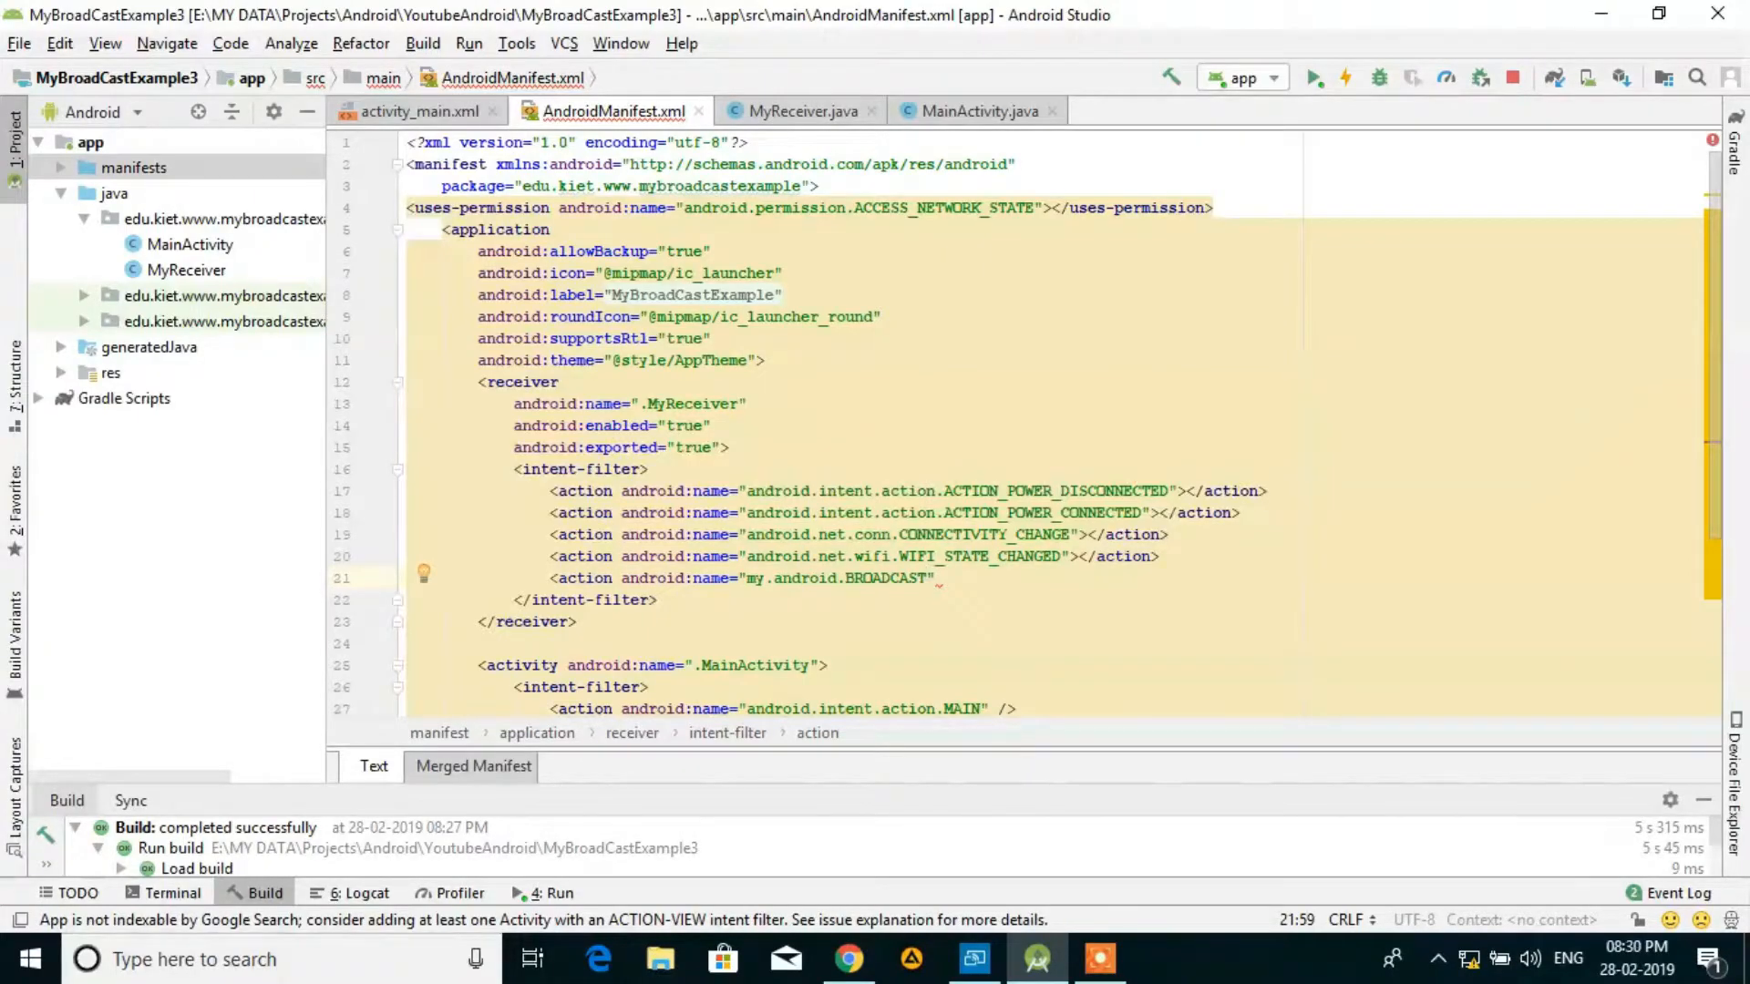
type("></action>")
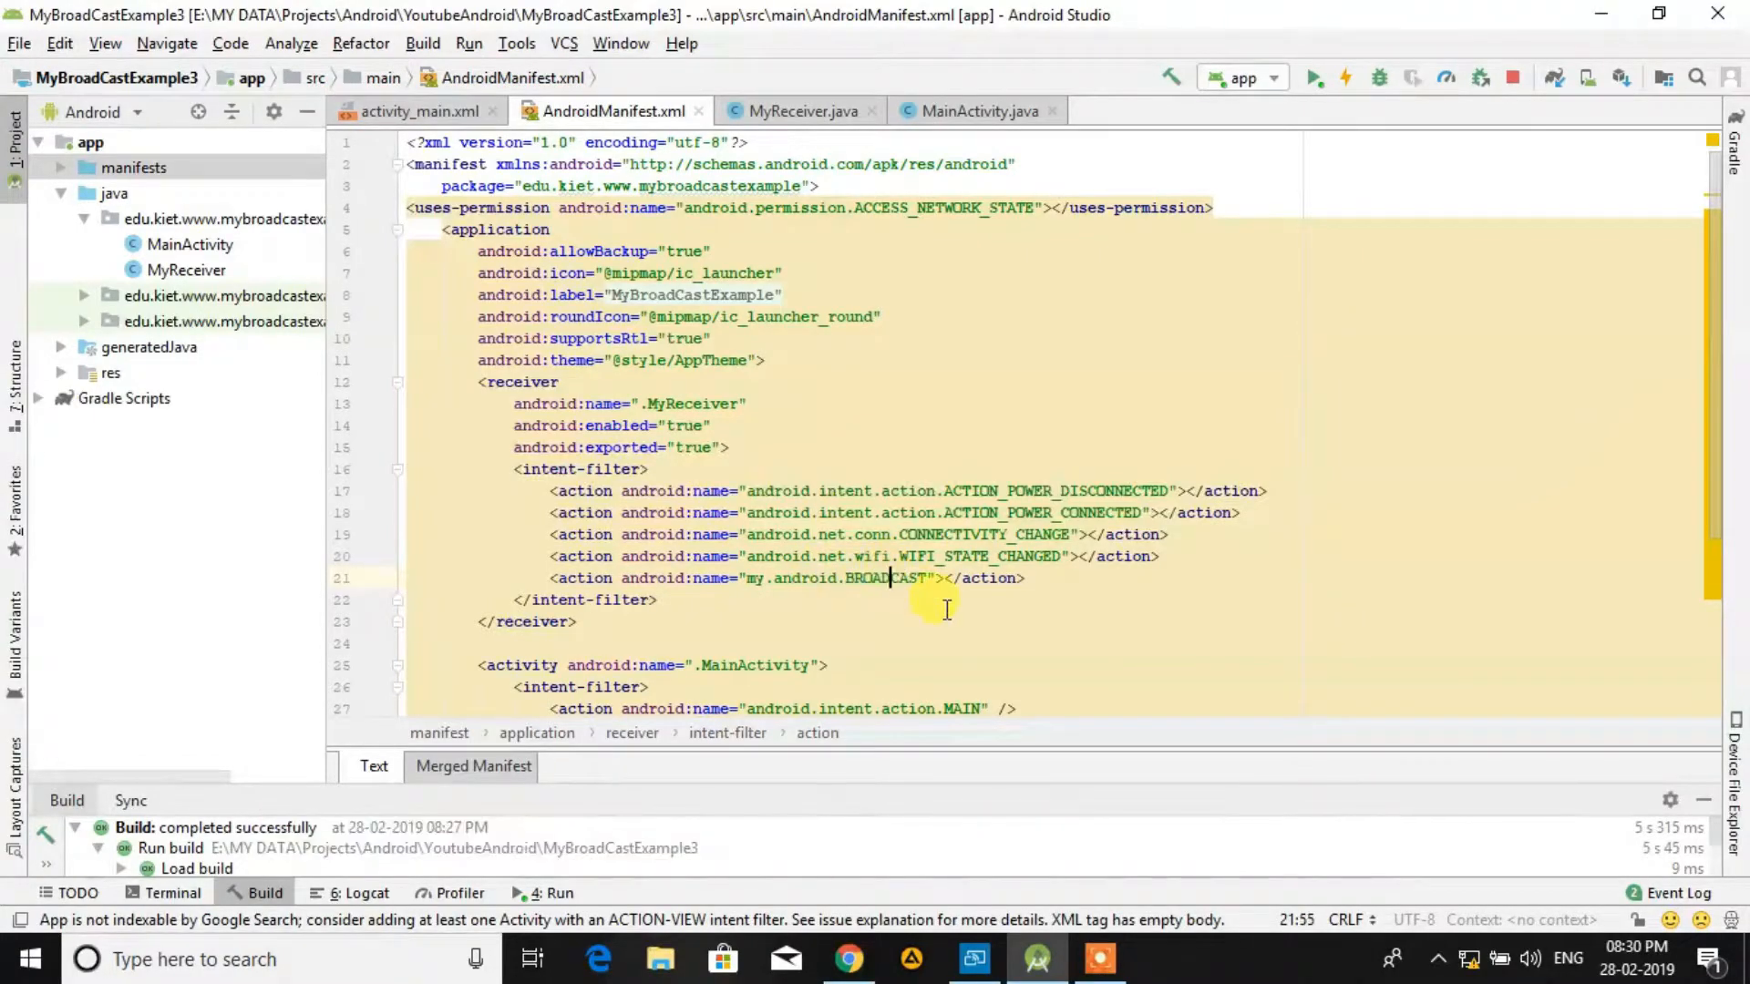
mouse_move(799, 111)
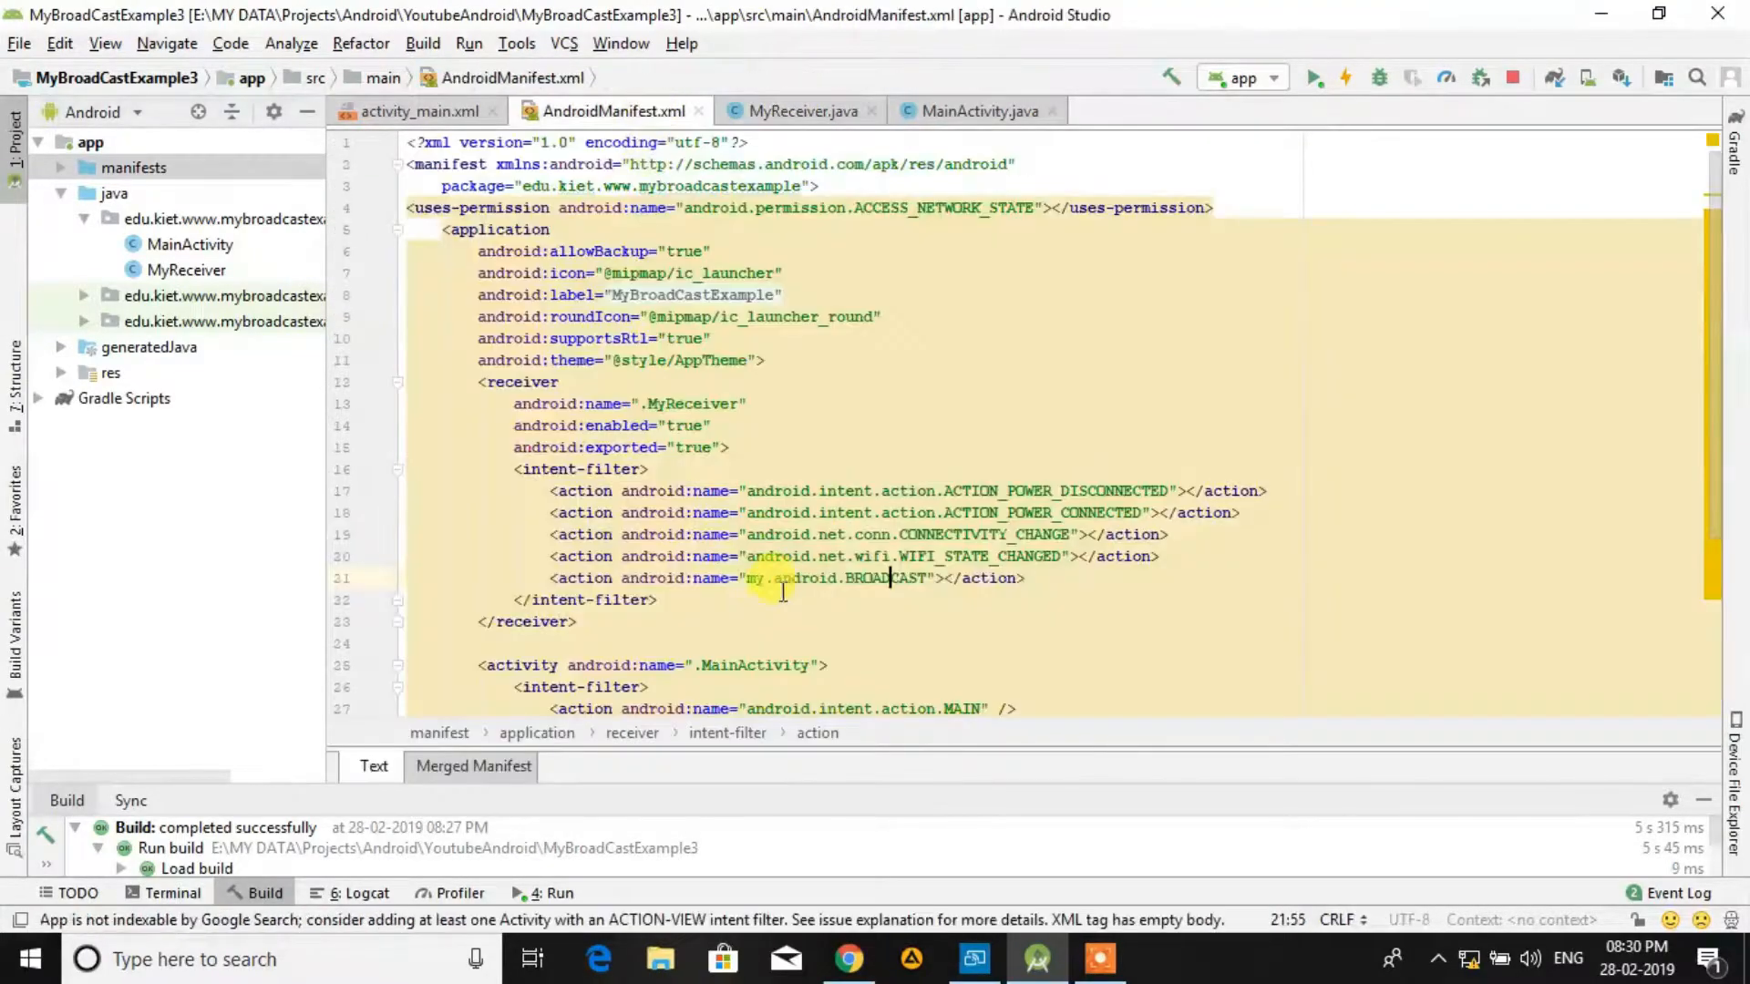
double_click(837, 578)
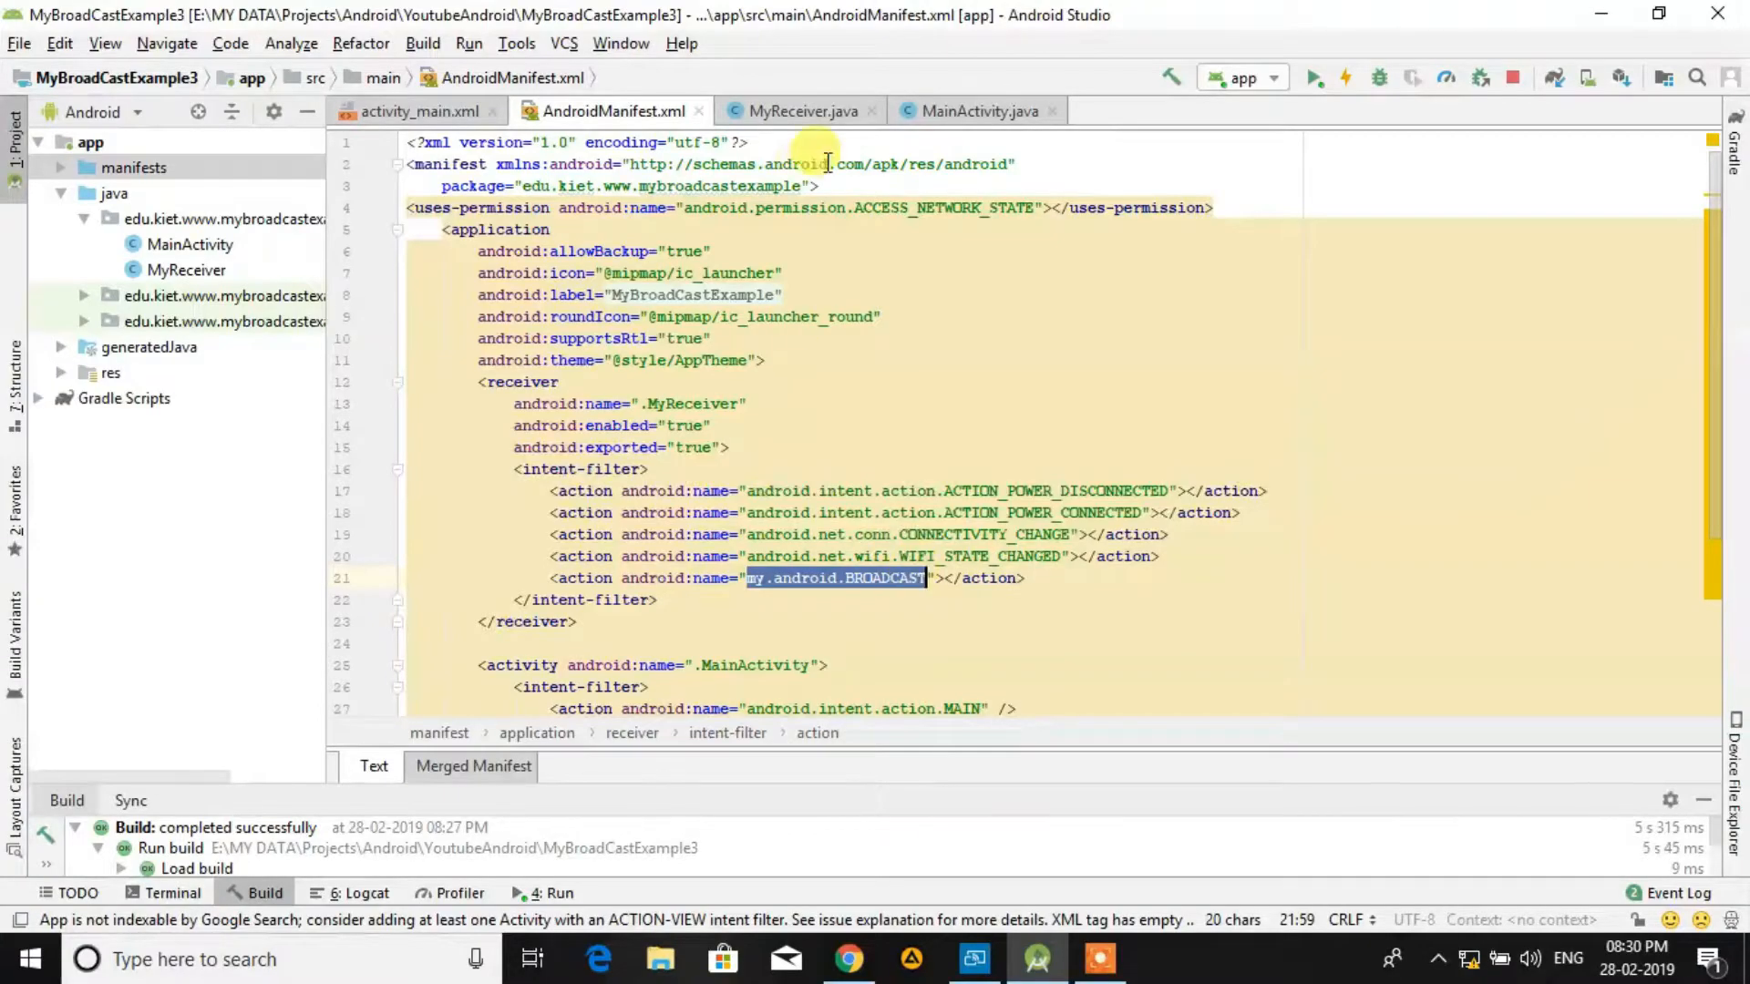
Step: In MainActivity.java, add intentFilter.addAction("my.android.BROADCAST"); before registerReceiver
left_click(800, 111)
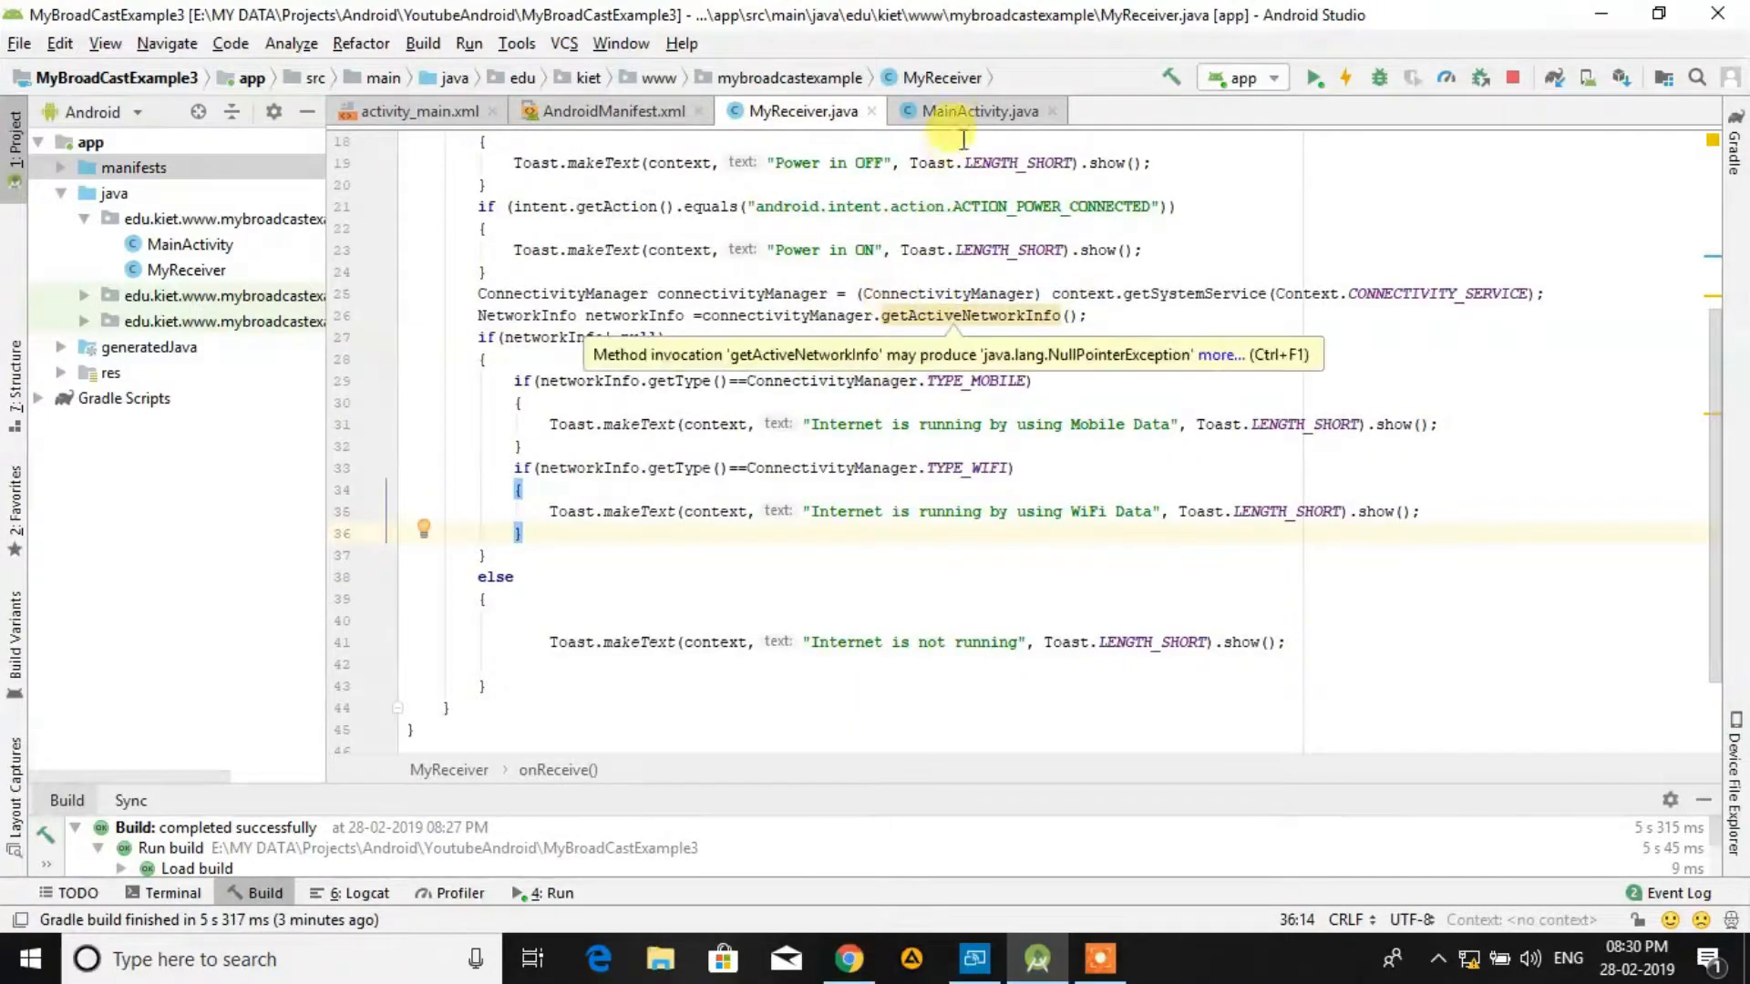
left_click(978, 111)
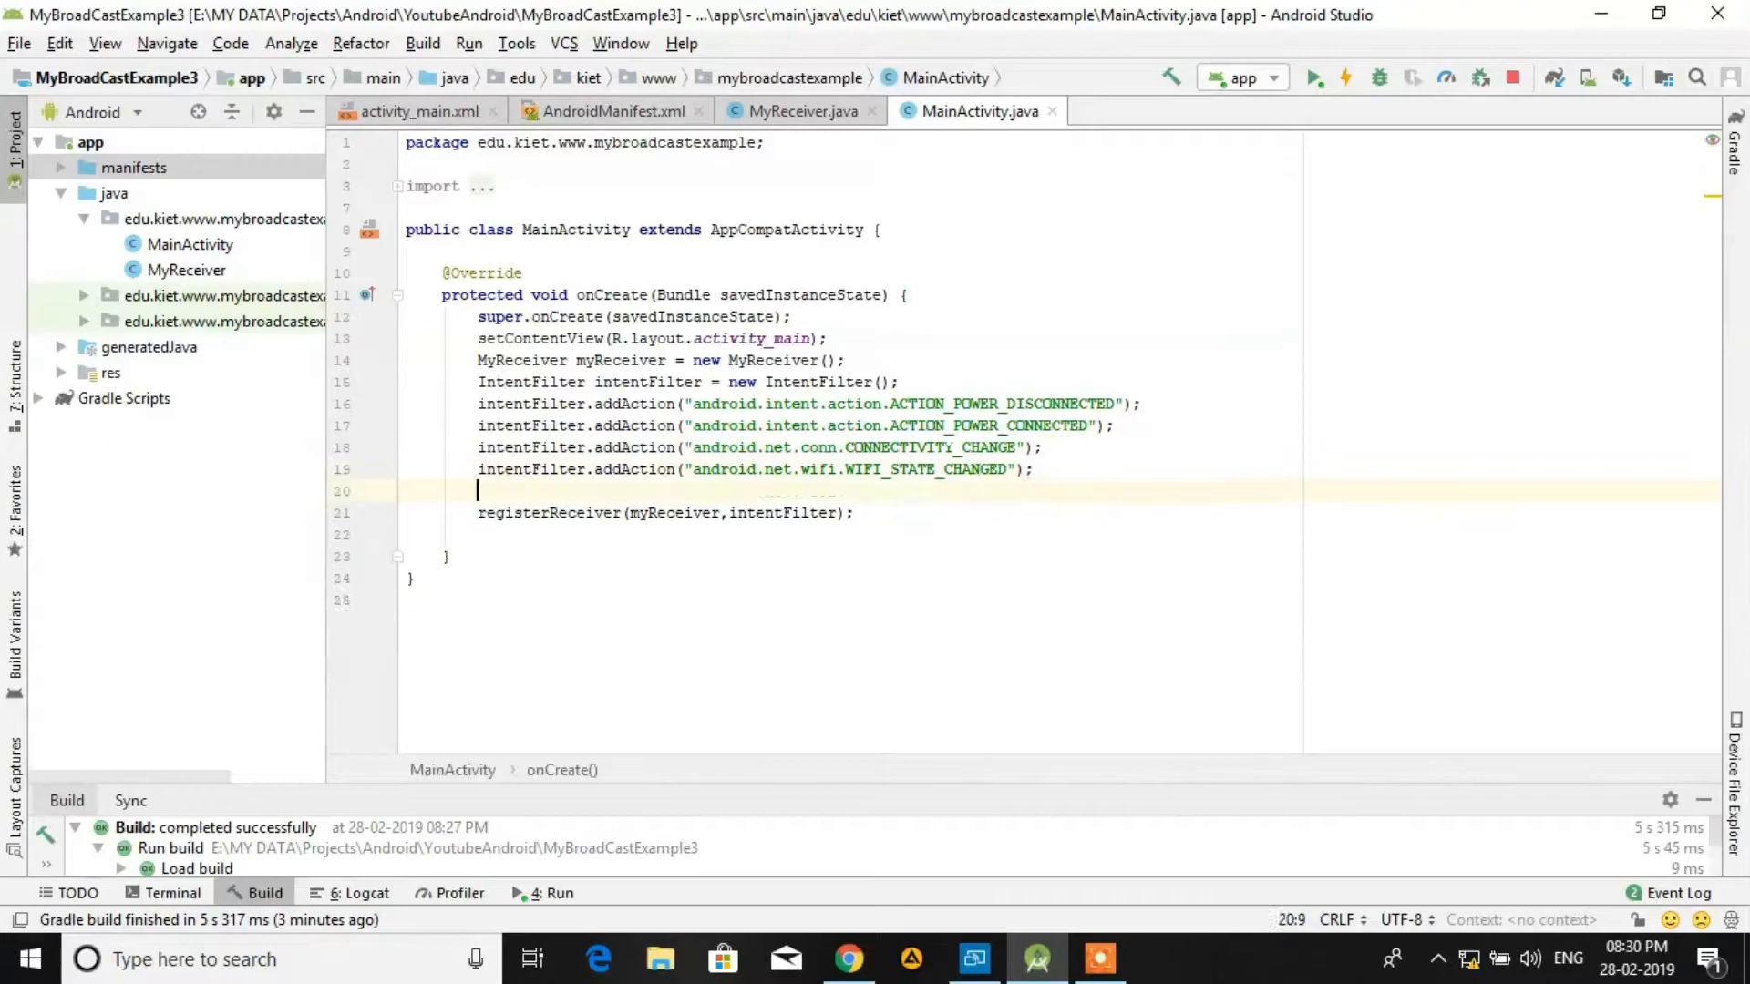
type("if")
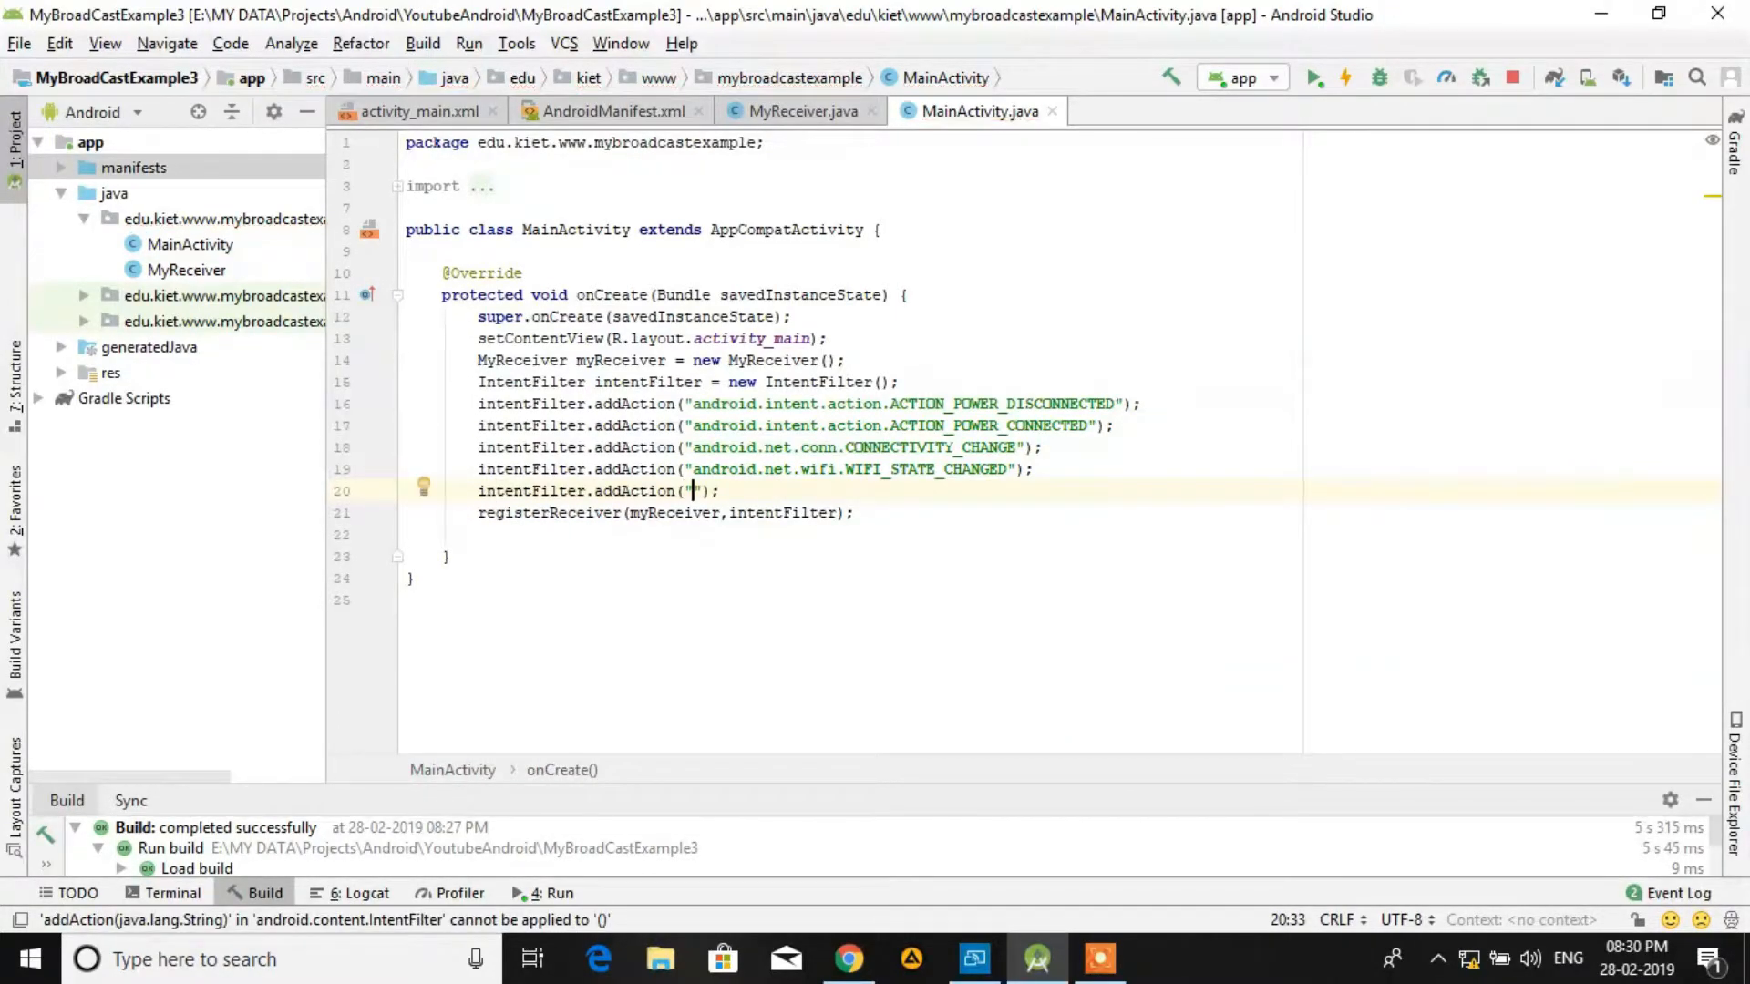
type("my.android.BROADCAST")
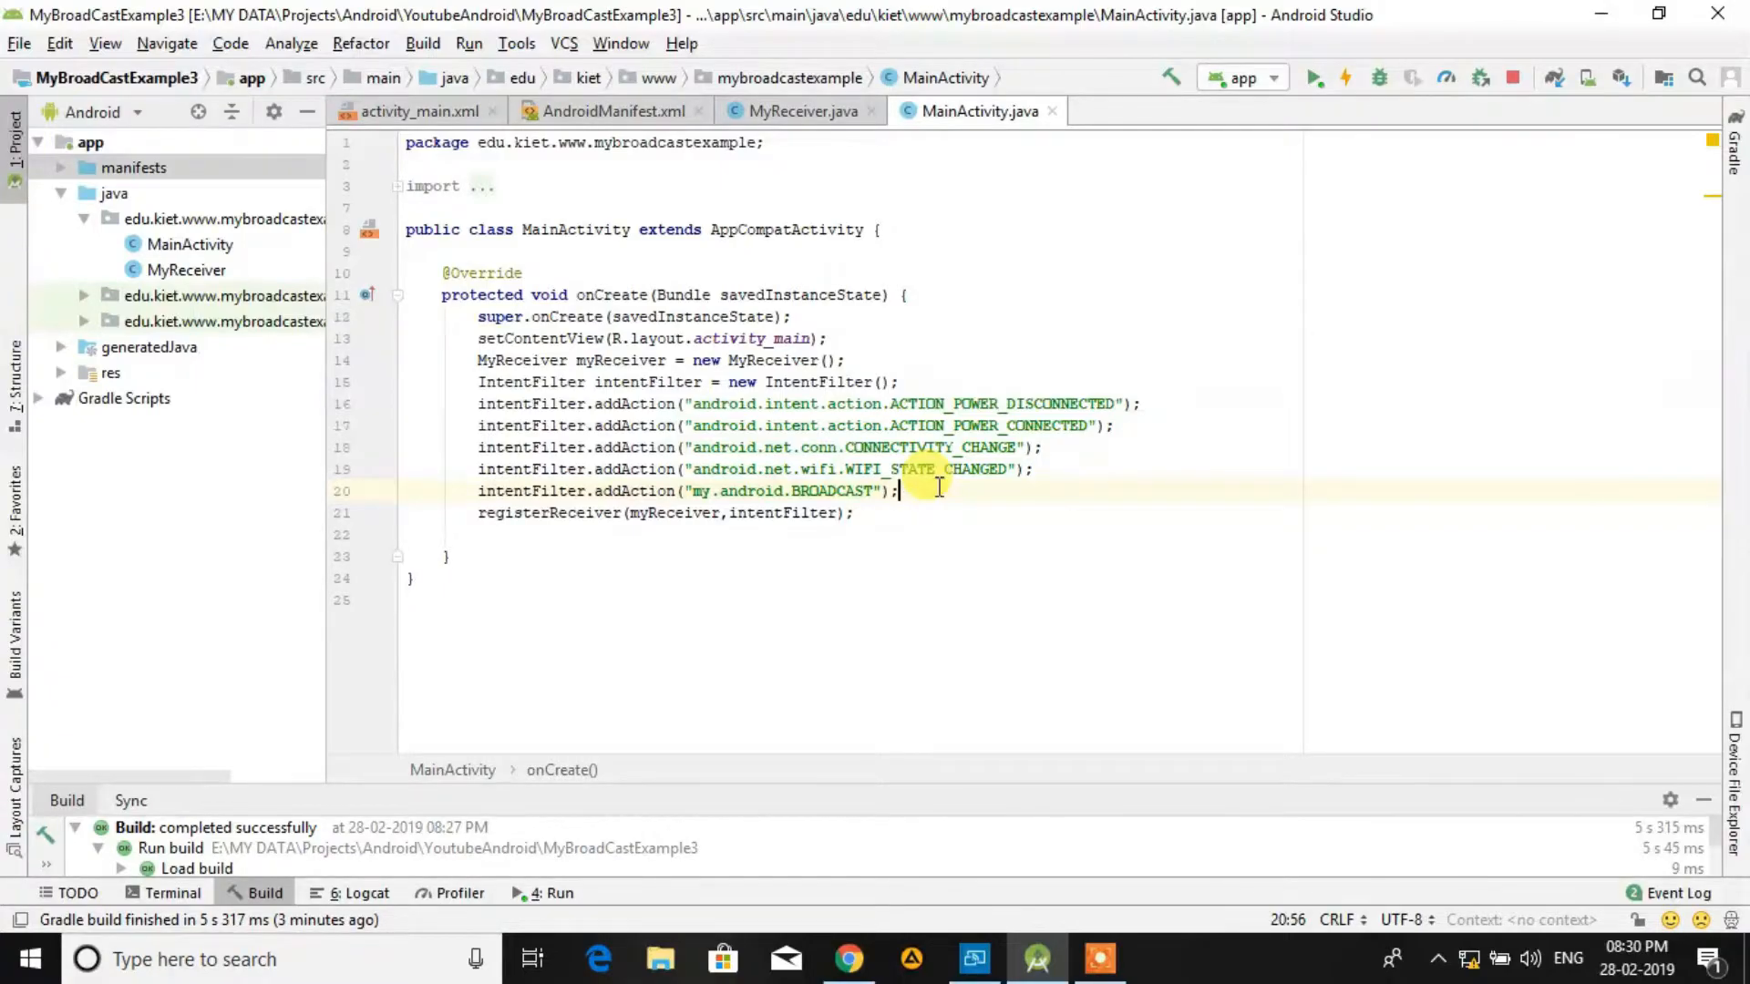
left_click(1035, 425)
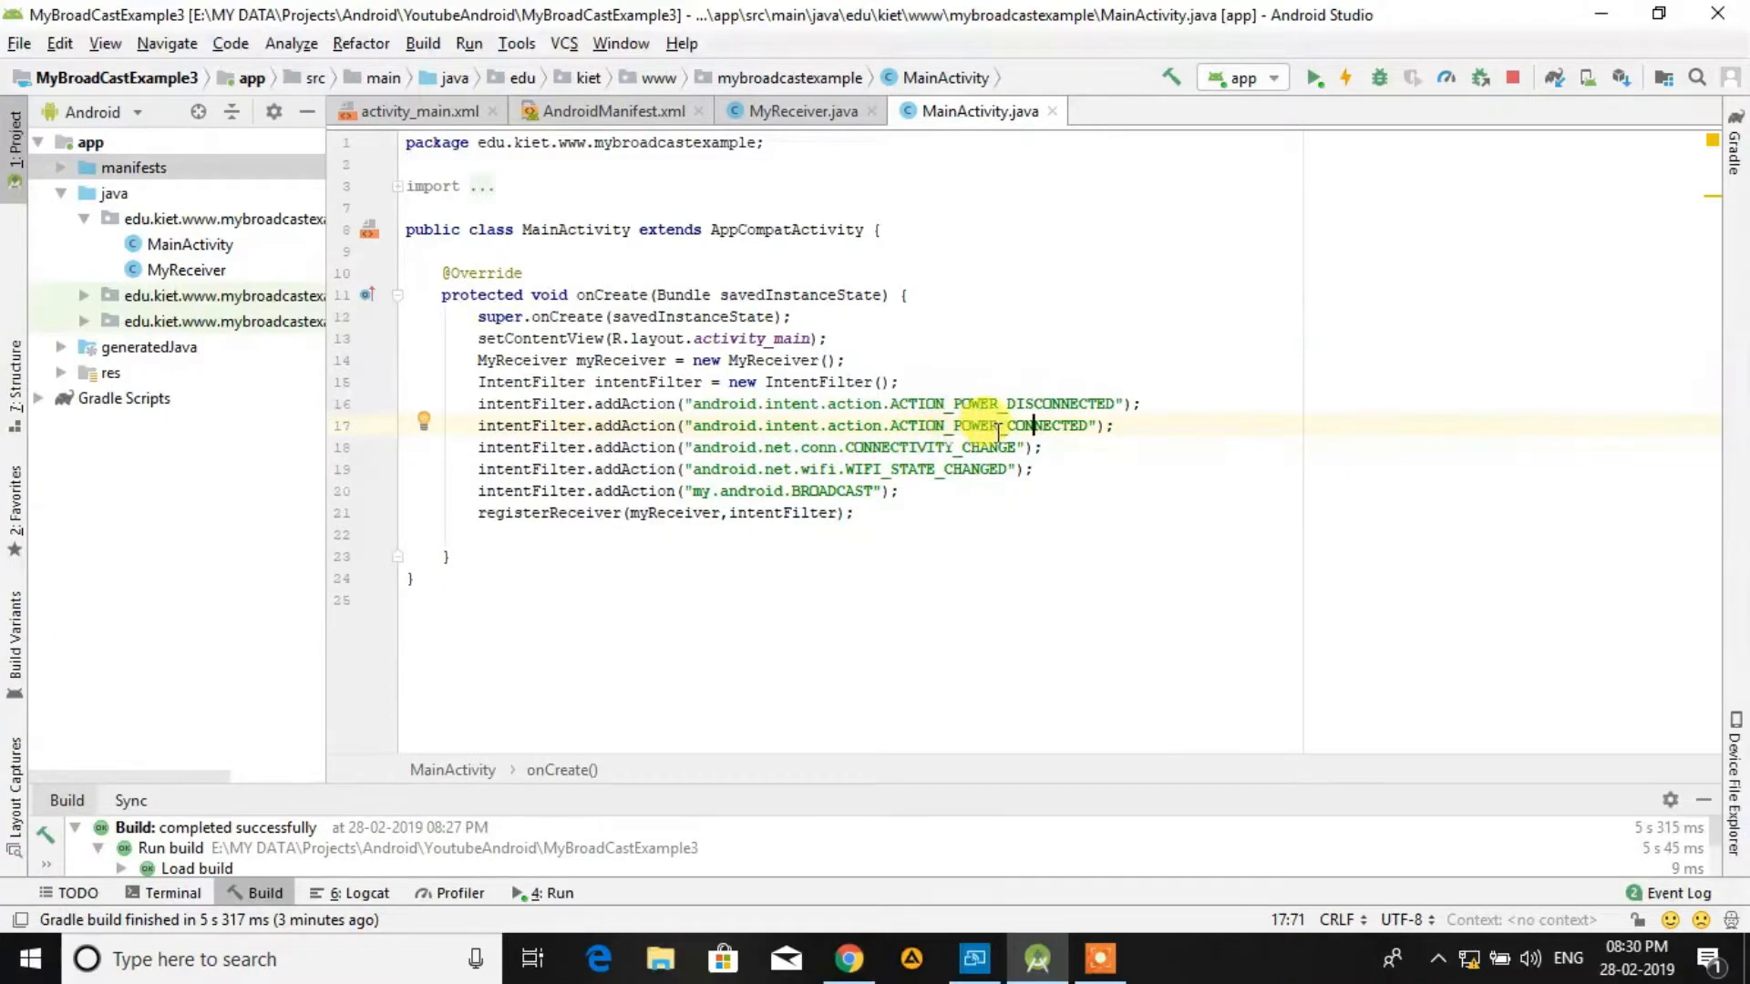
left_click(1001, 424)
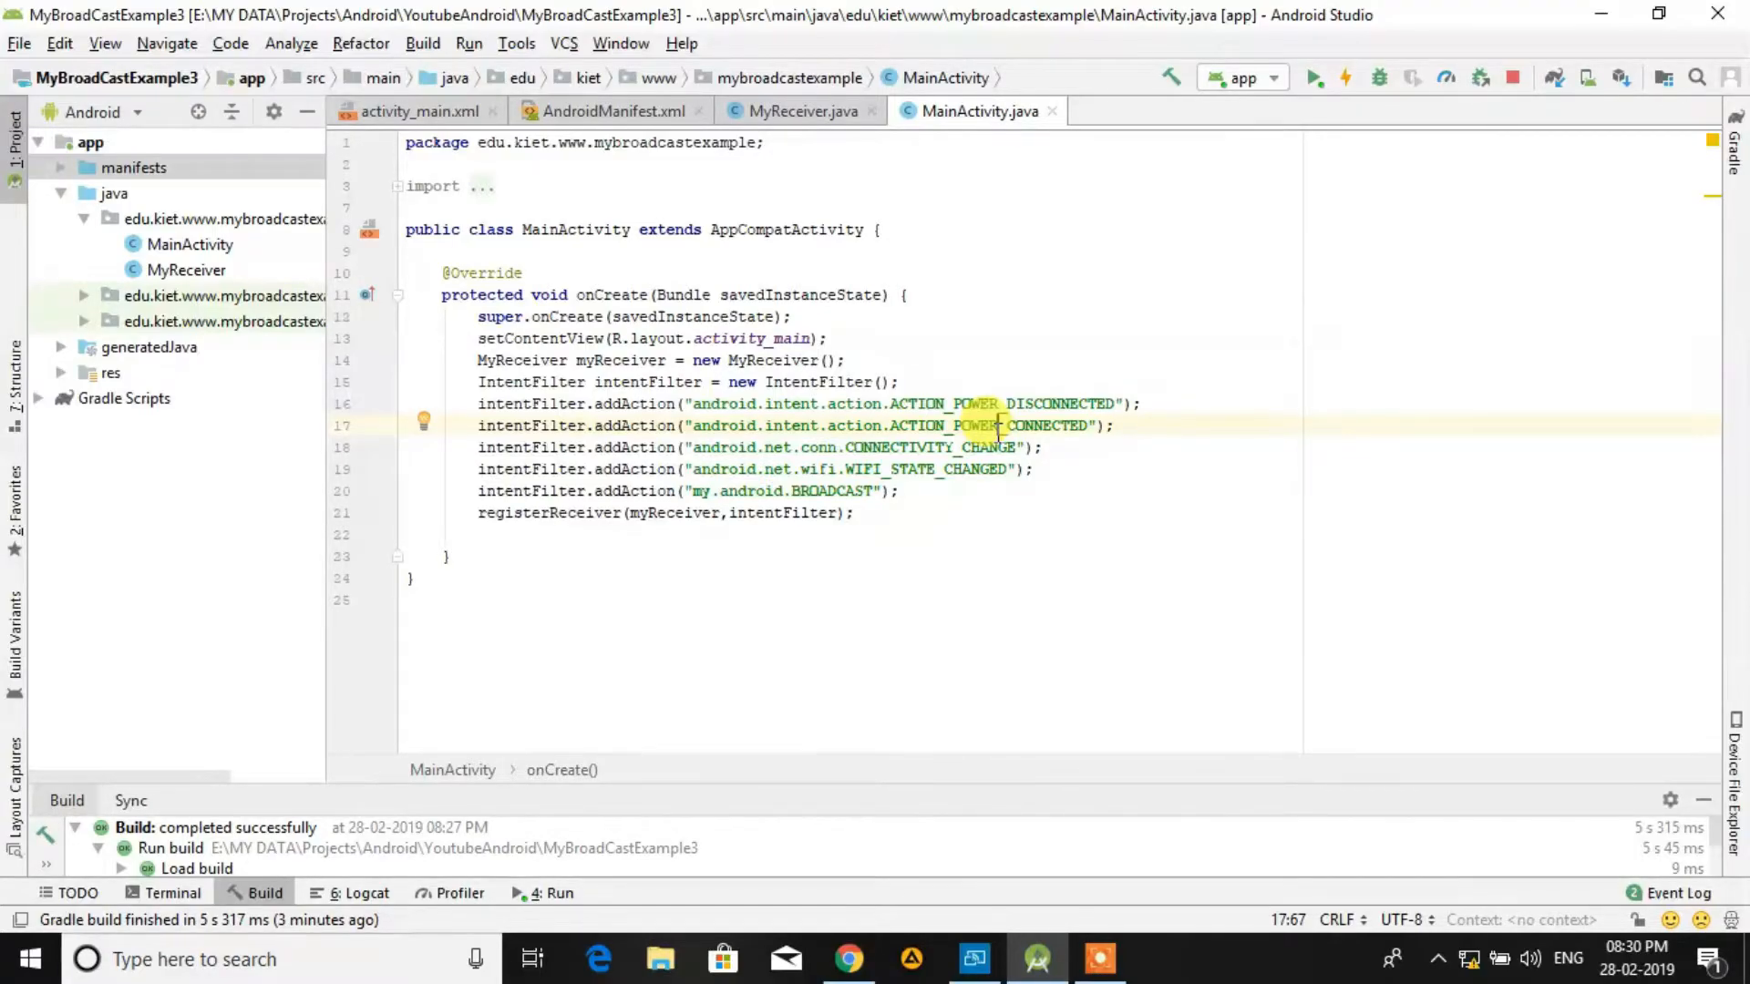
left_click(824, 491)
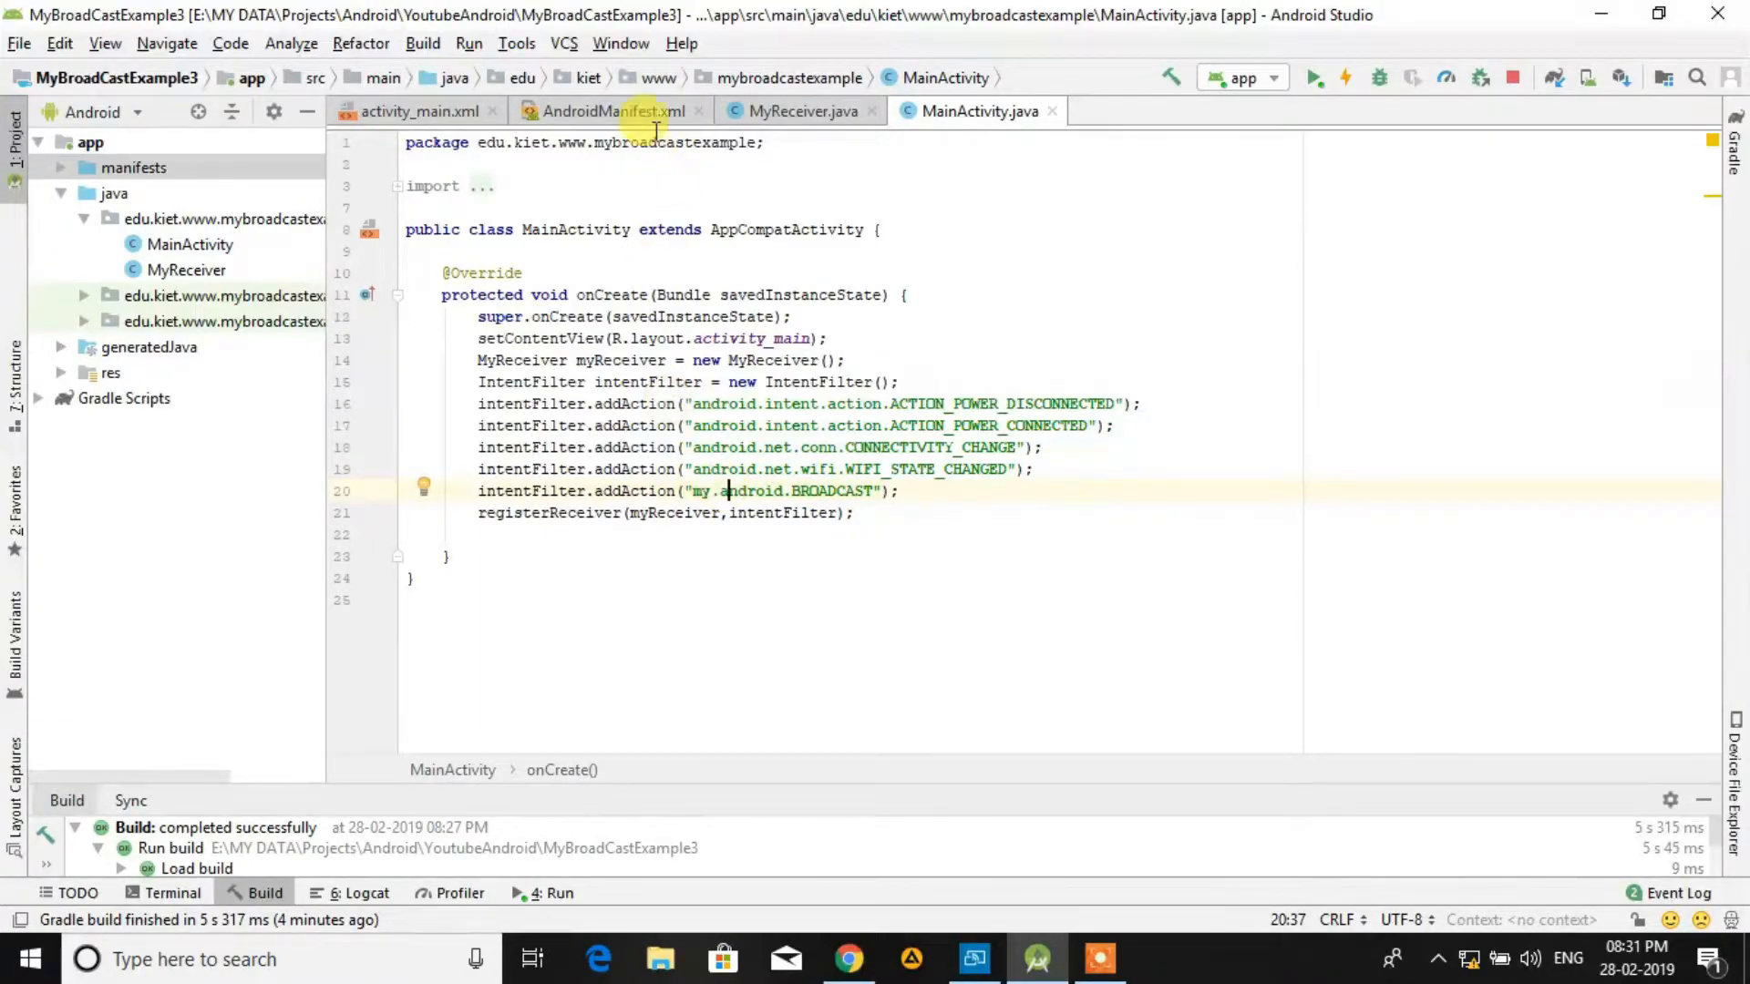
Step: Place a Button under the 'Example of Broadcast Receiver' TextView in activity_main.xml
left_click(419, 111)
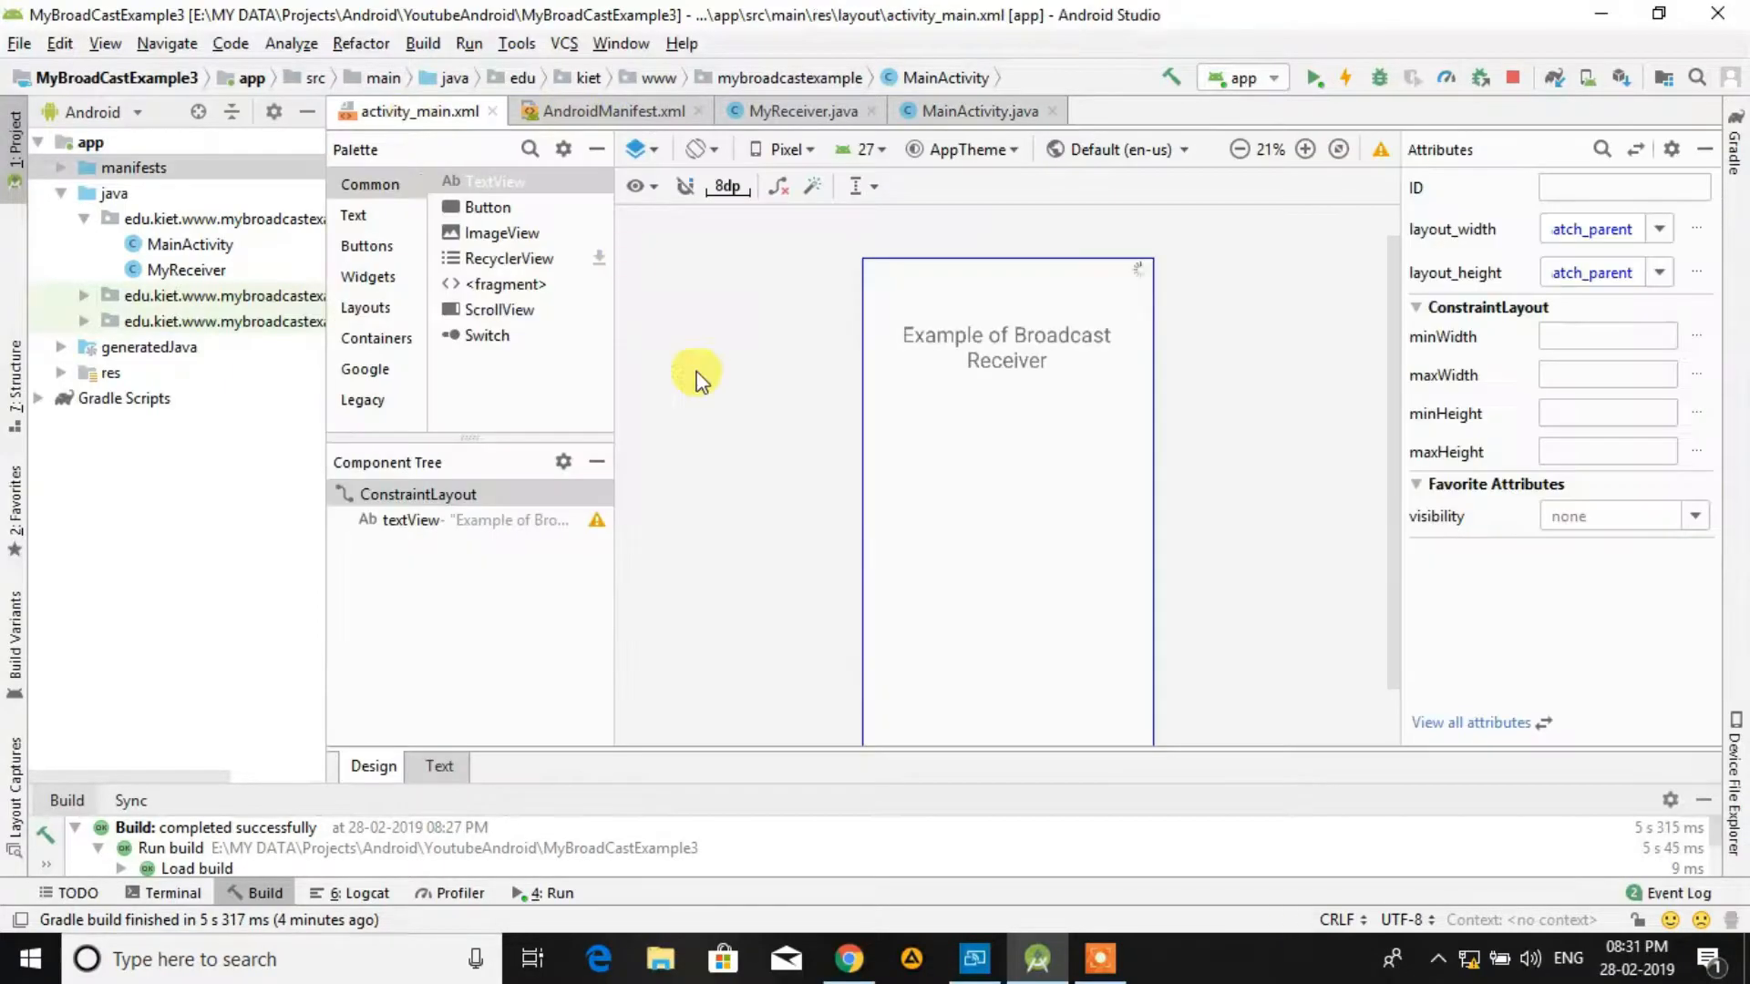
mouse_move(488, 206)
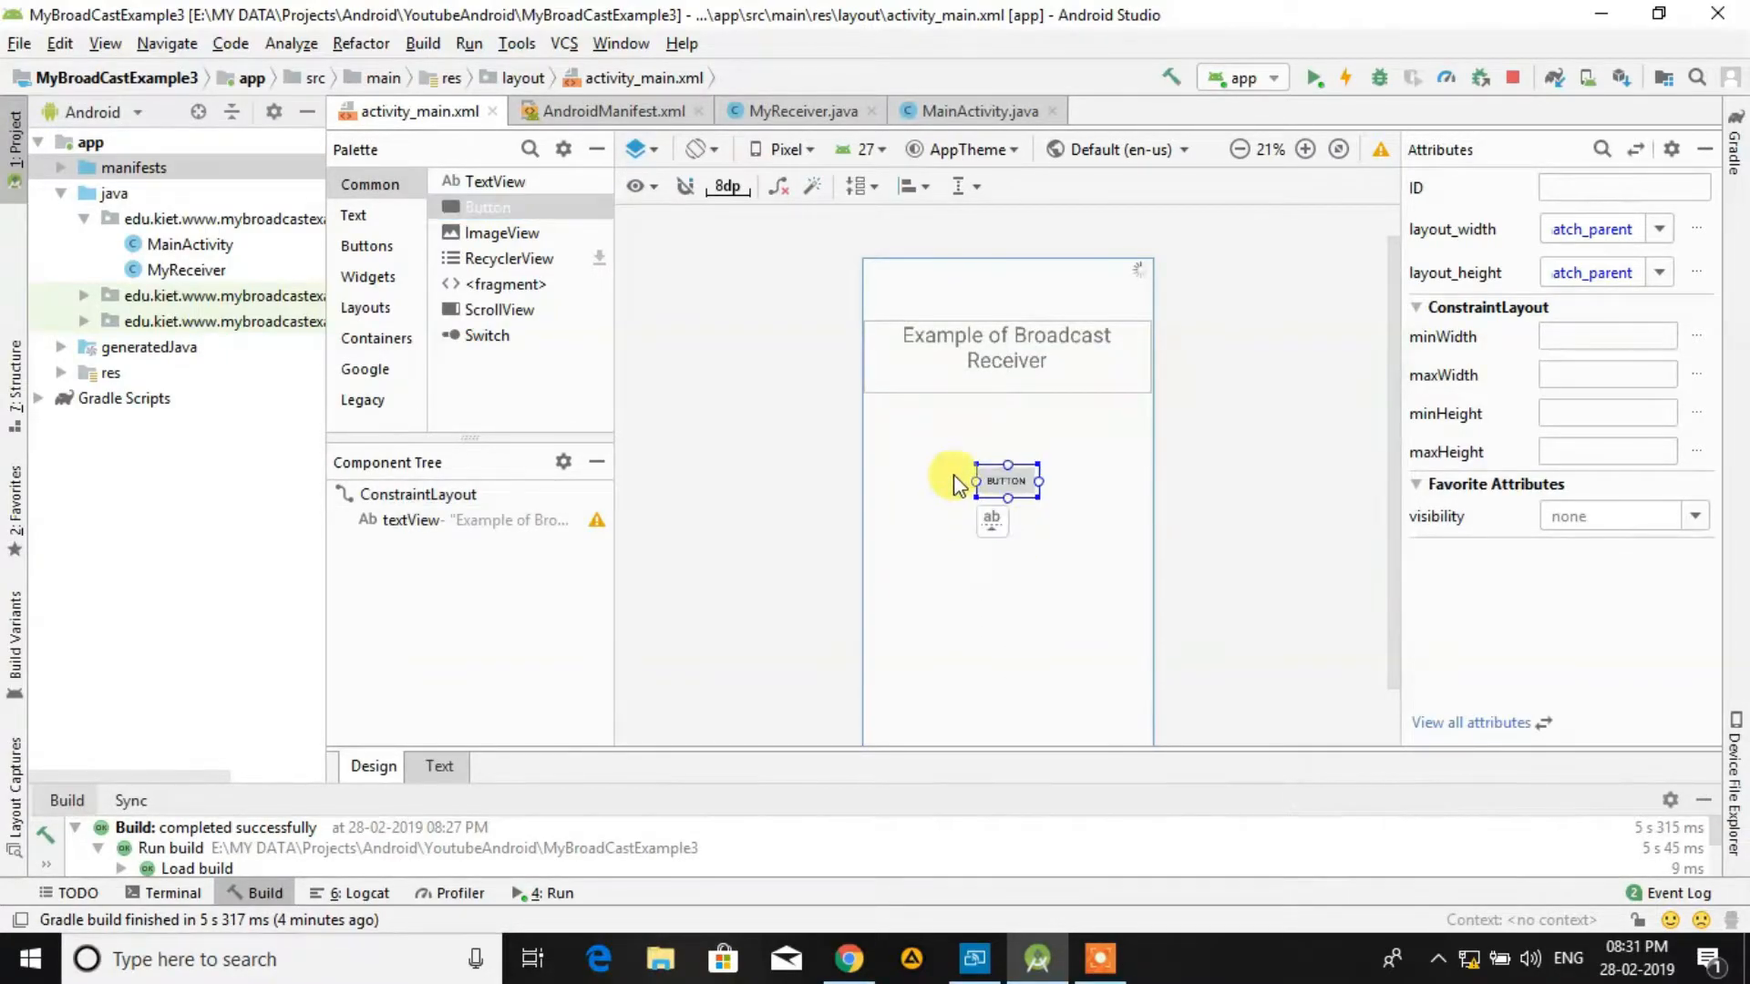
left_click(1006, 481)
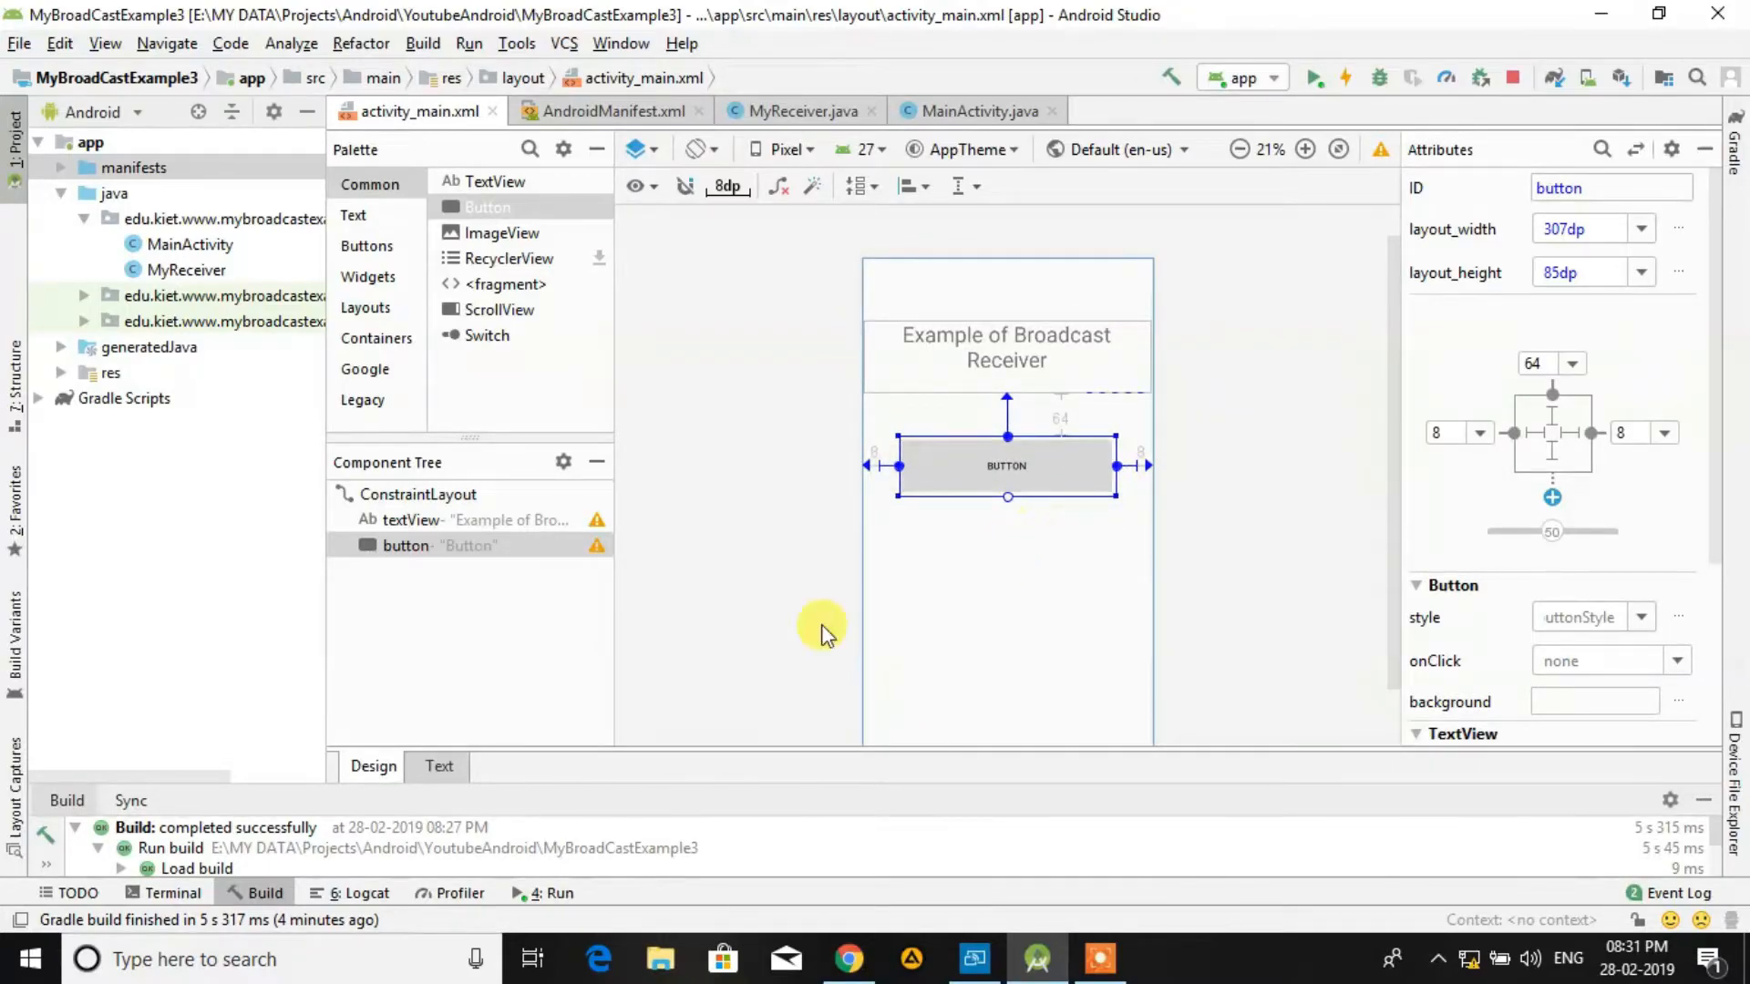
Step: In the layout XML, give the button id btnShowBroadcast and text 'Show Broadcast'
left_click(439, 766)
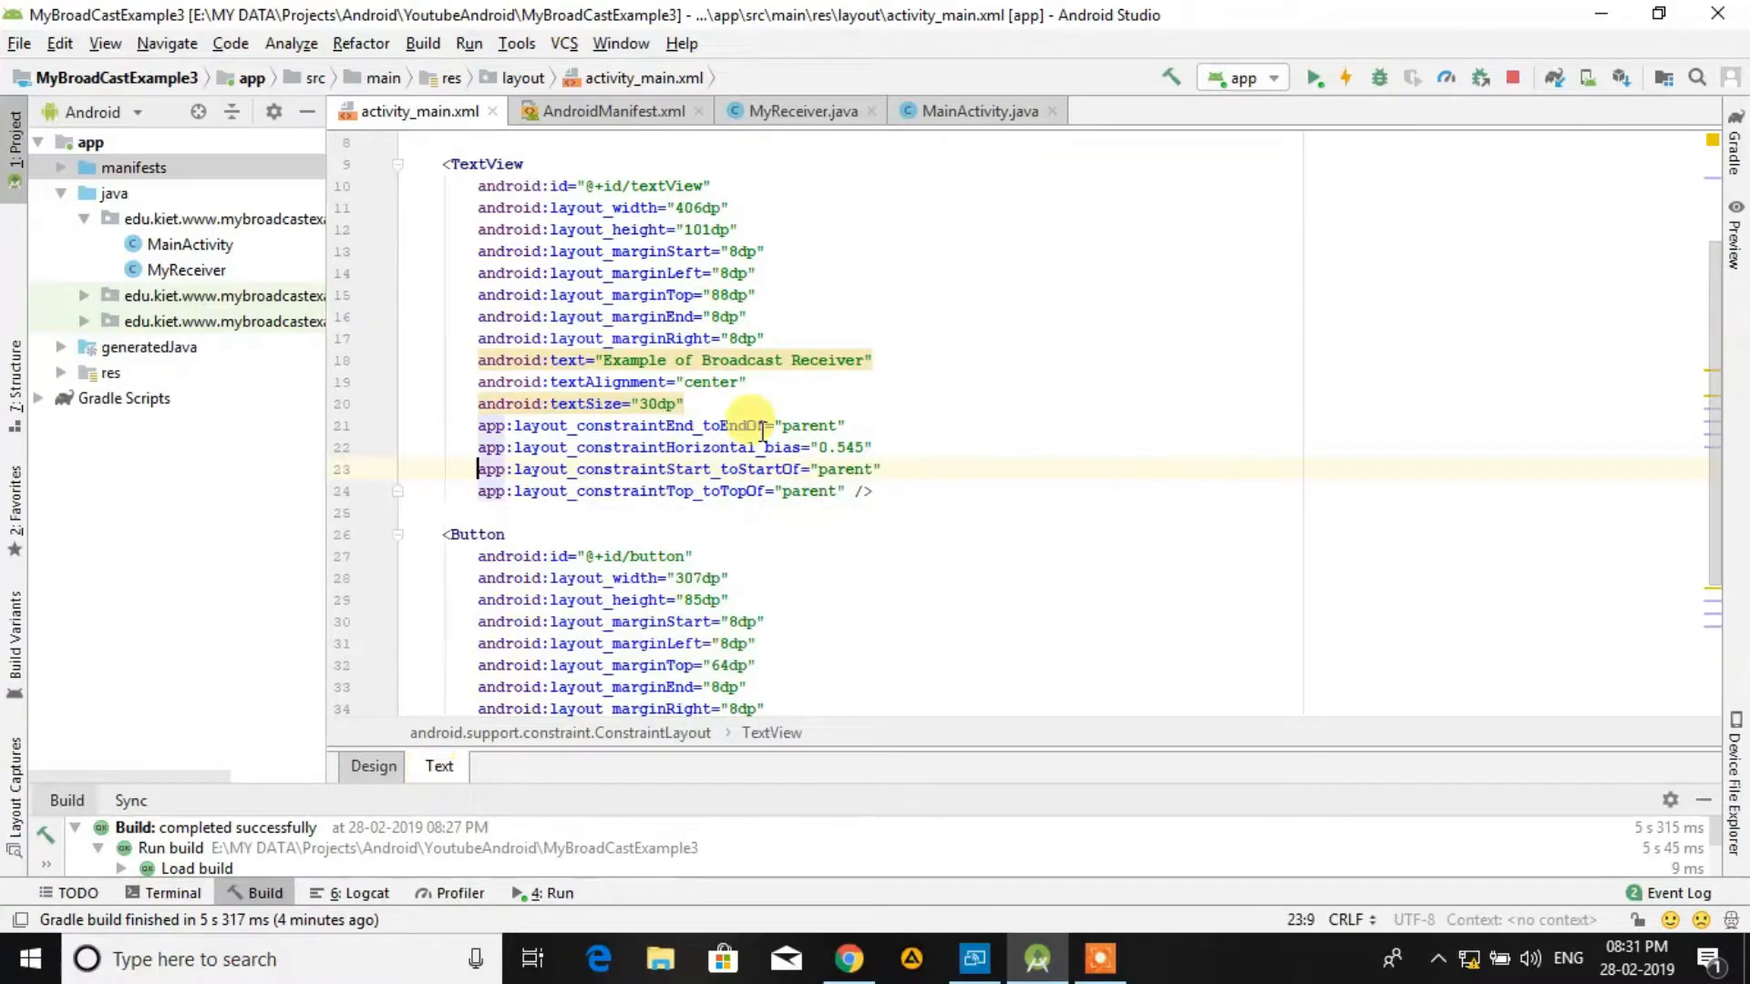
left_click(668, 555)
type("nShow")
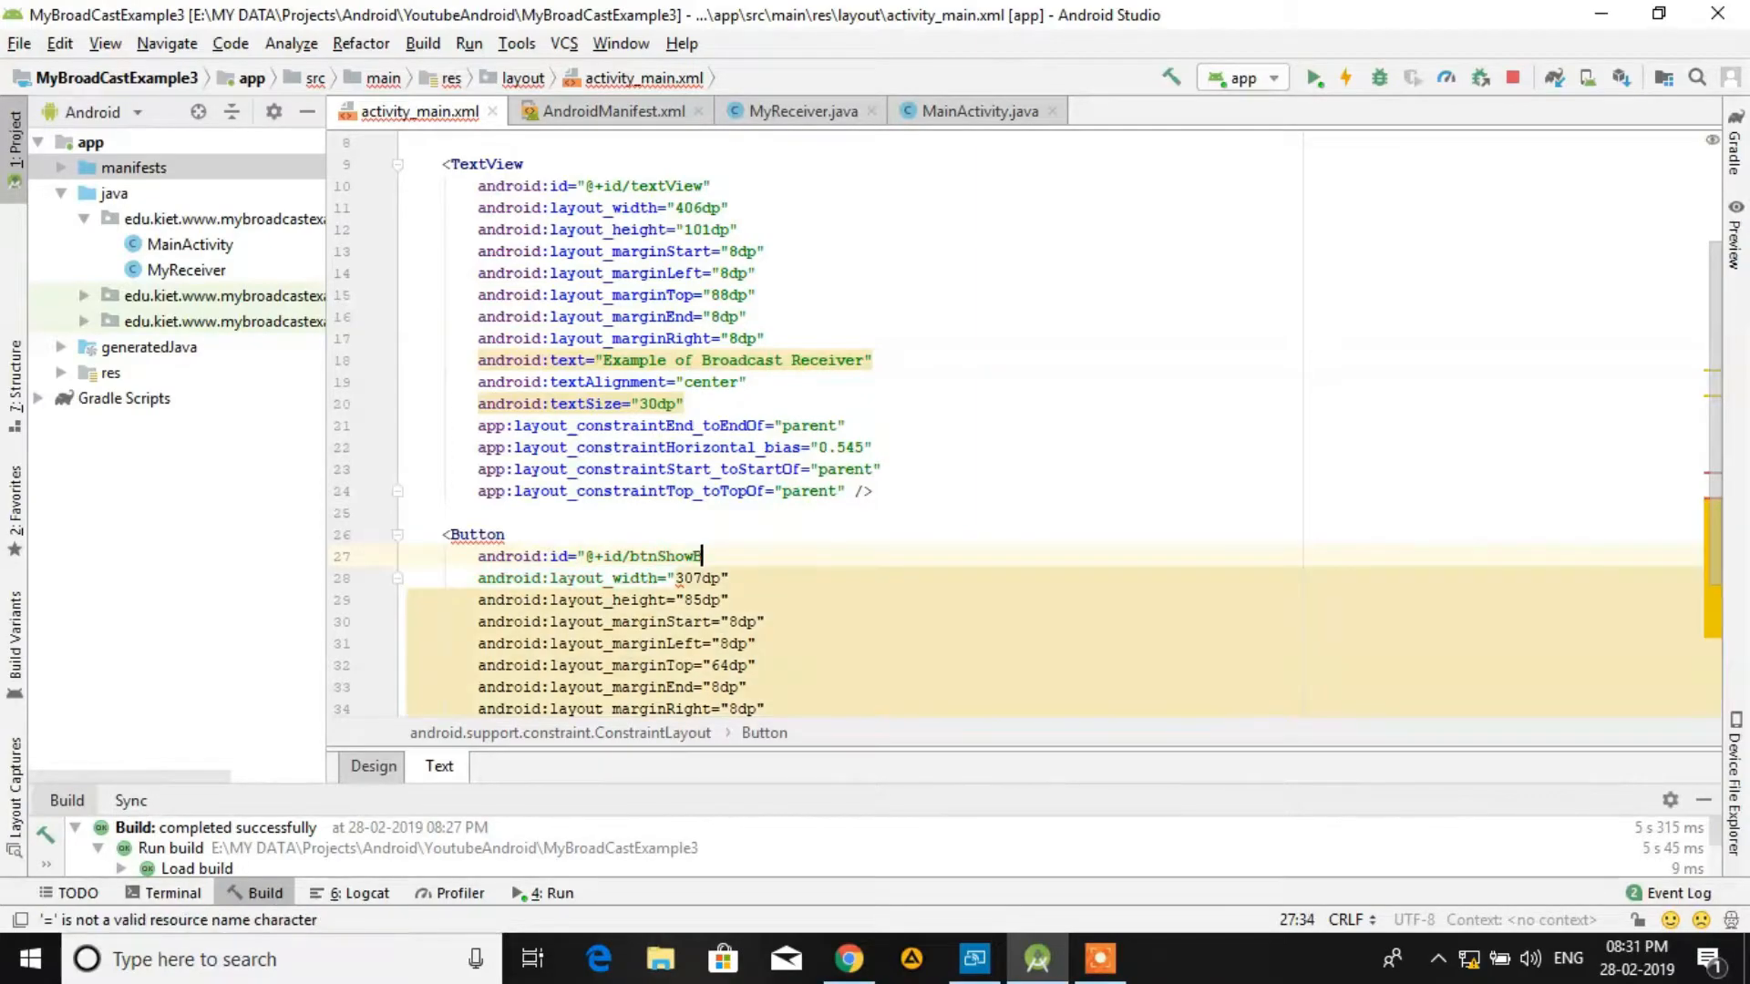
type("roadcast")
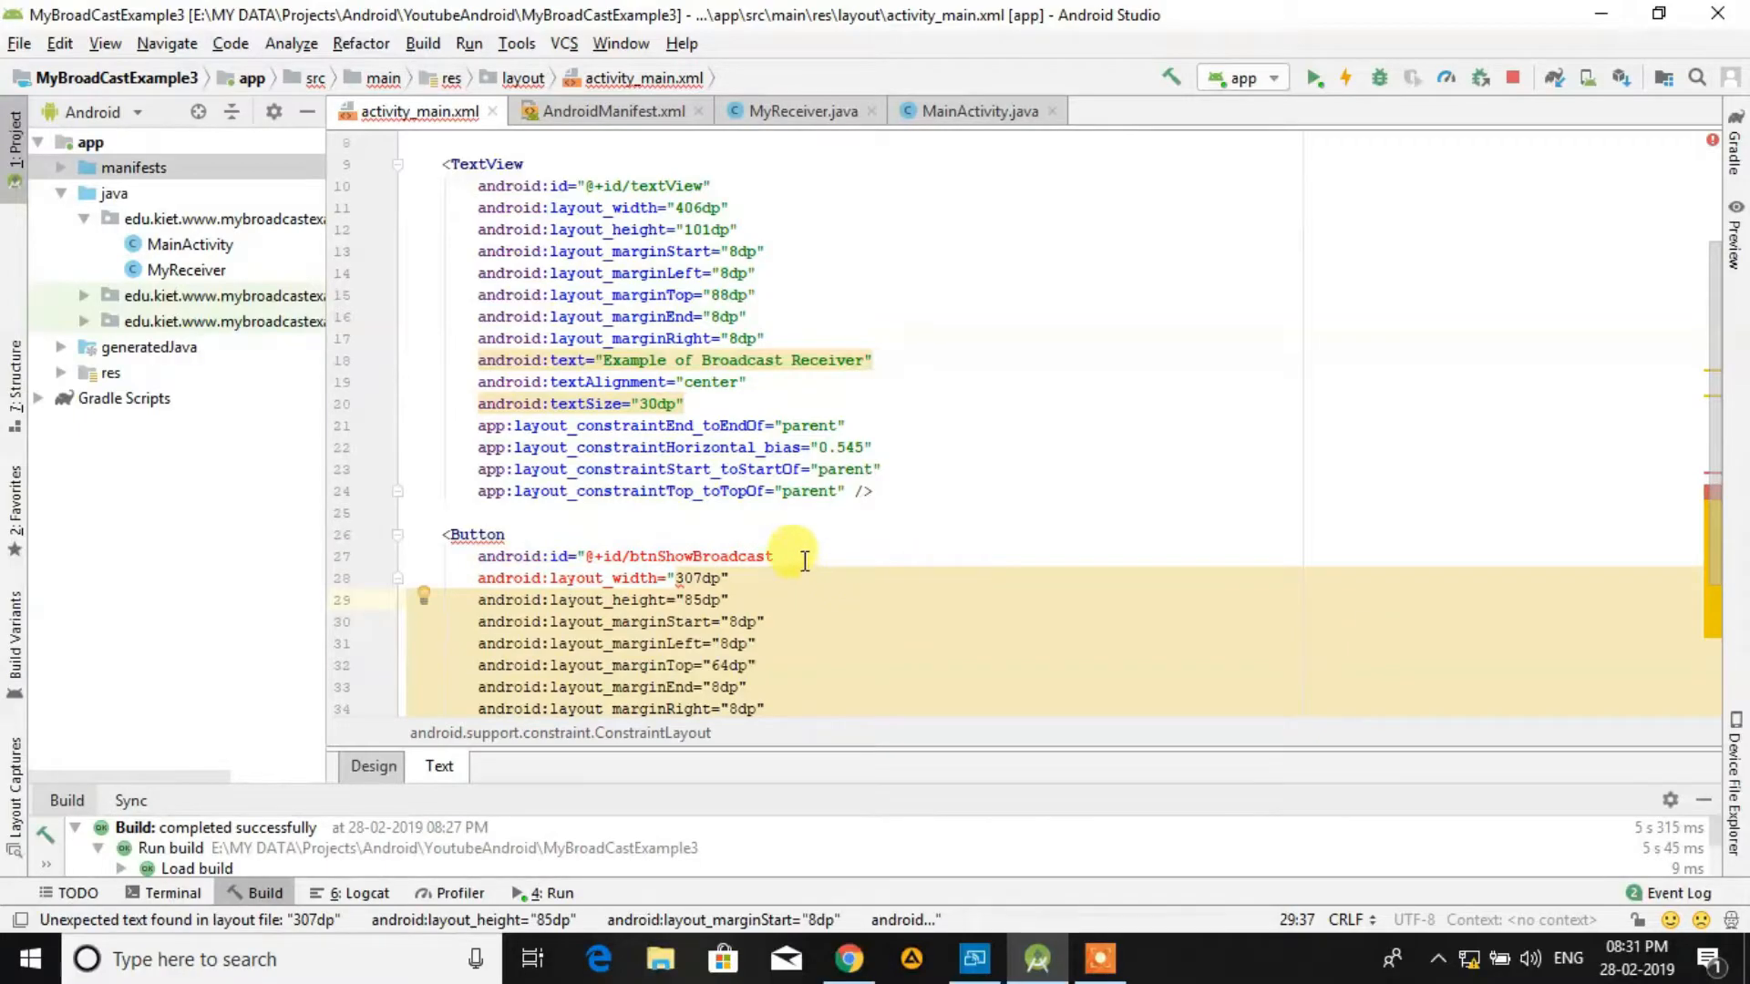
left_click(782, 556)
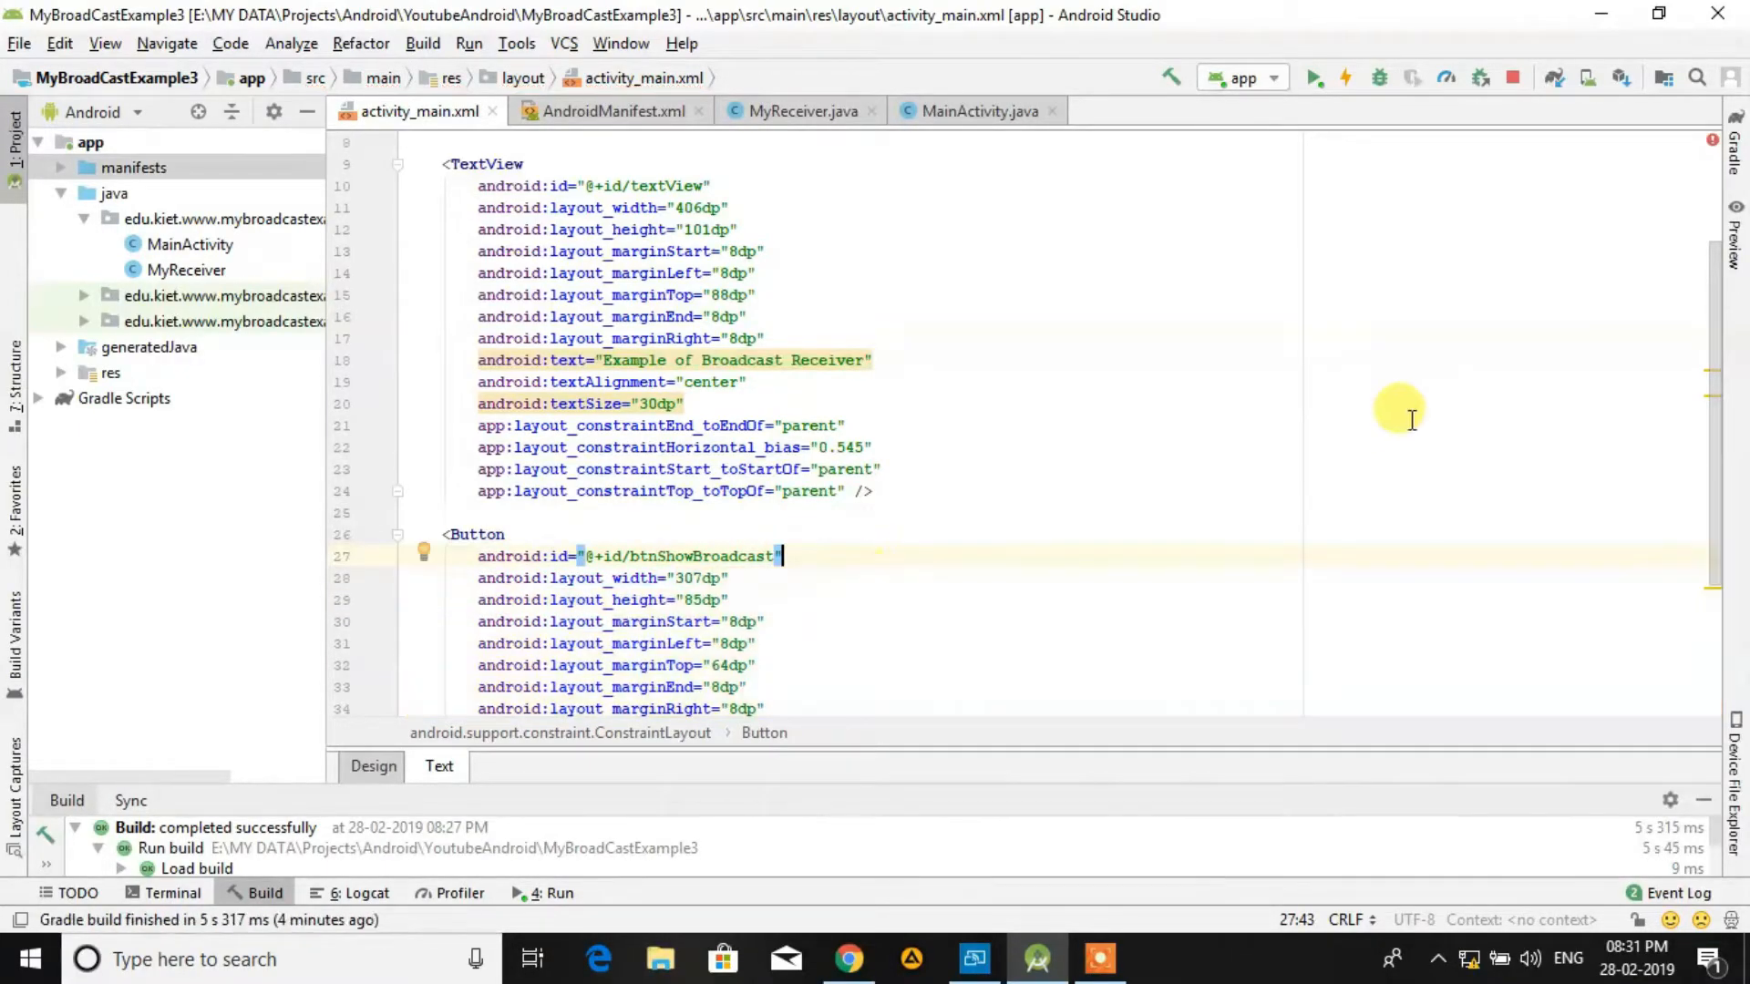
scroll("down", 3)
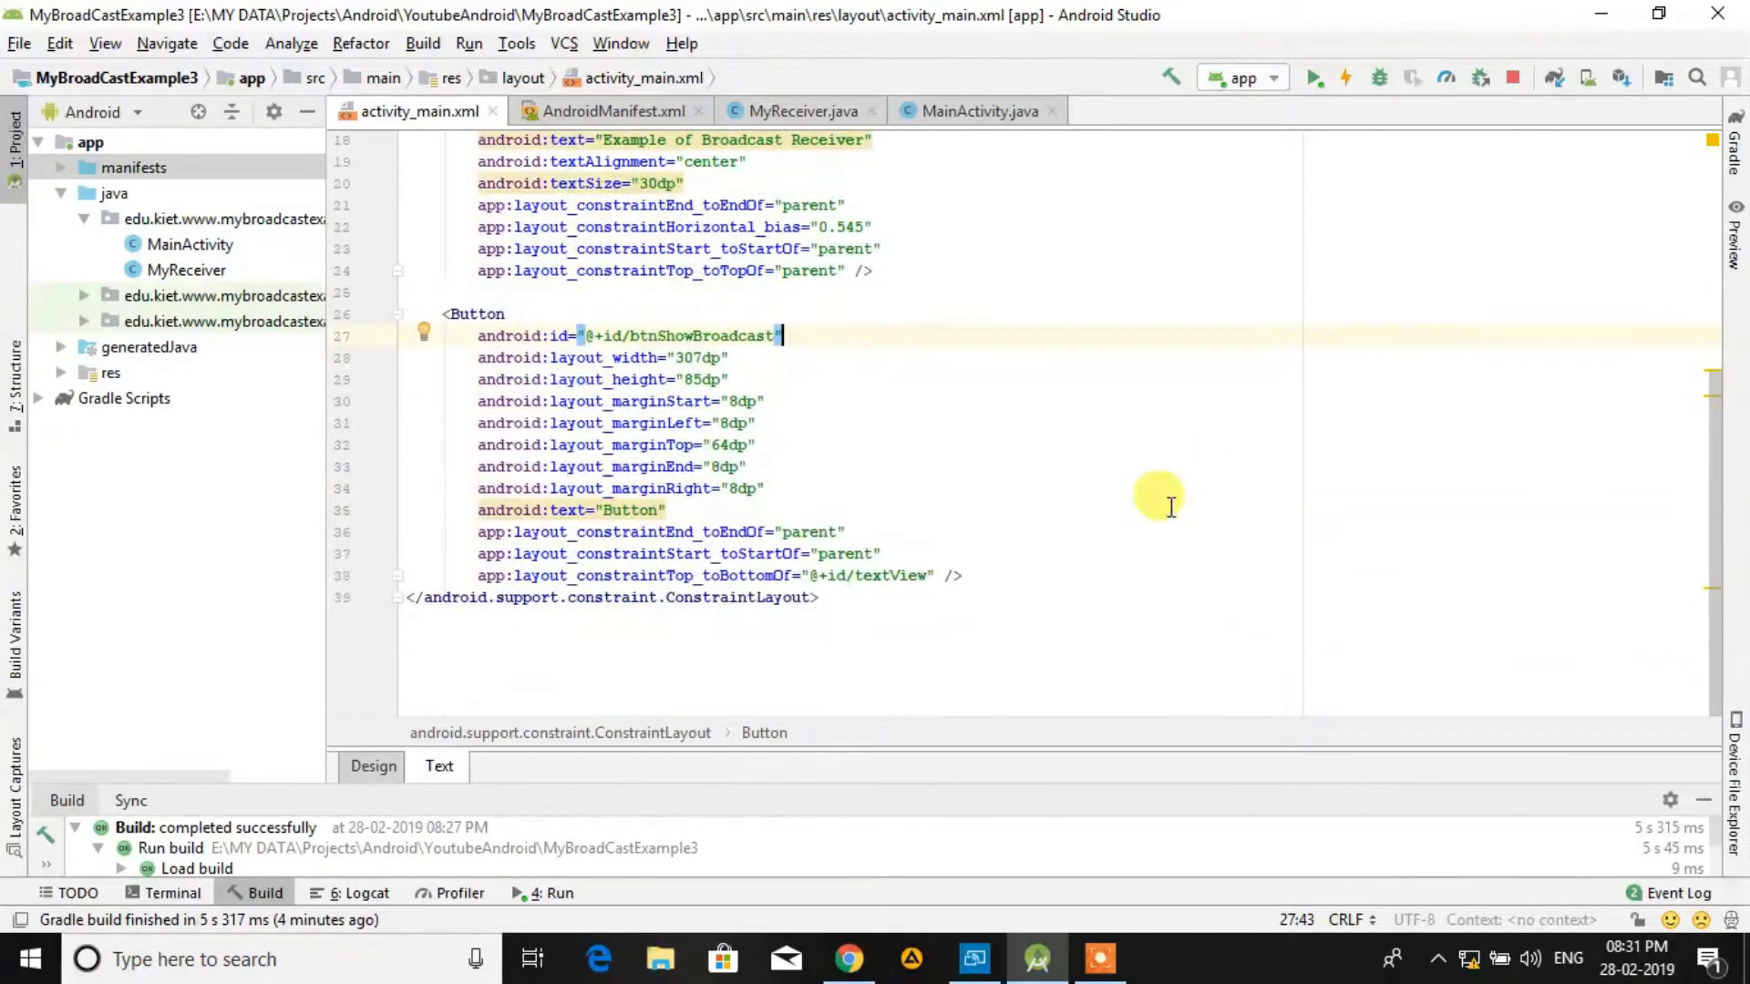
left_click(642, 510)
type("Show Broa")
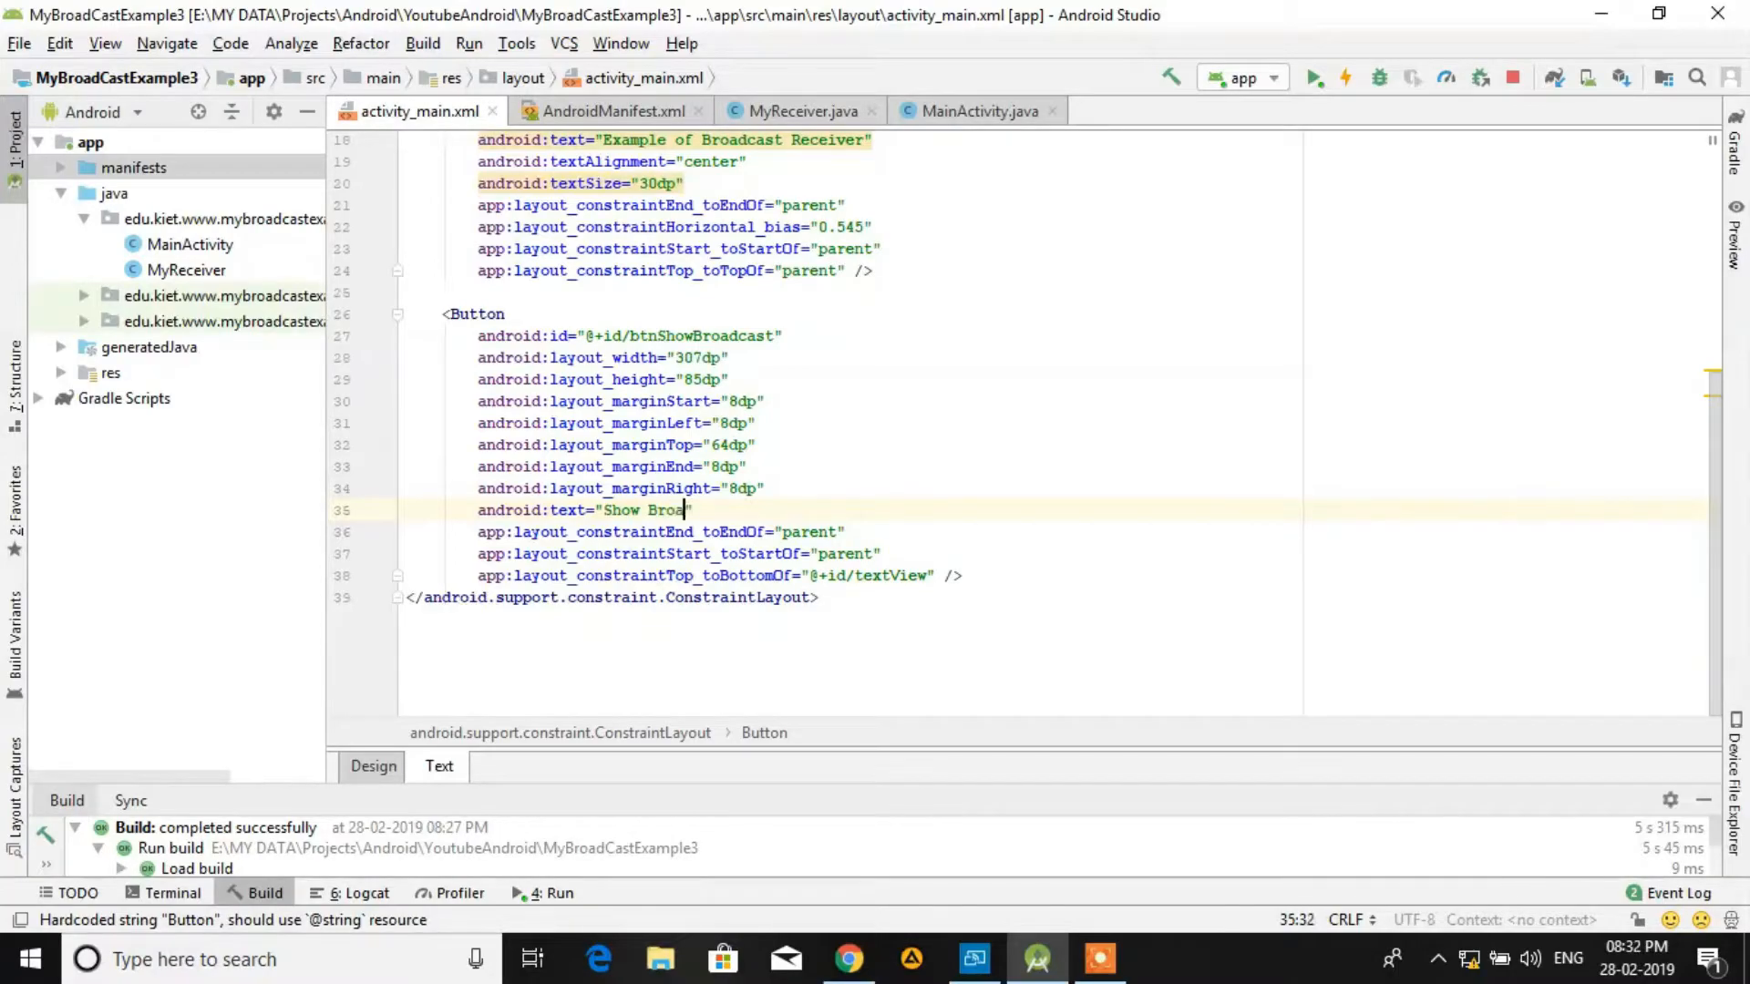
type("dcast")
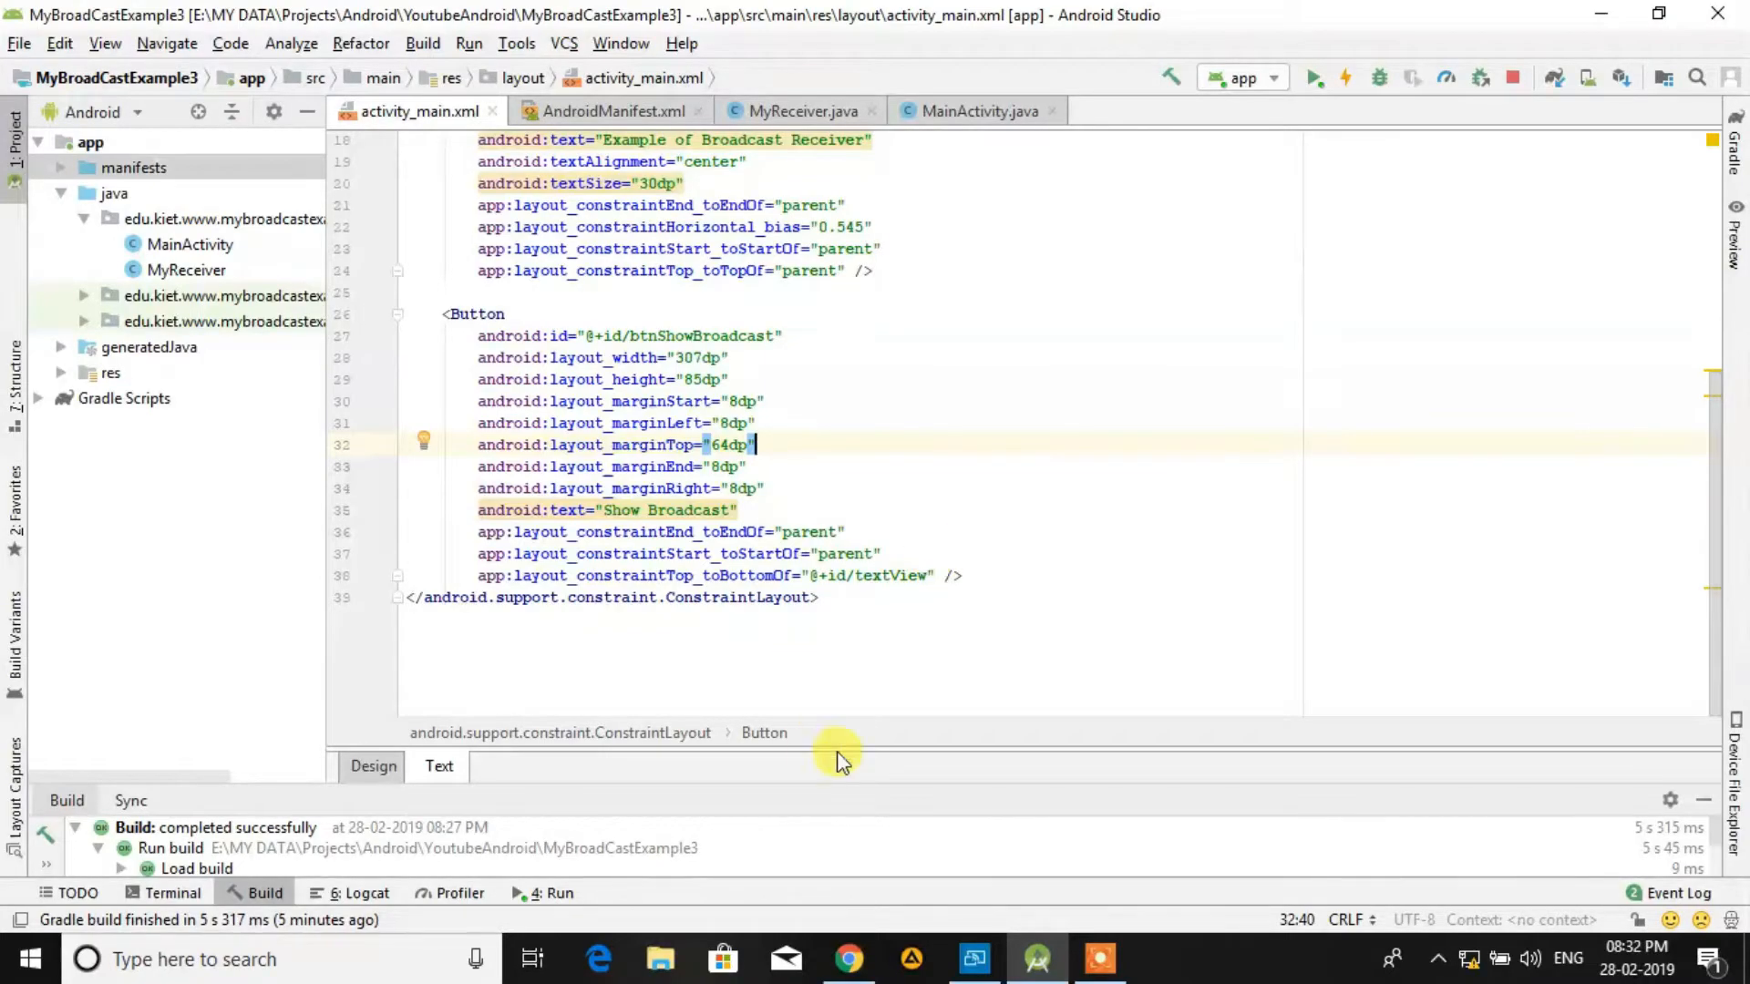
mouse_move(372, 765)
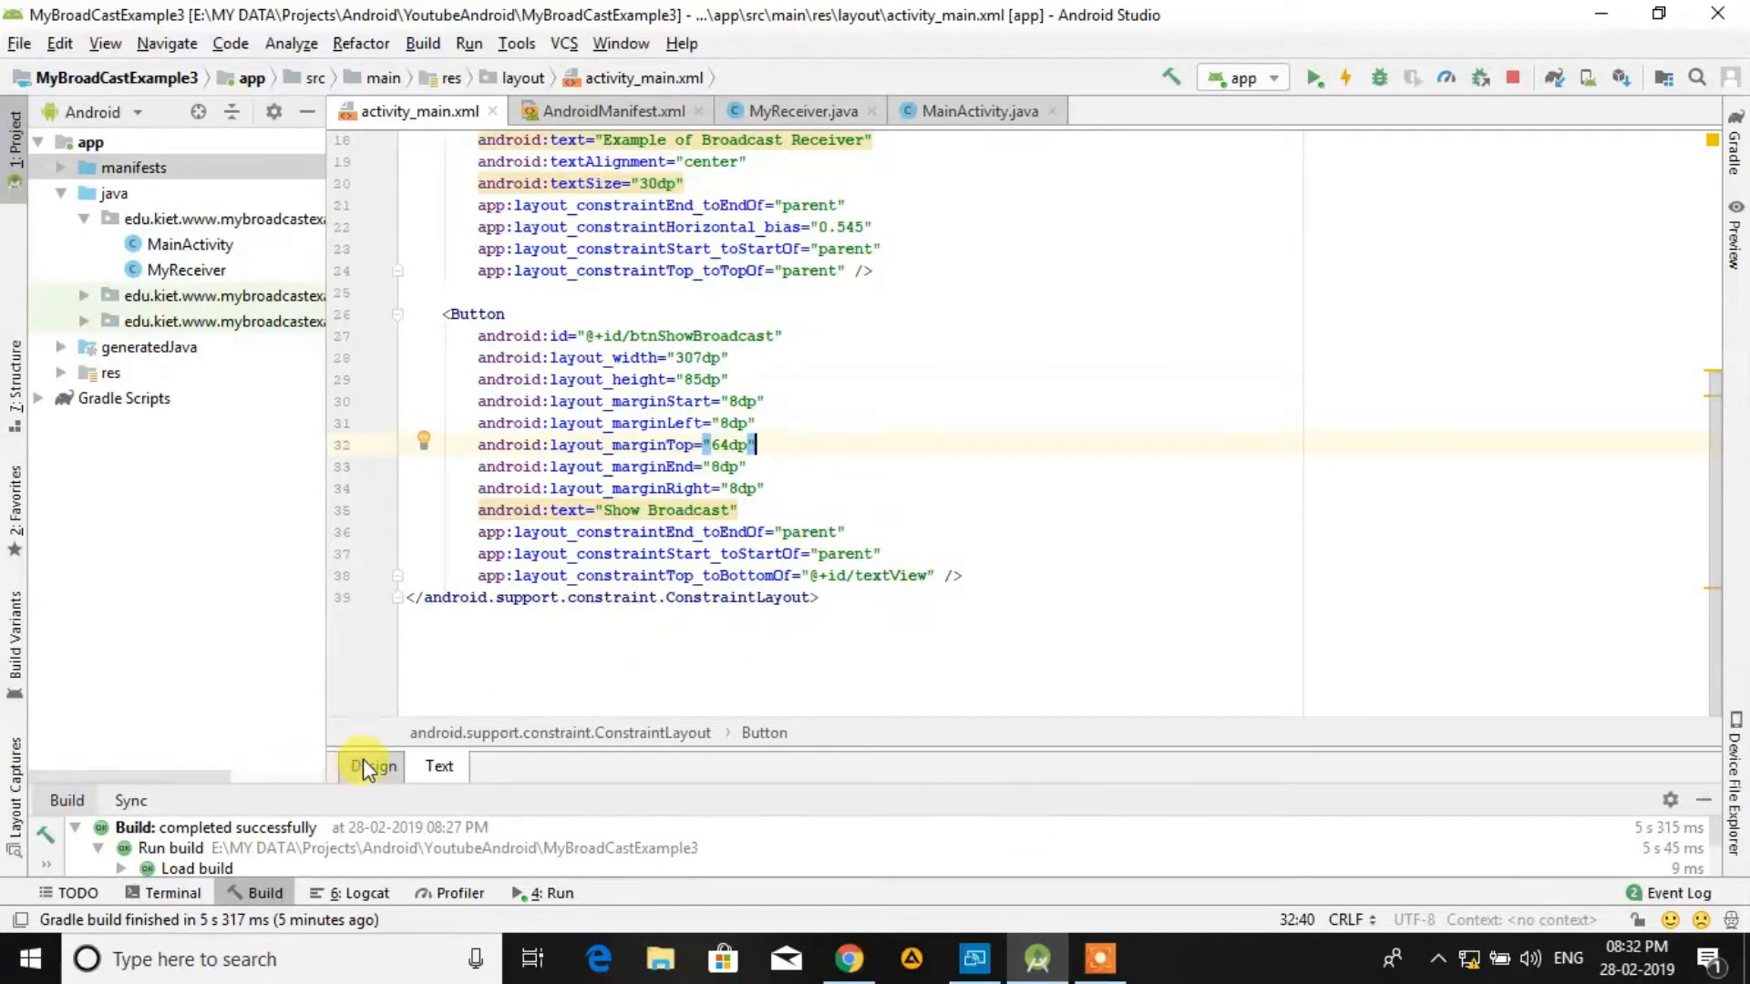
Step: Check the Show Broadcast button in the Design preview and return to MainActivity.java
left_click(372, 765)
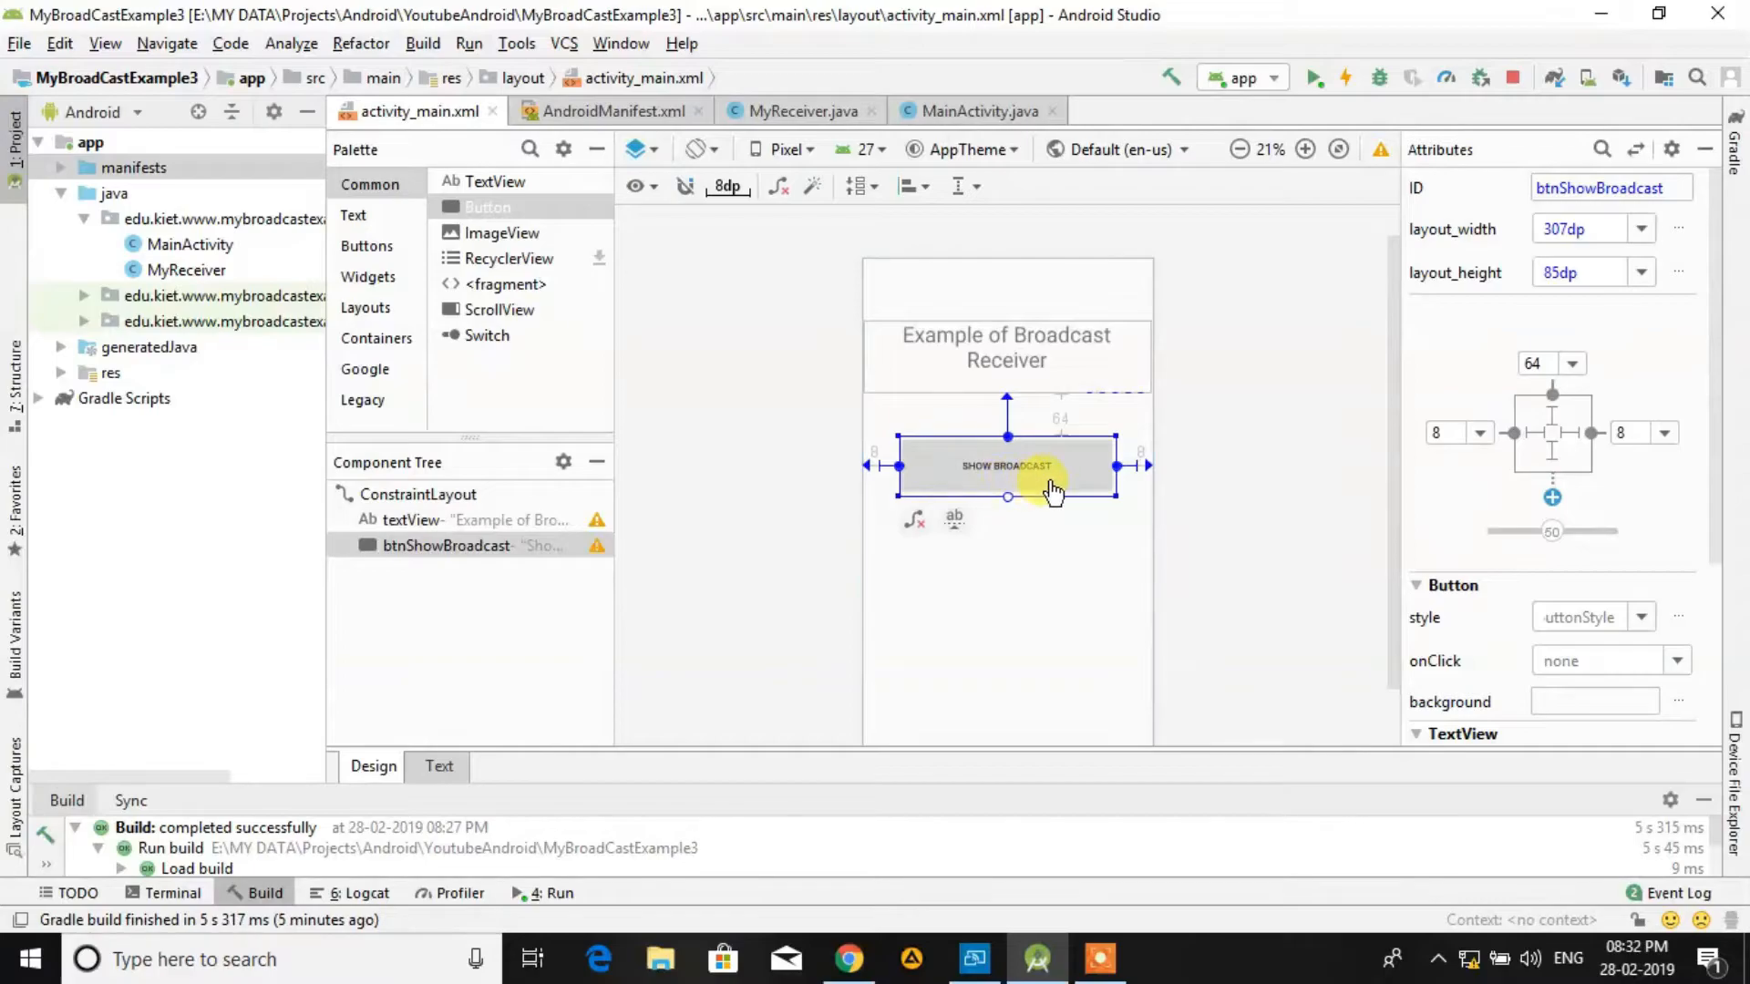
mouse_move(1042, 479)
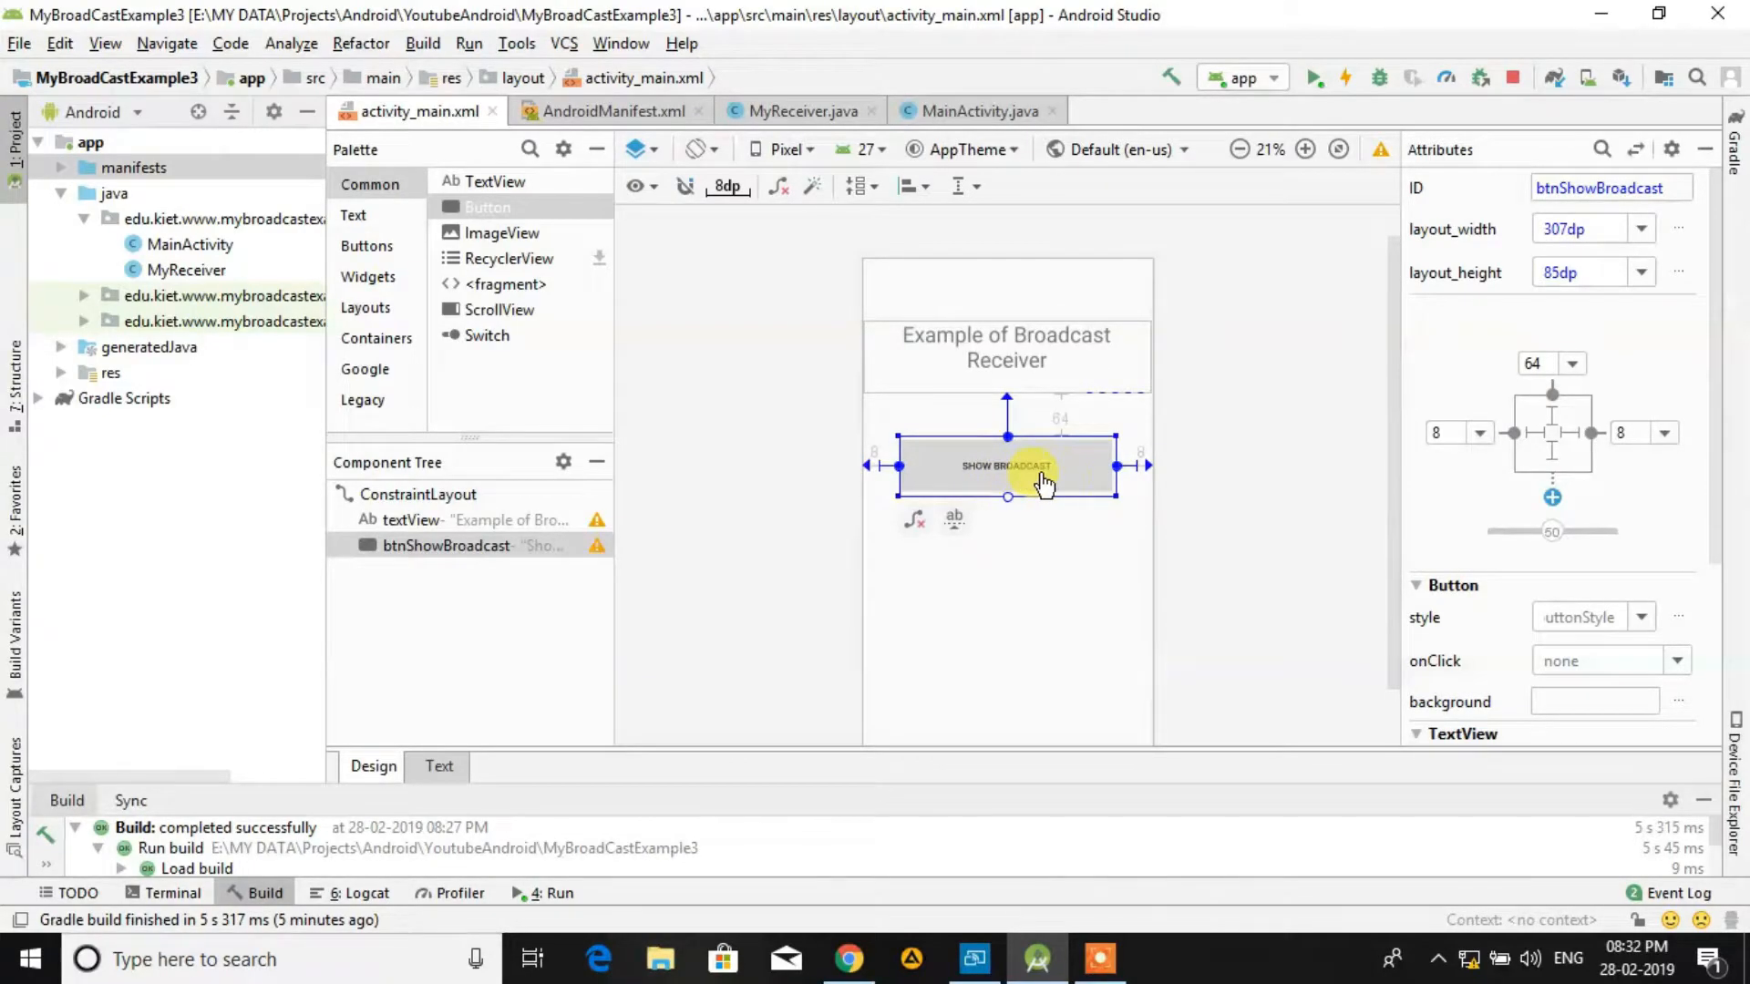
left_click(977, 111)
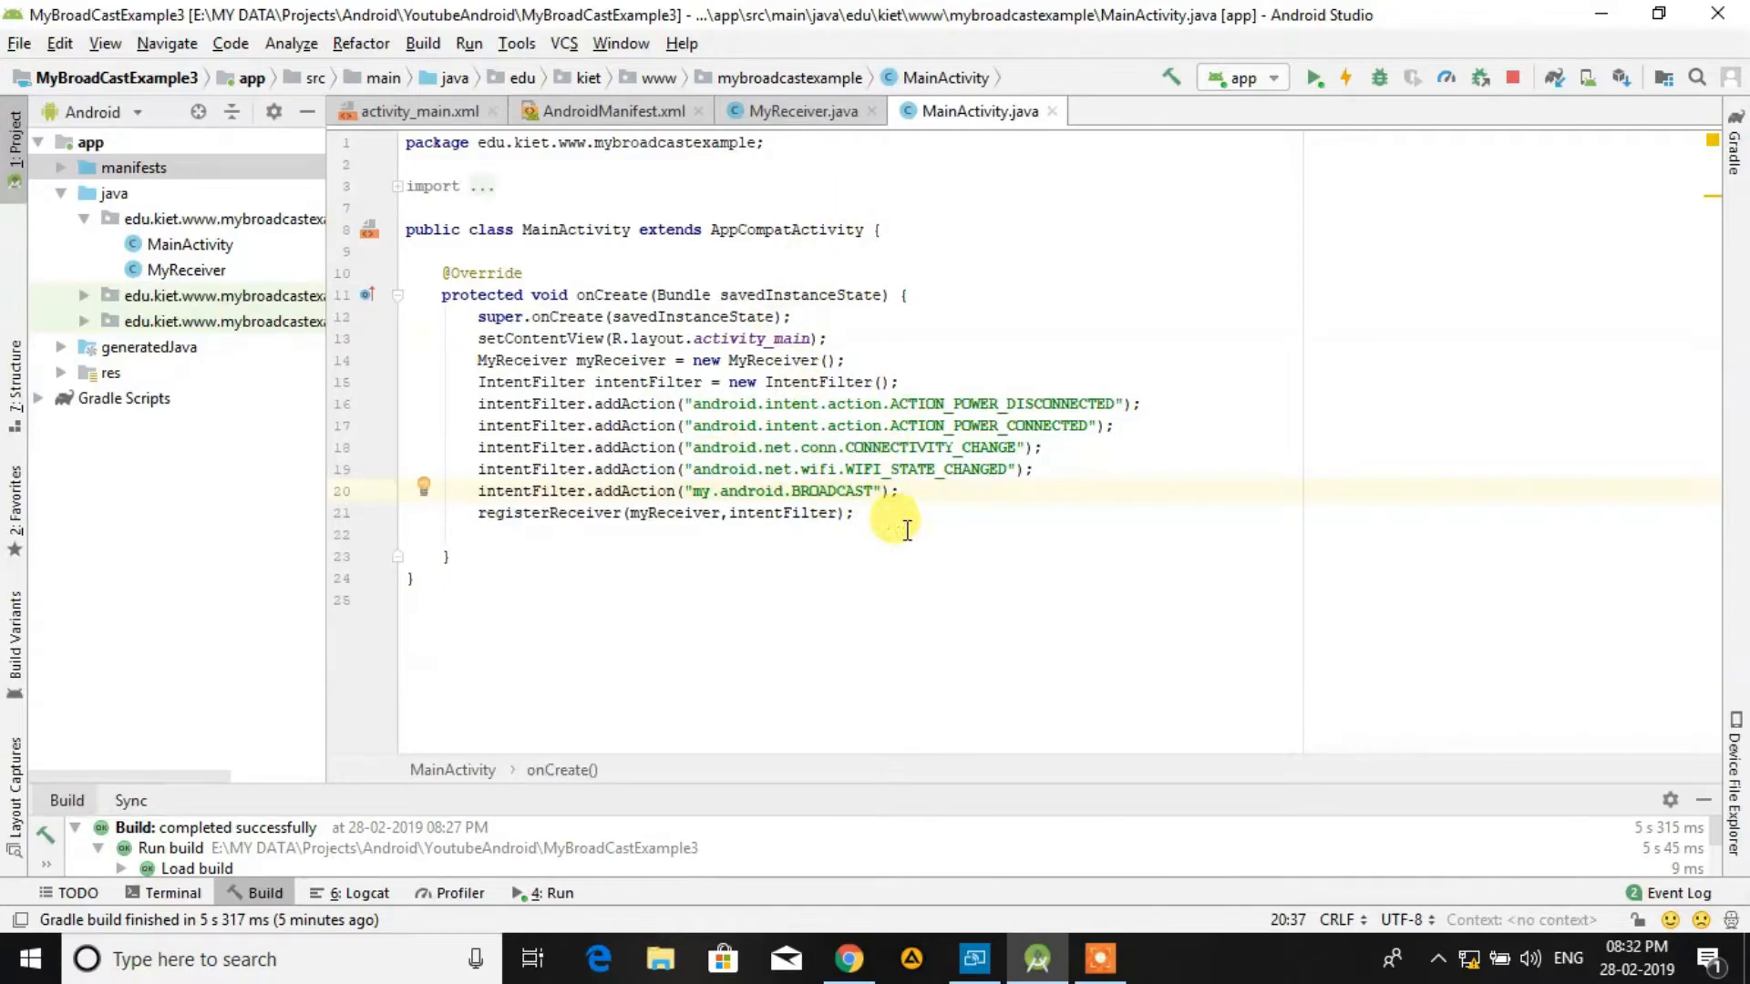
Step: Declare a Button field named showbroadcast in MainActivity
left_click(668, 251)
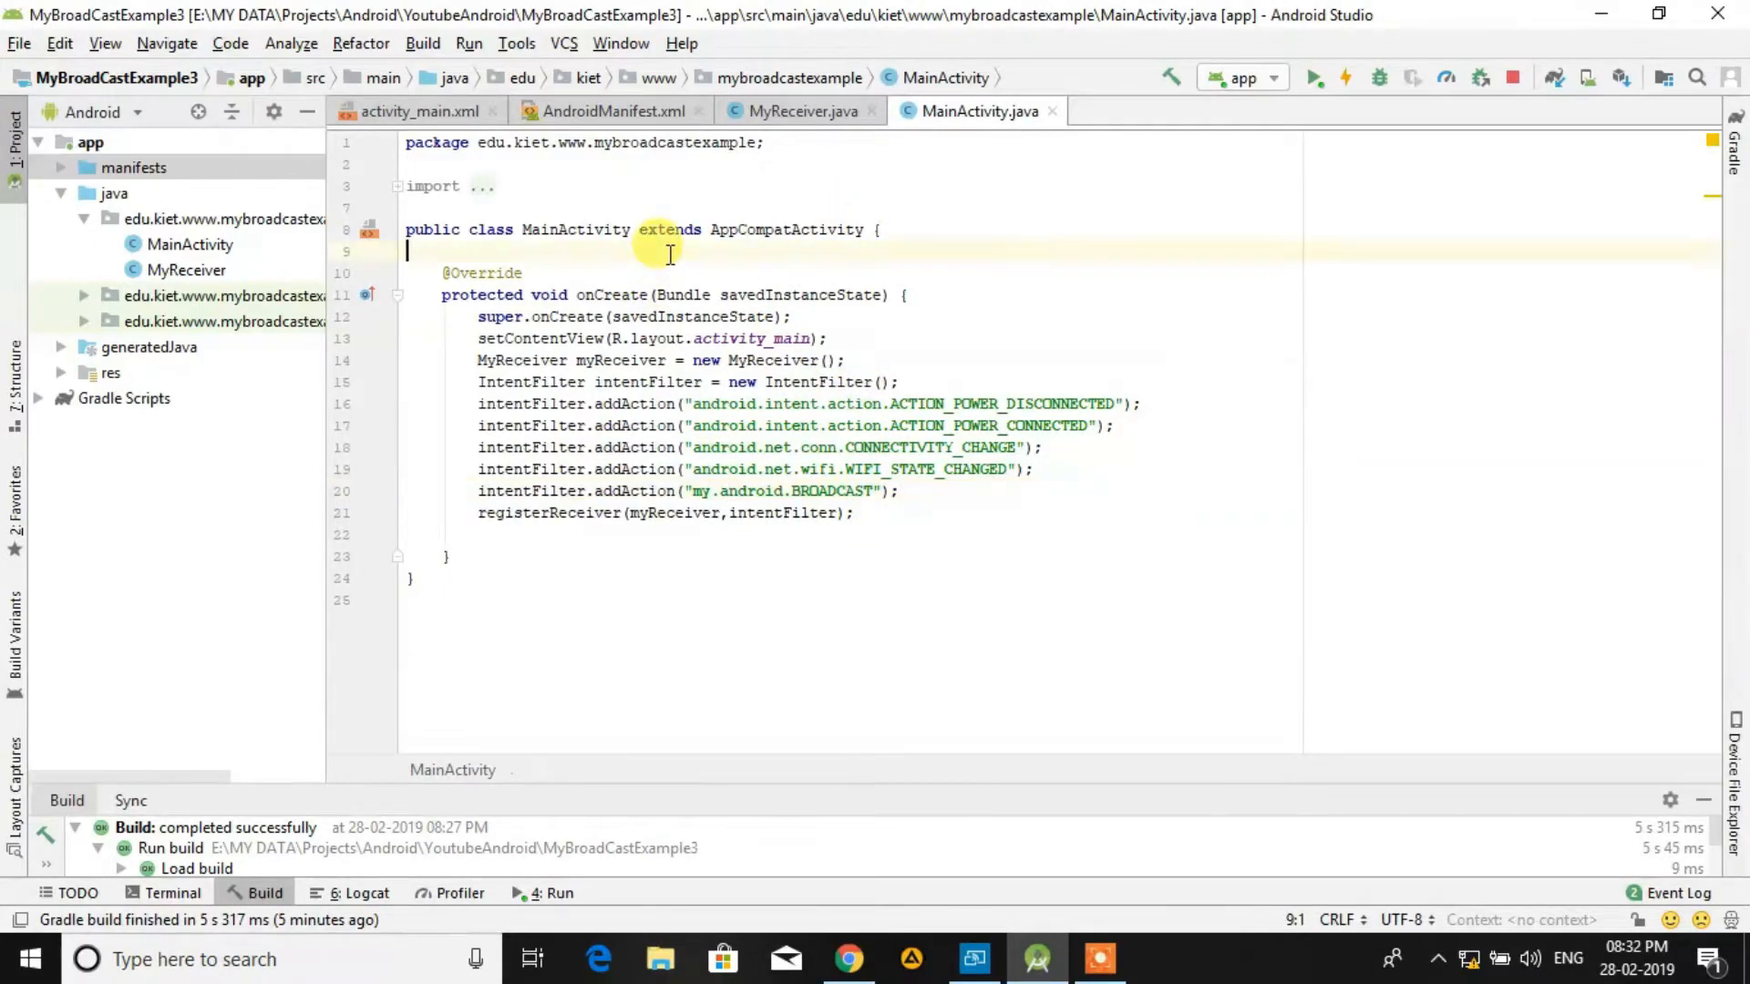
type("v")
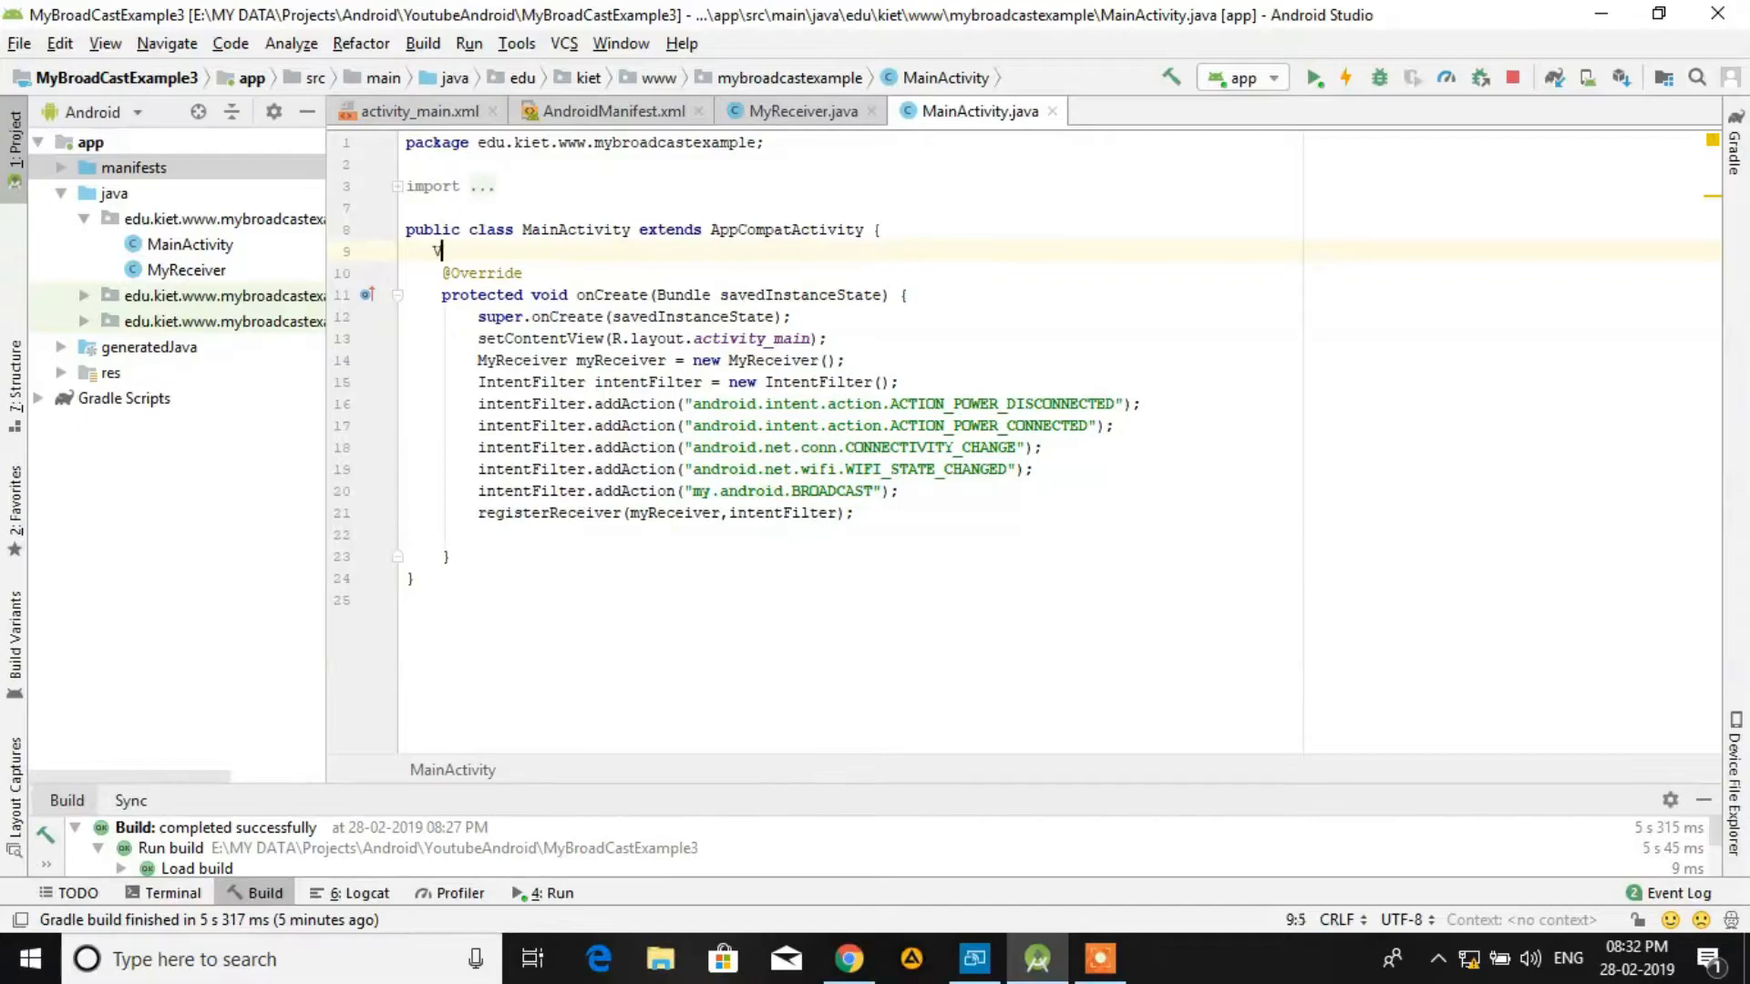
type("Button show")
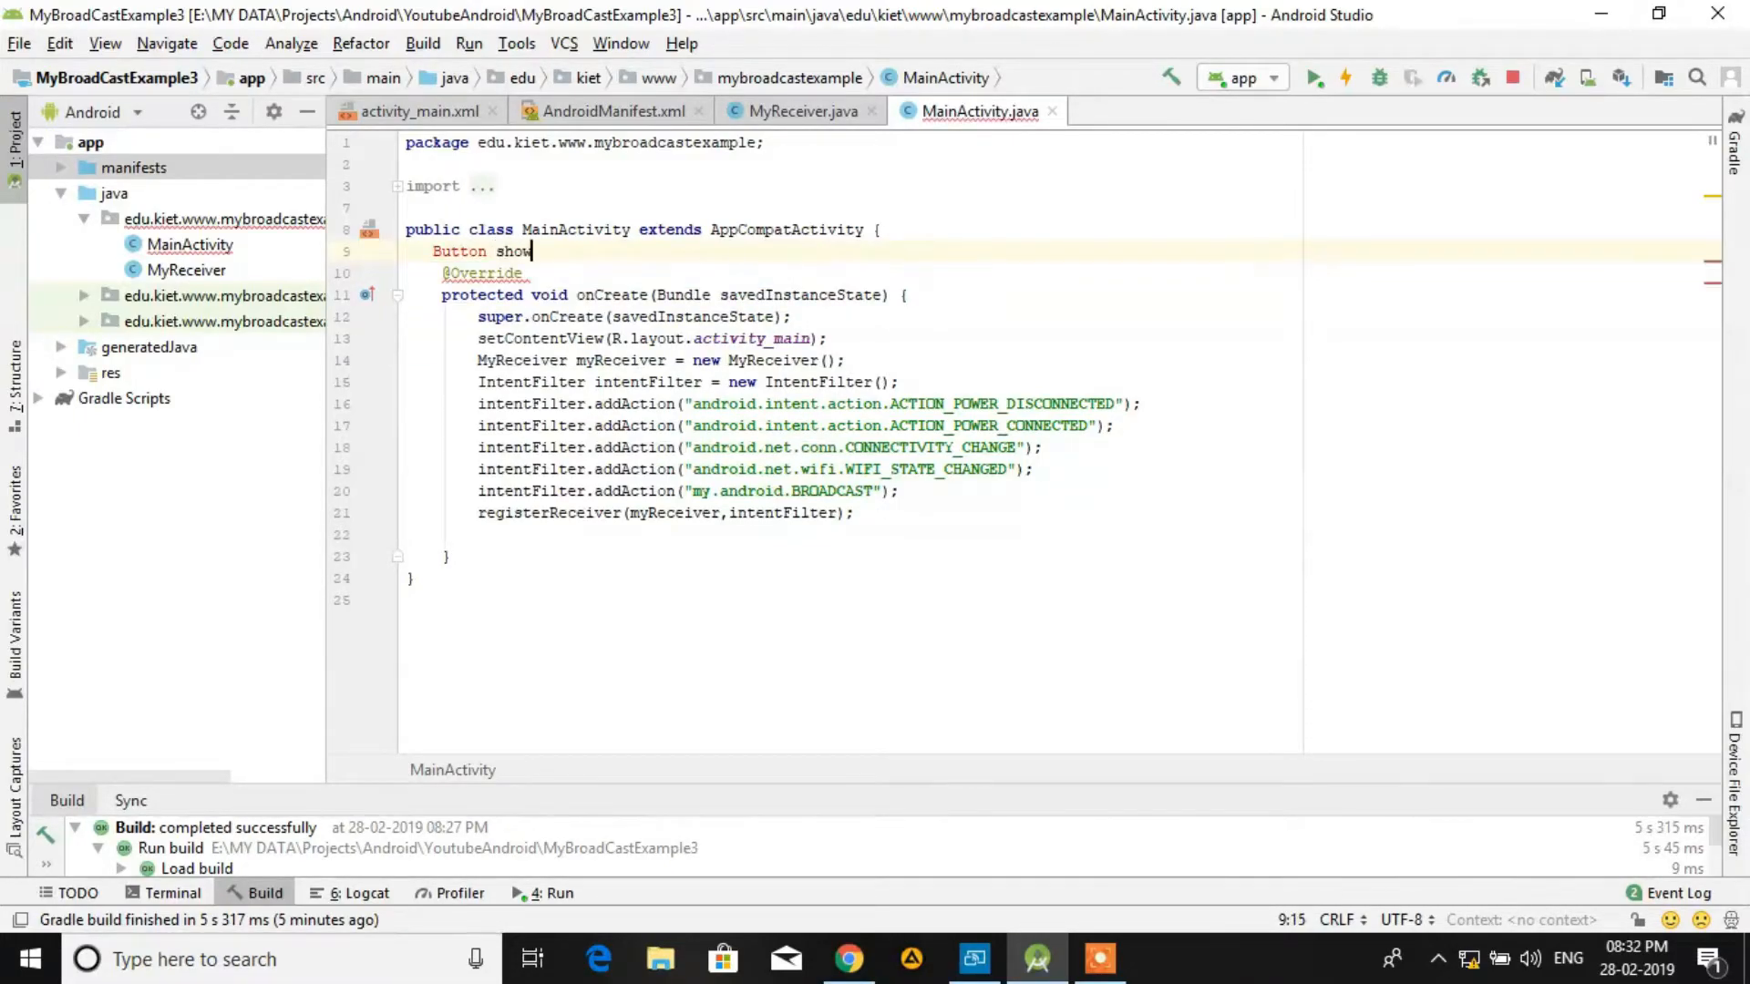
type("braod")
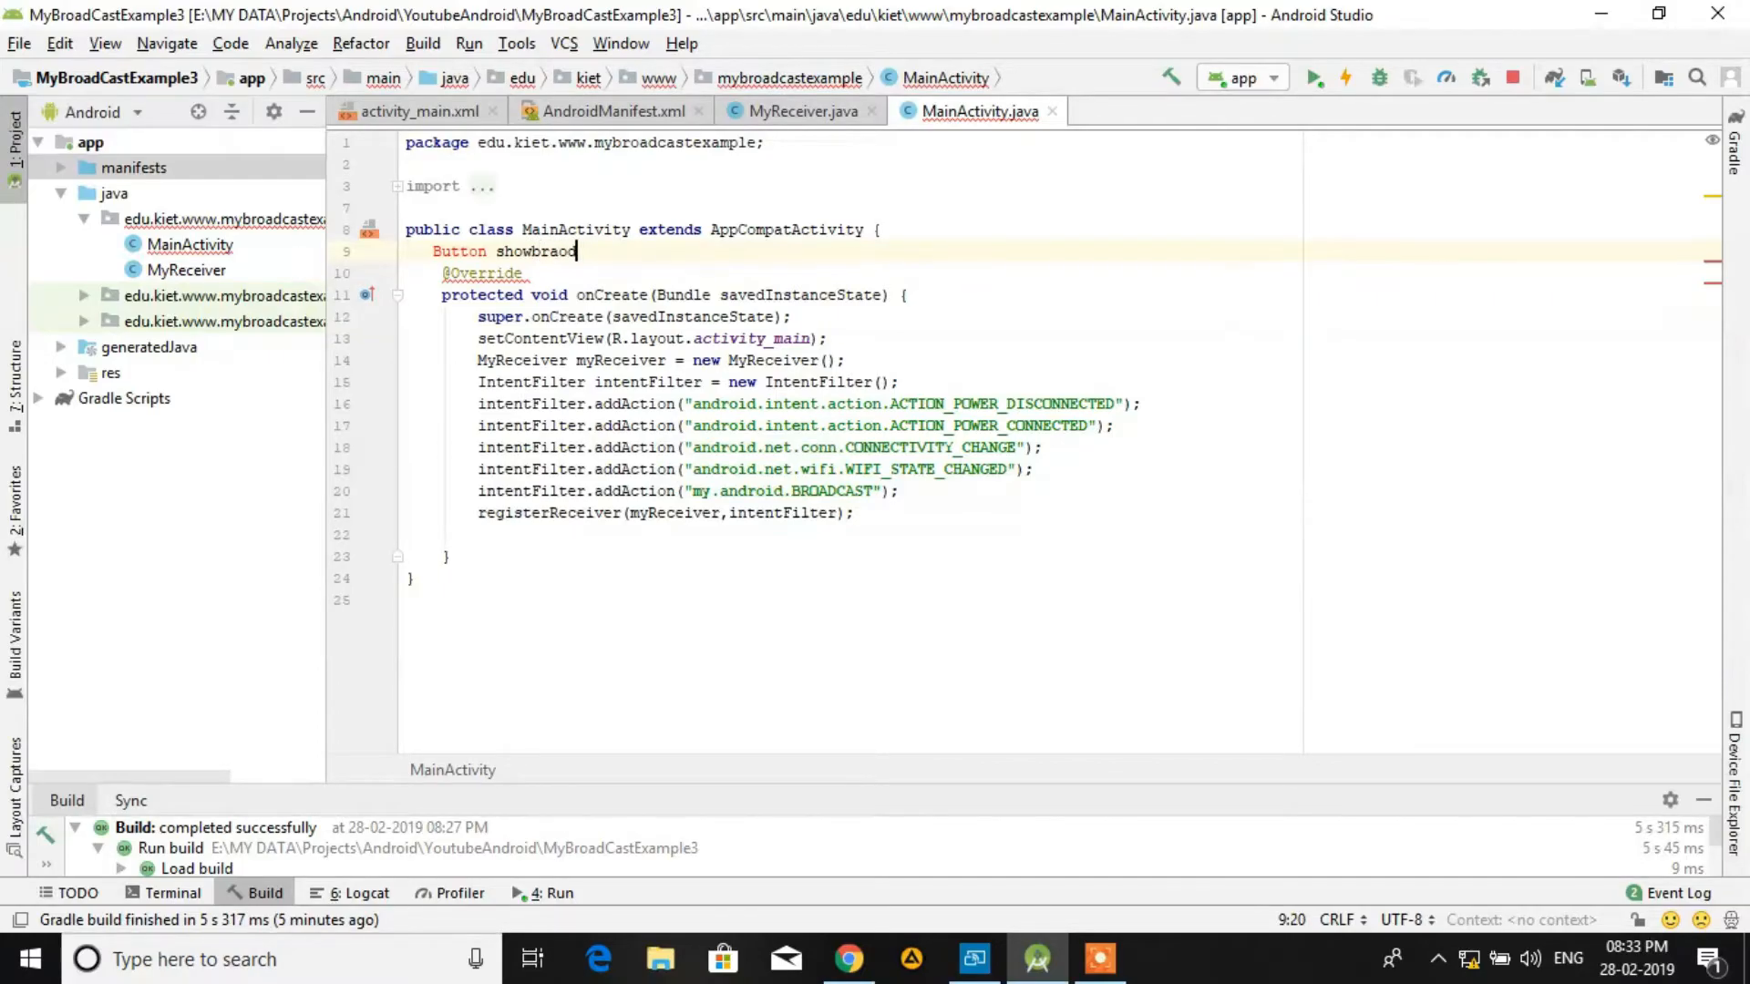
key("Backspace")
type("oadcast")
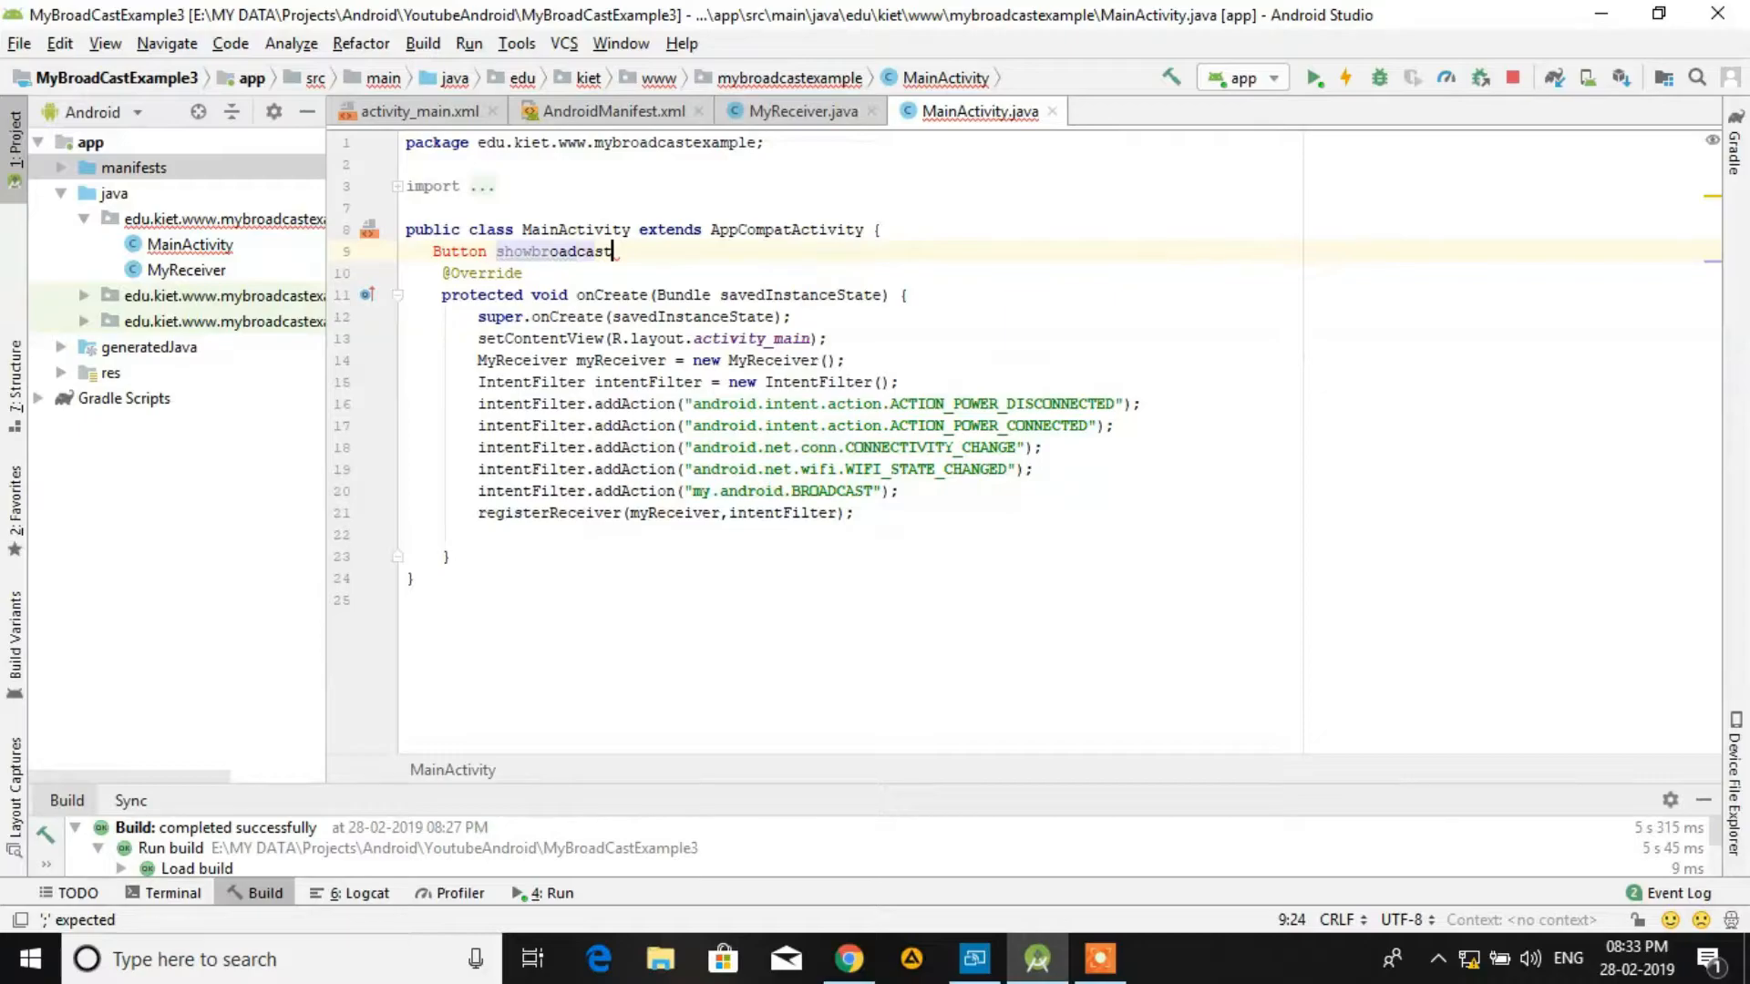
mouse_move(459, 249)
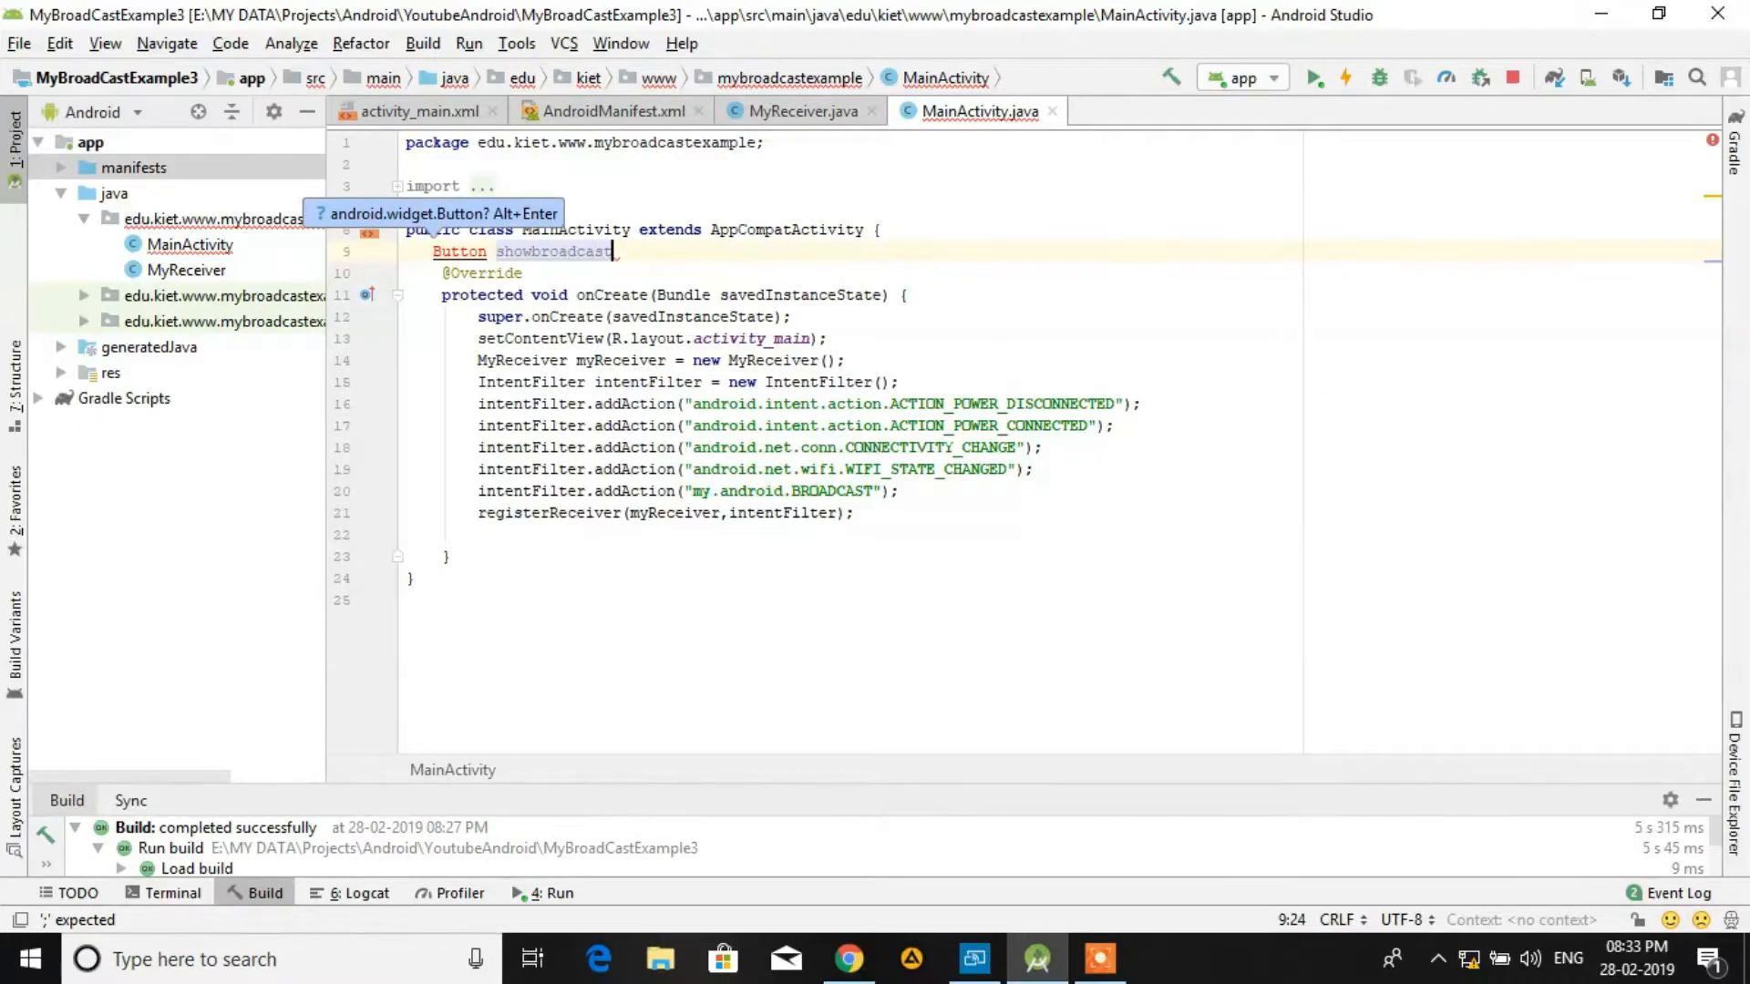
type(";")
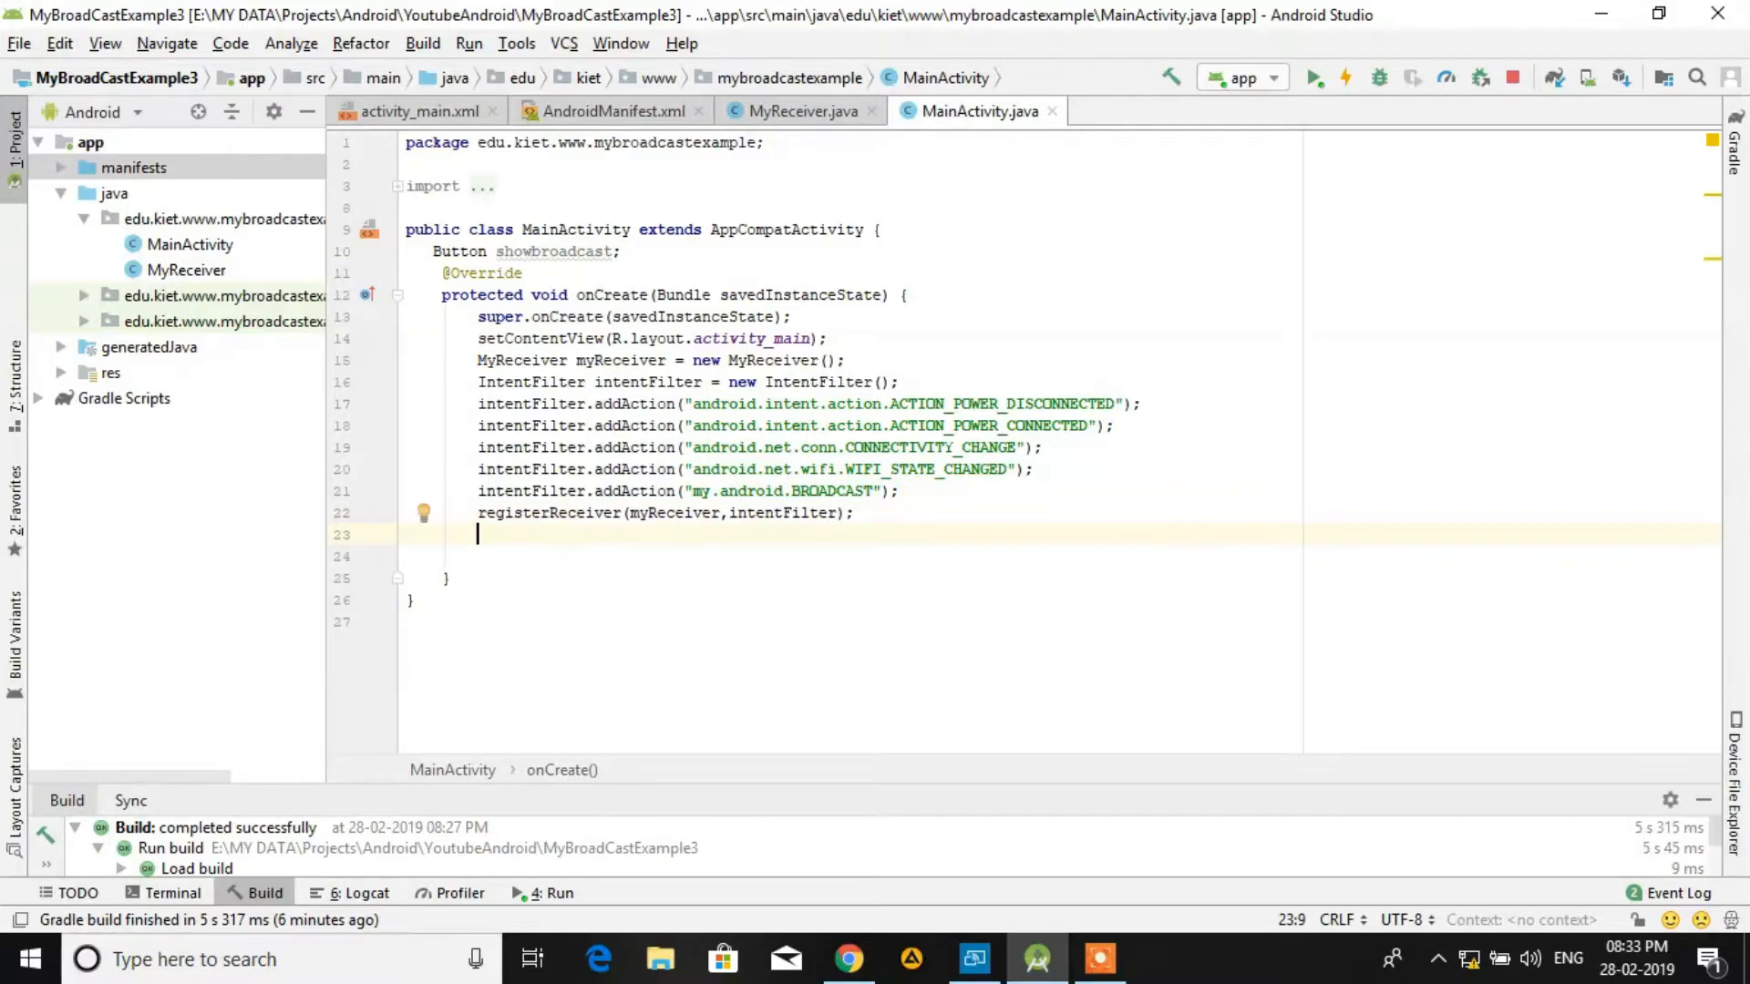
Step: Bind showbroadcast to R.id.btnShowBroadcast and attach a new View.OnClickListener to it
type("showbroadcast")
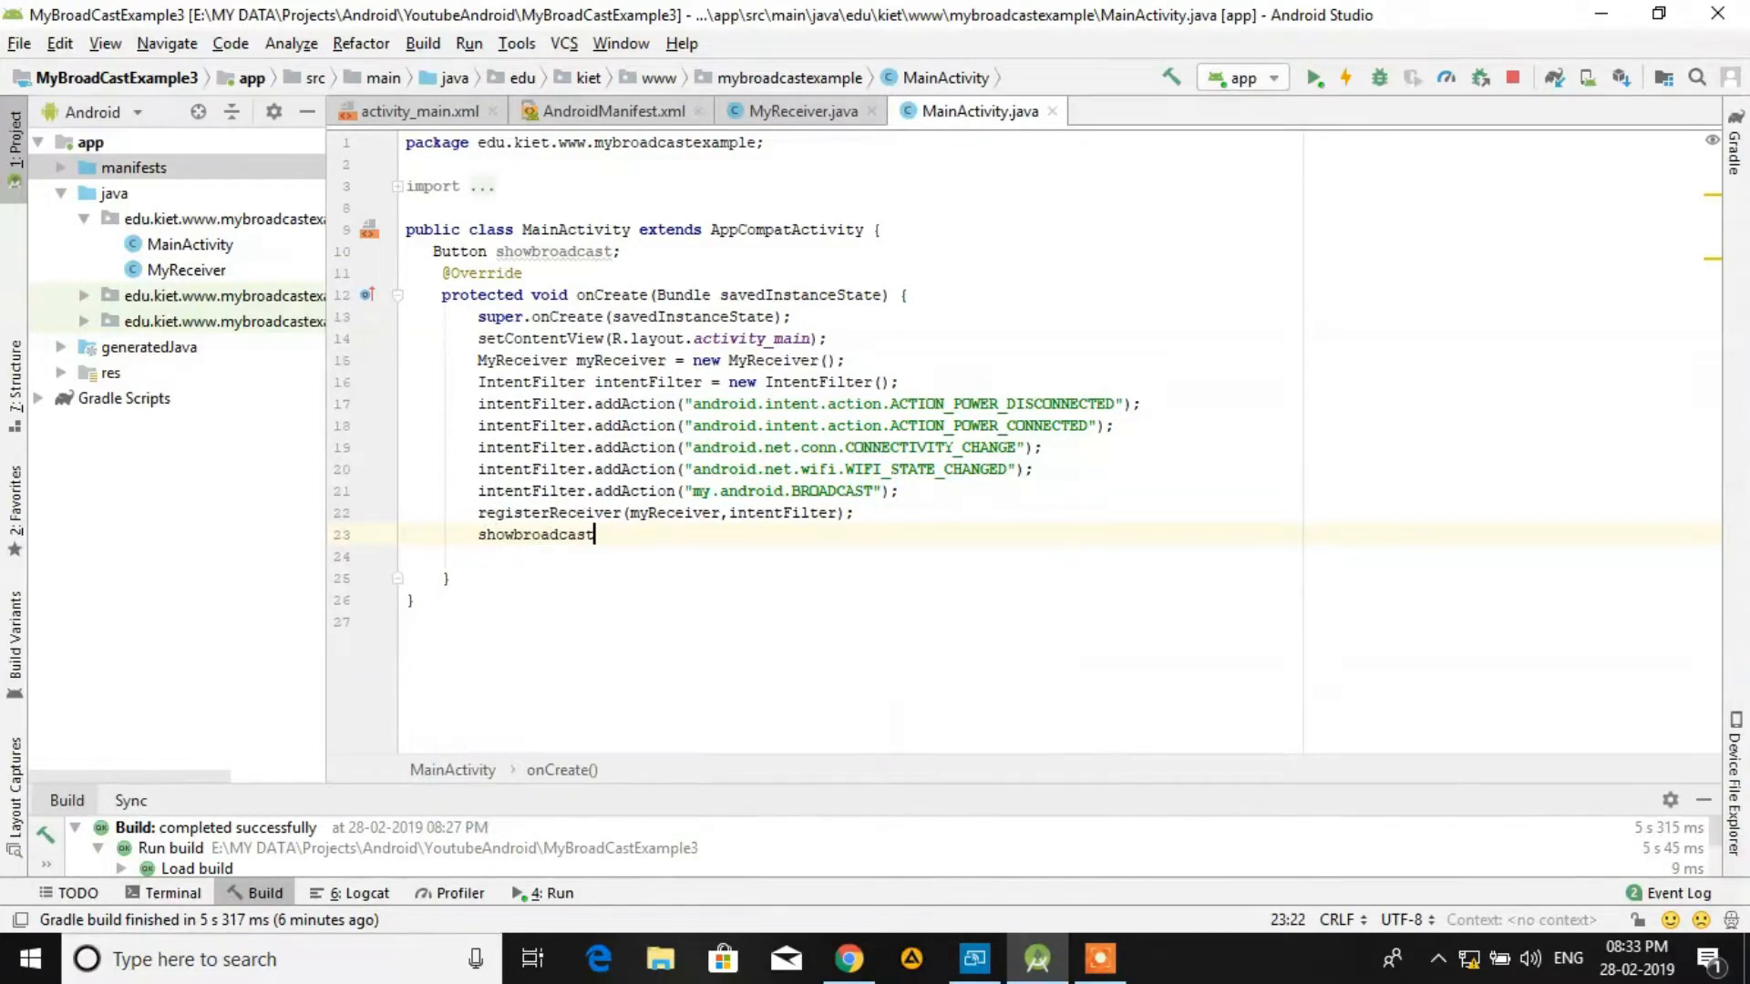
type("=f")
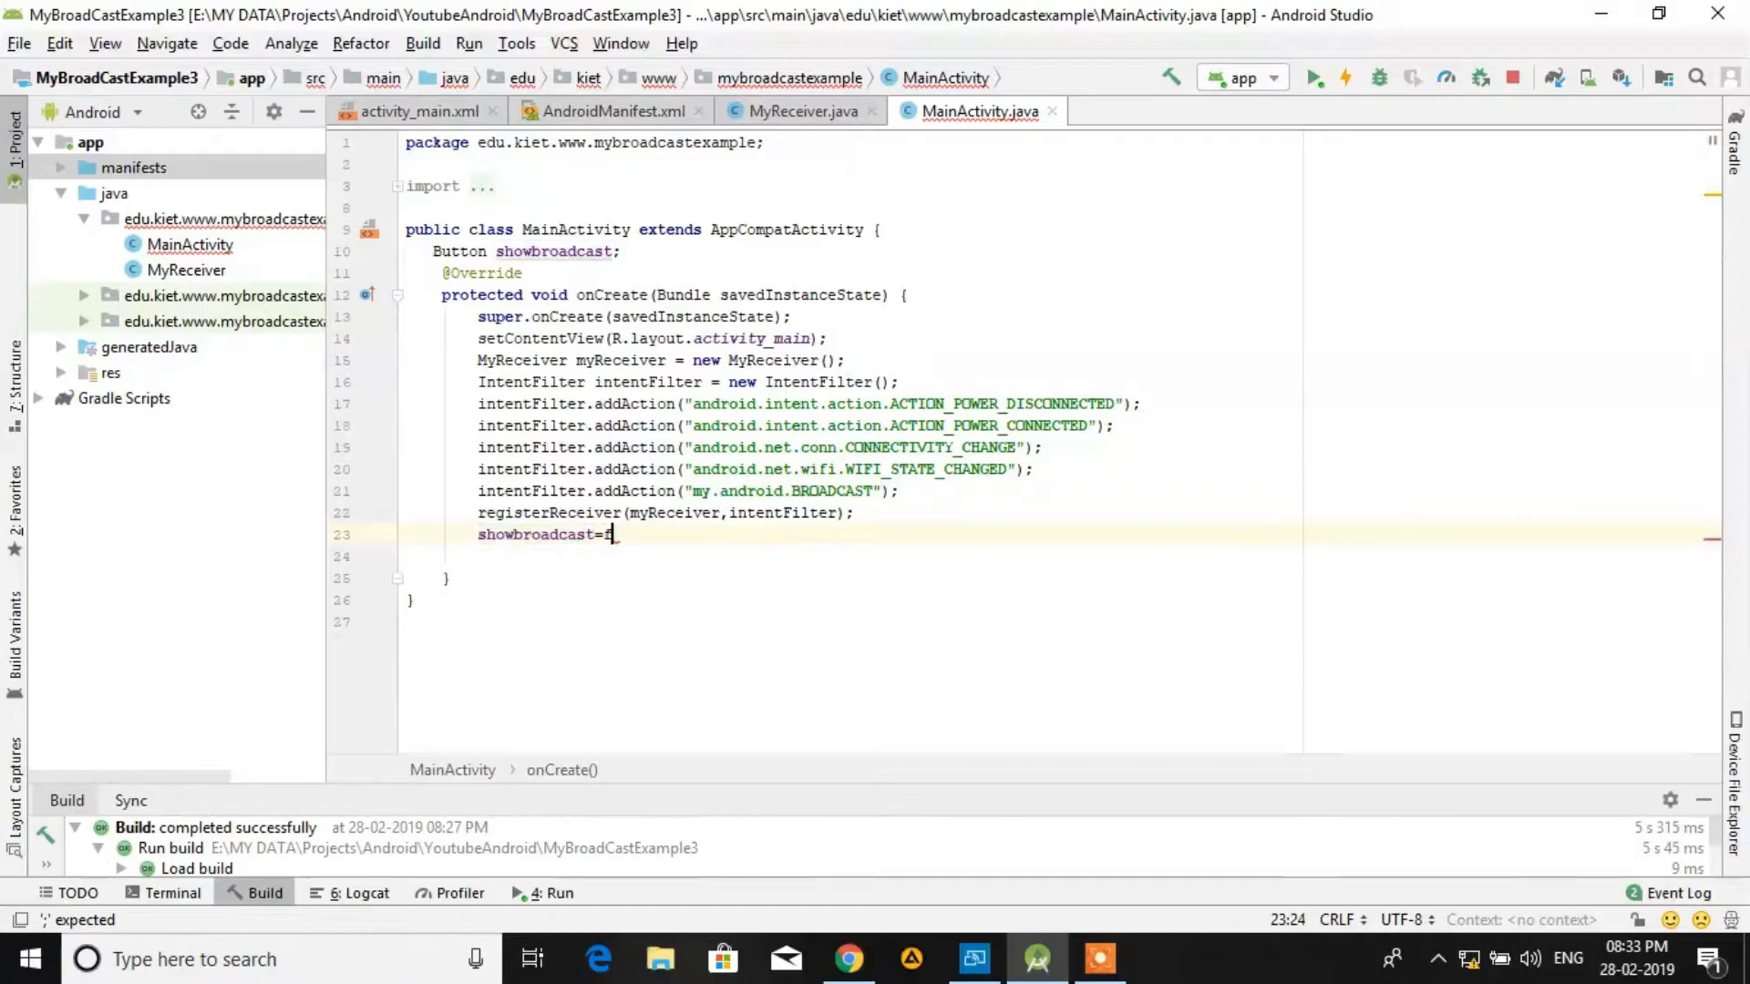
type("findViewById(R.")
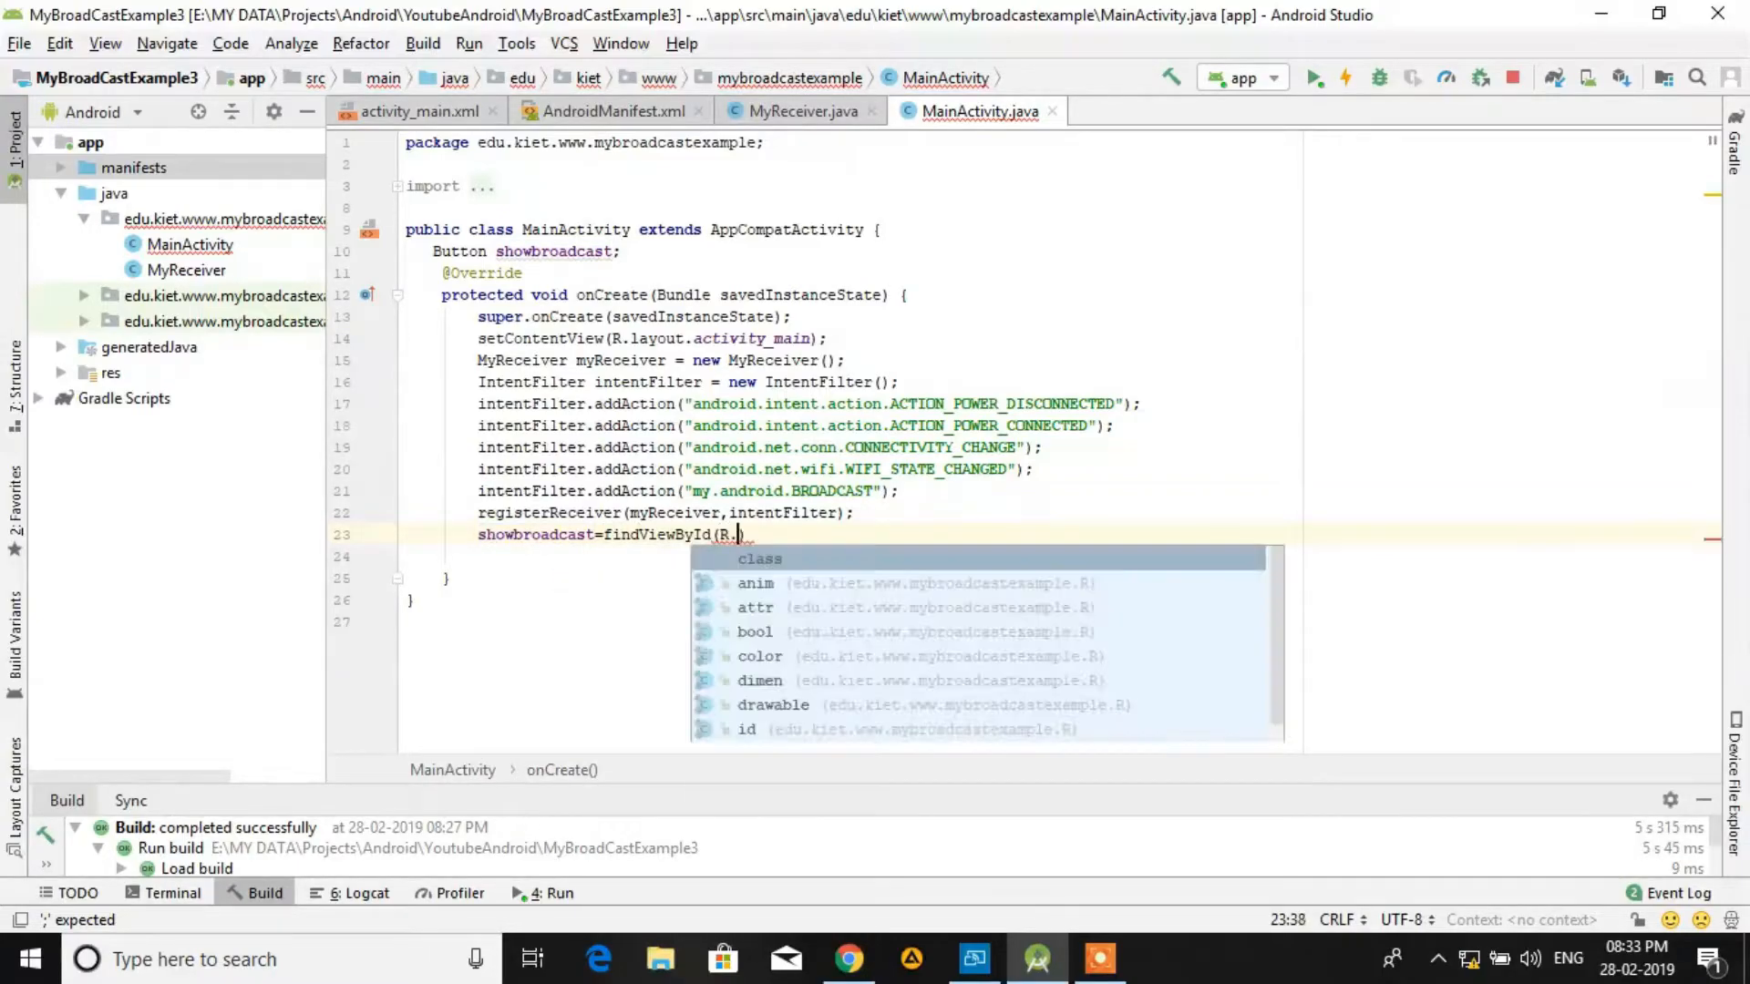
type("id.btnShowBroadcast")
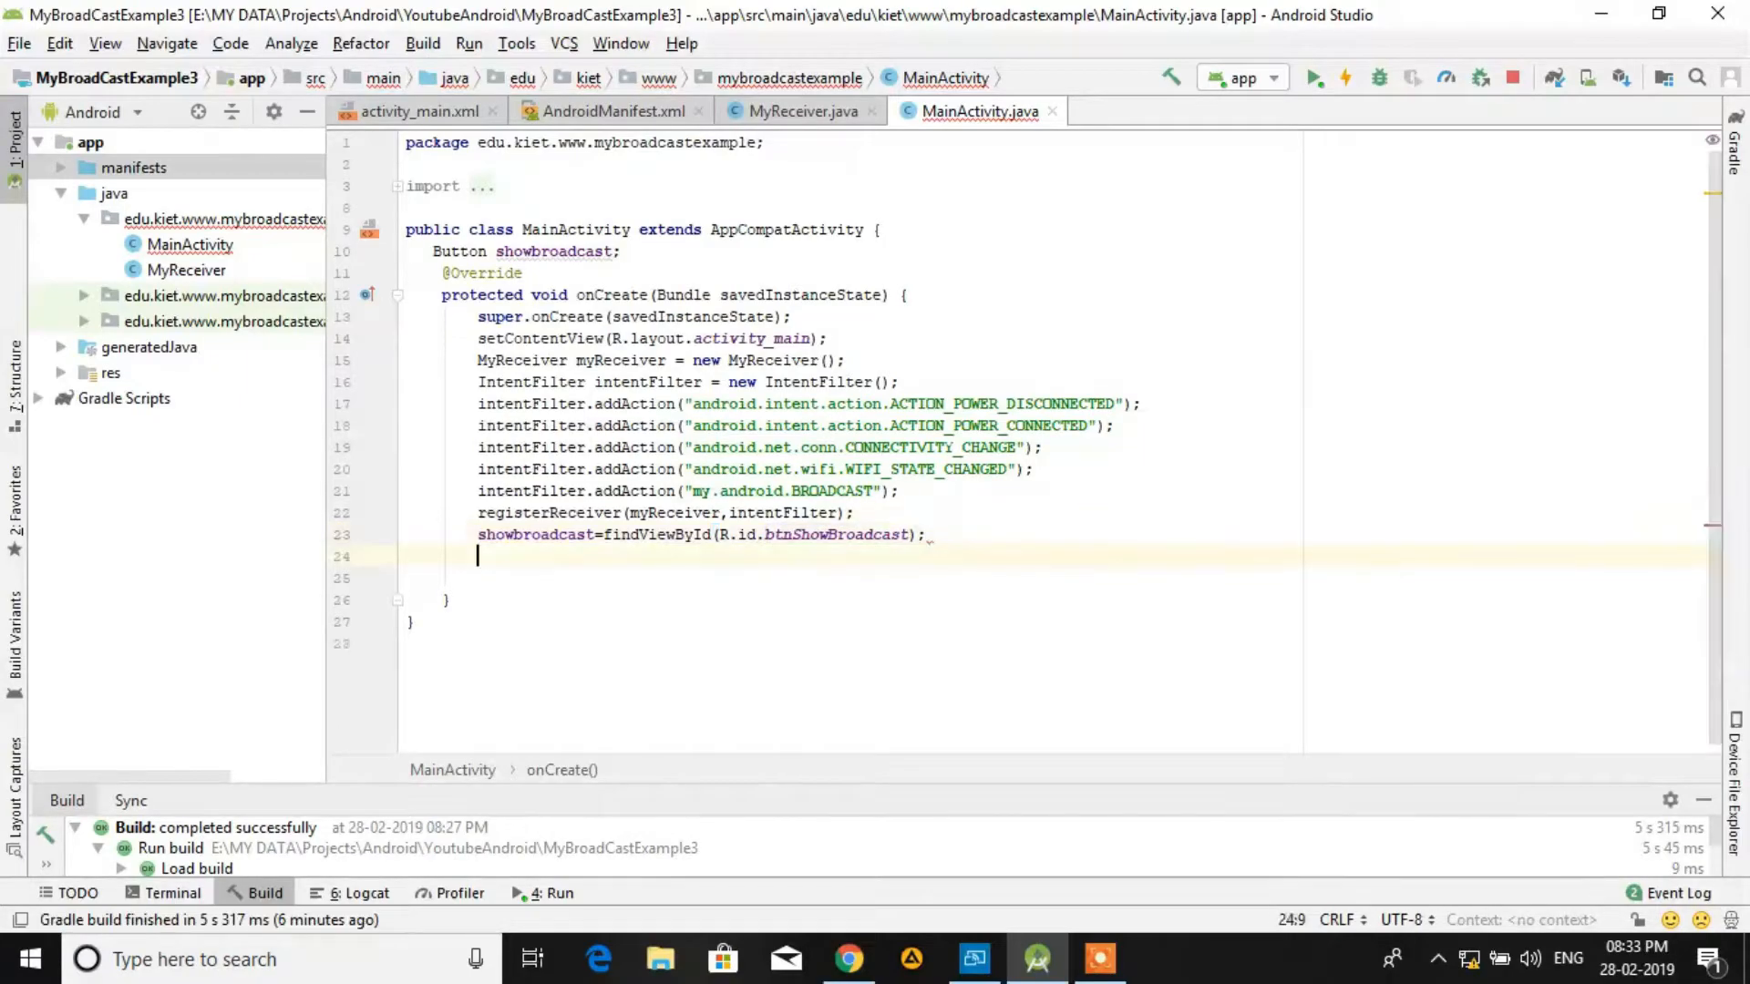
type("showbroadcast.")
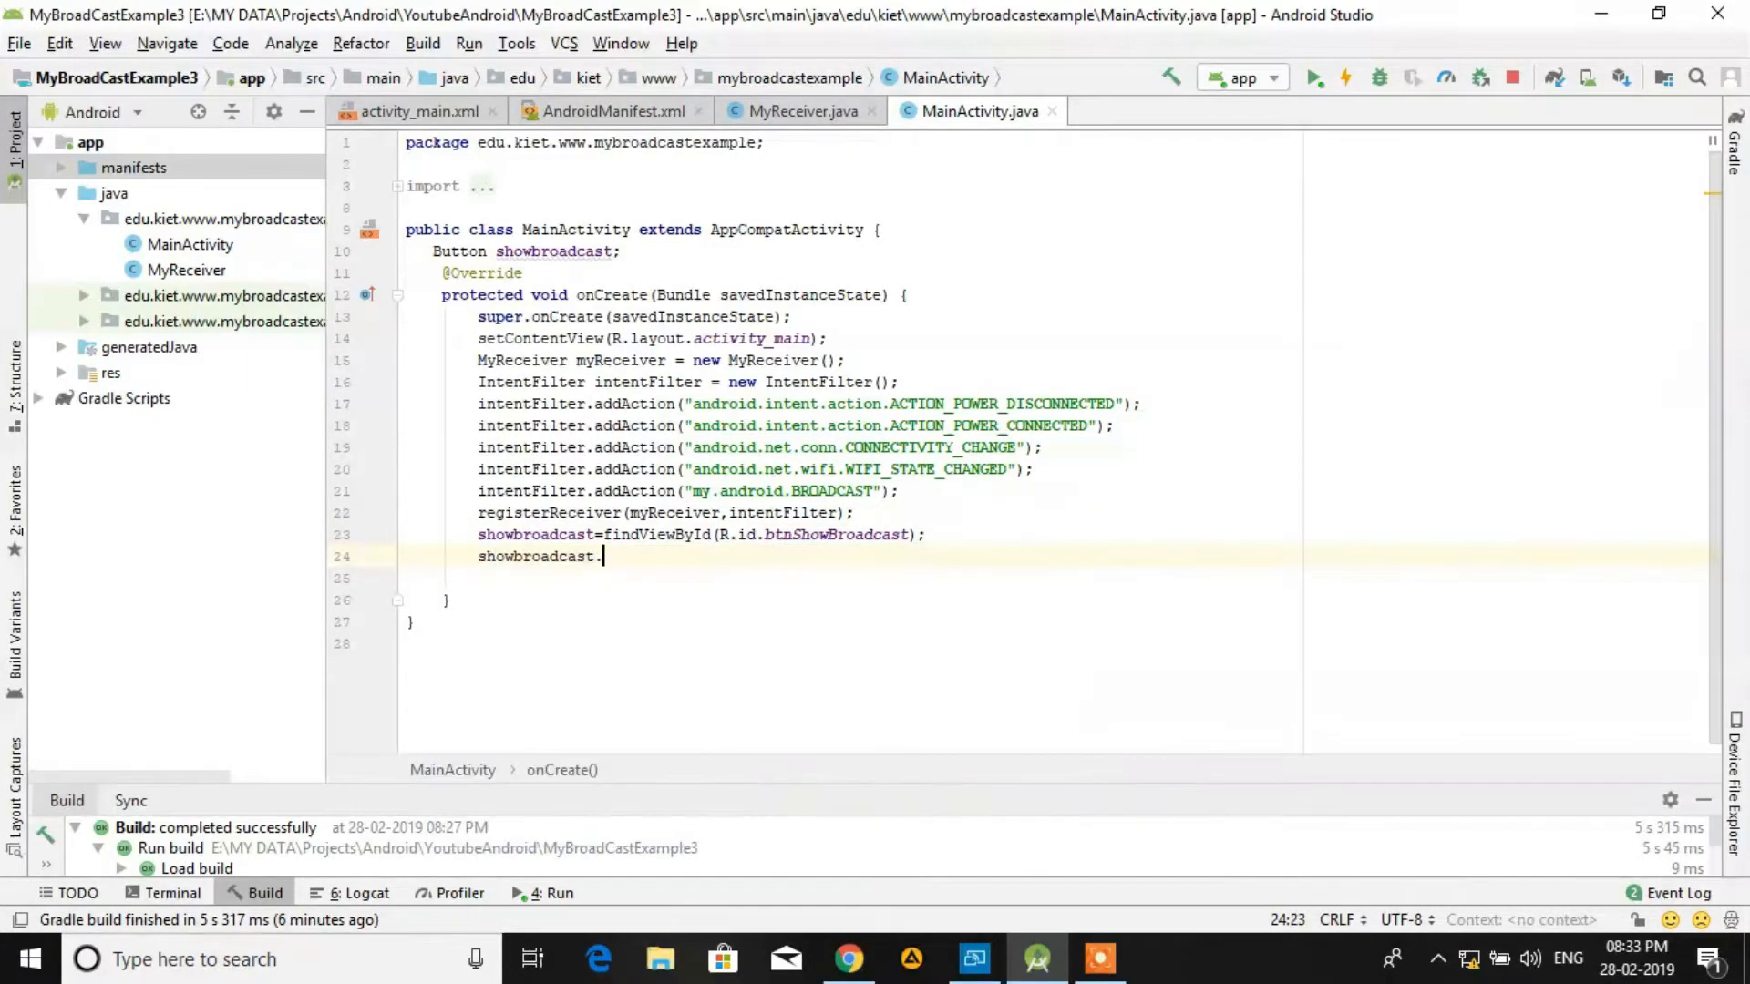
type("setOnClickListener(new View.OnClickListener() {")
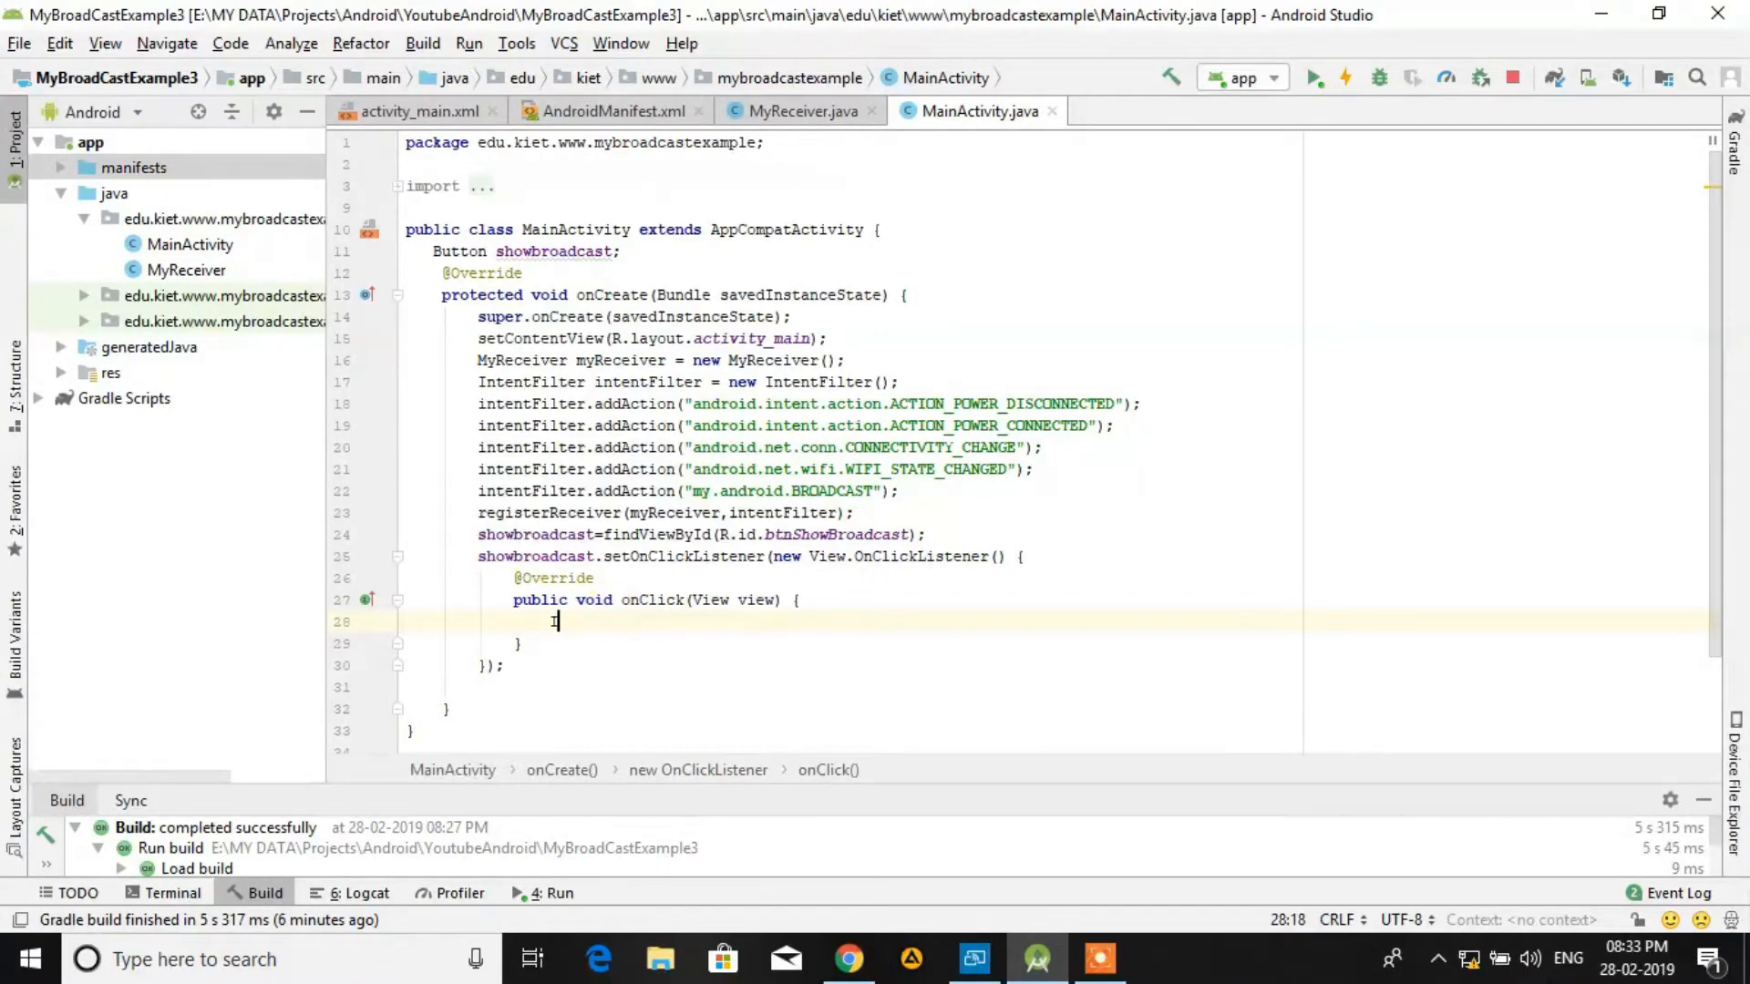
Step: In onClick, create Intent i with action "my.android.BROADCAST" and send it with sendBroadcast(i)
type("Intent i = new")
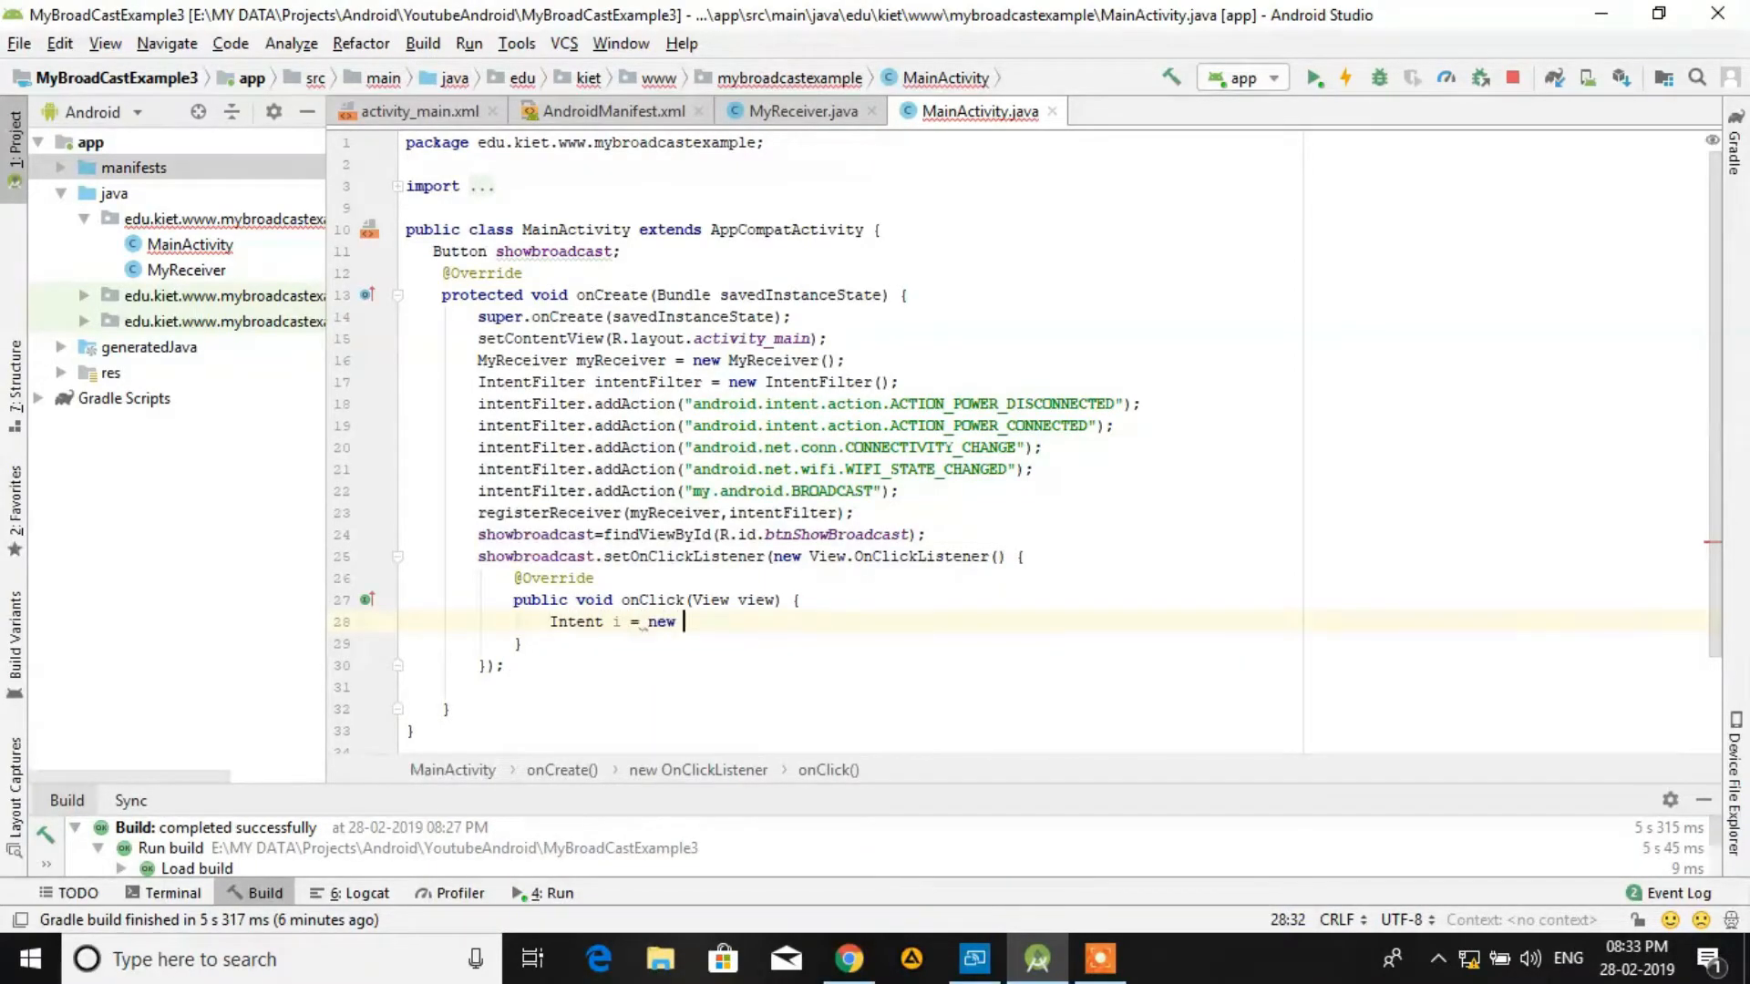
type("Intent();")
type("i.s")
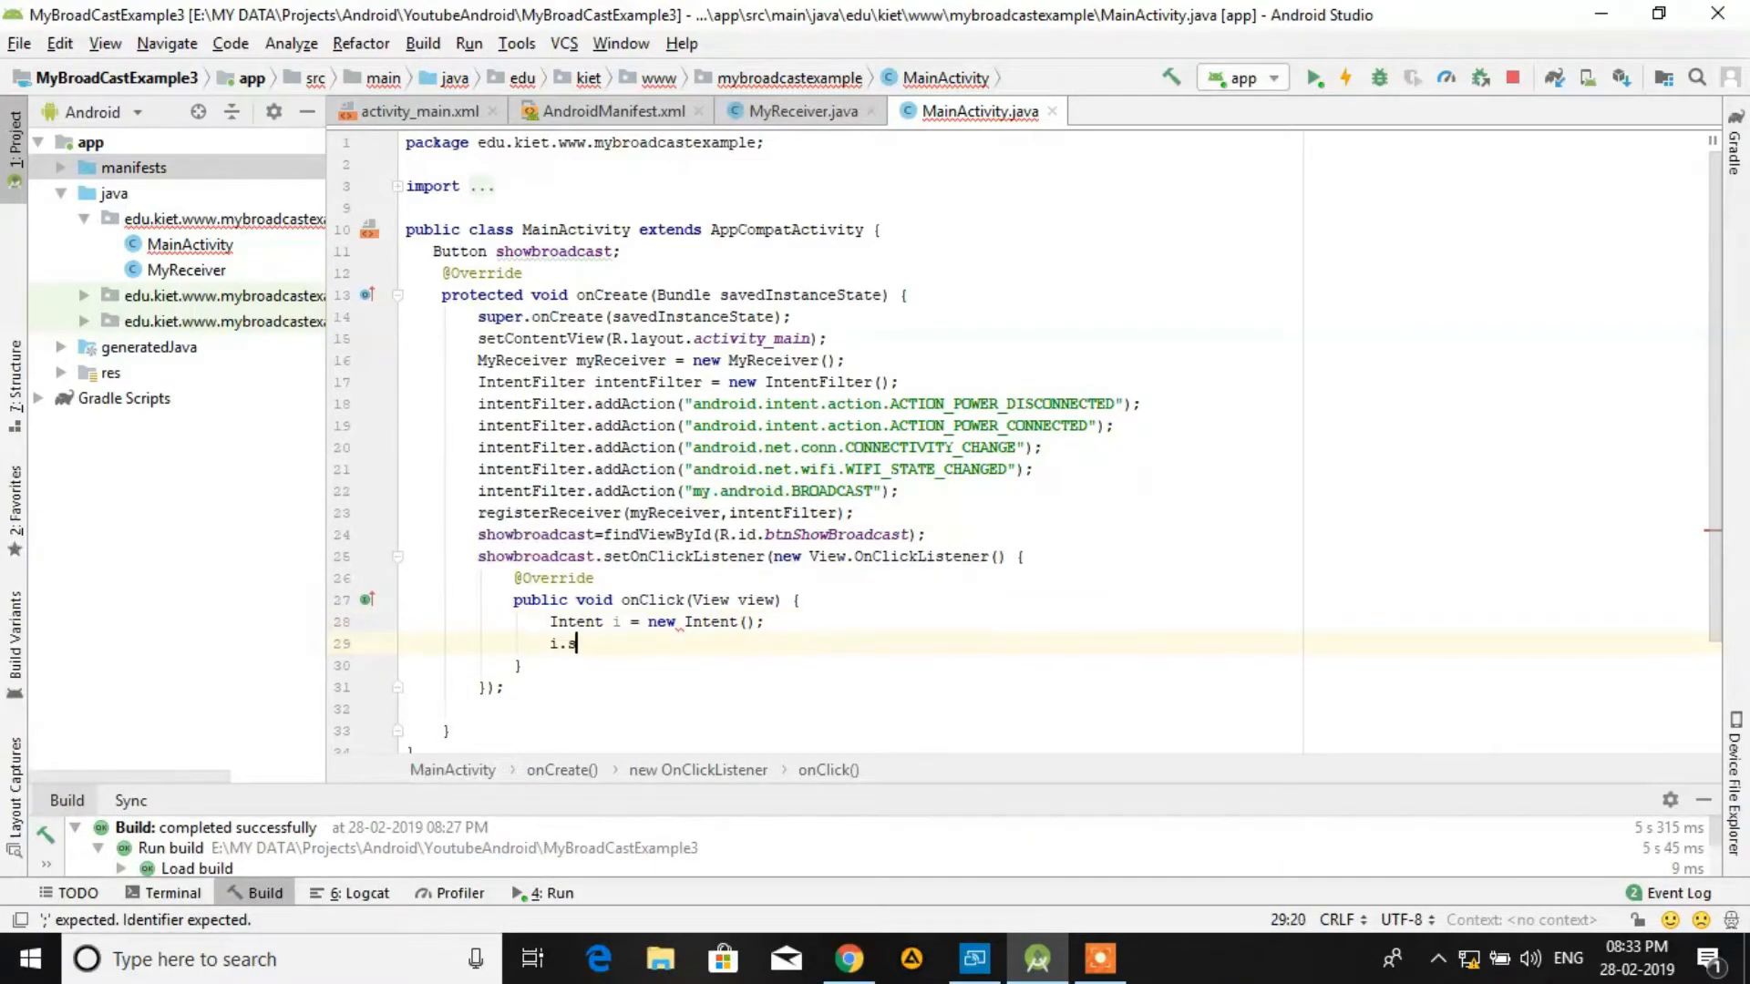
type("etAction(")
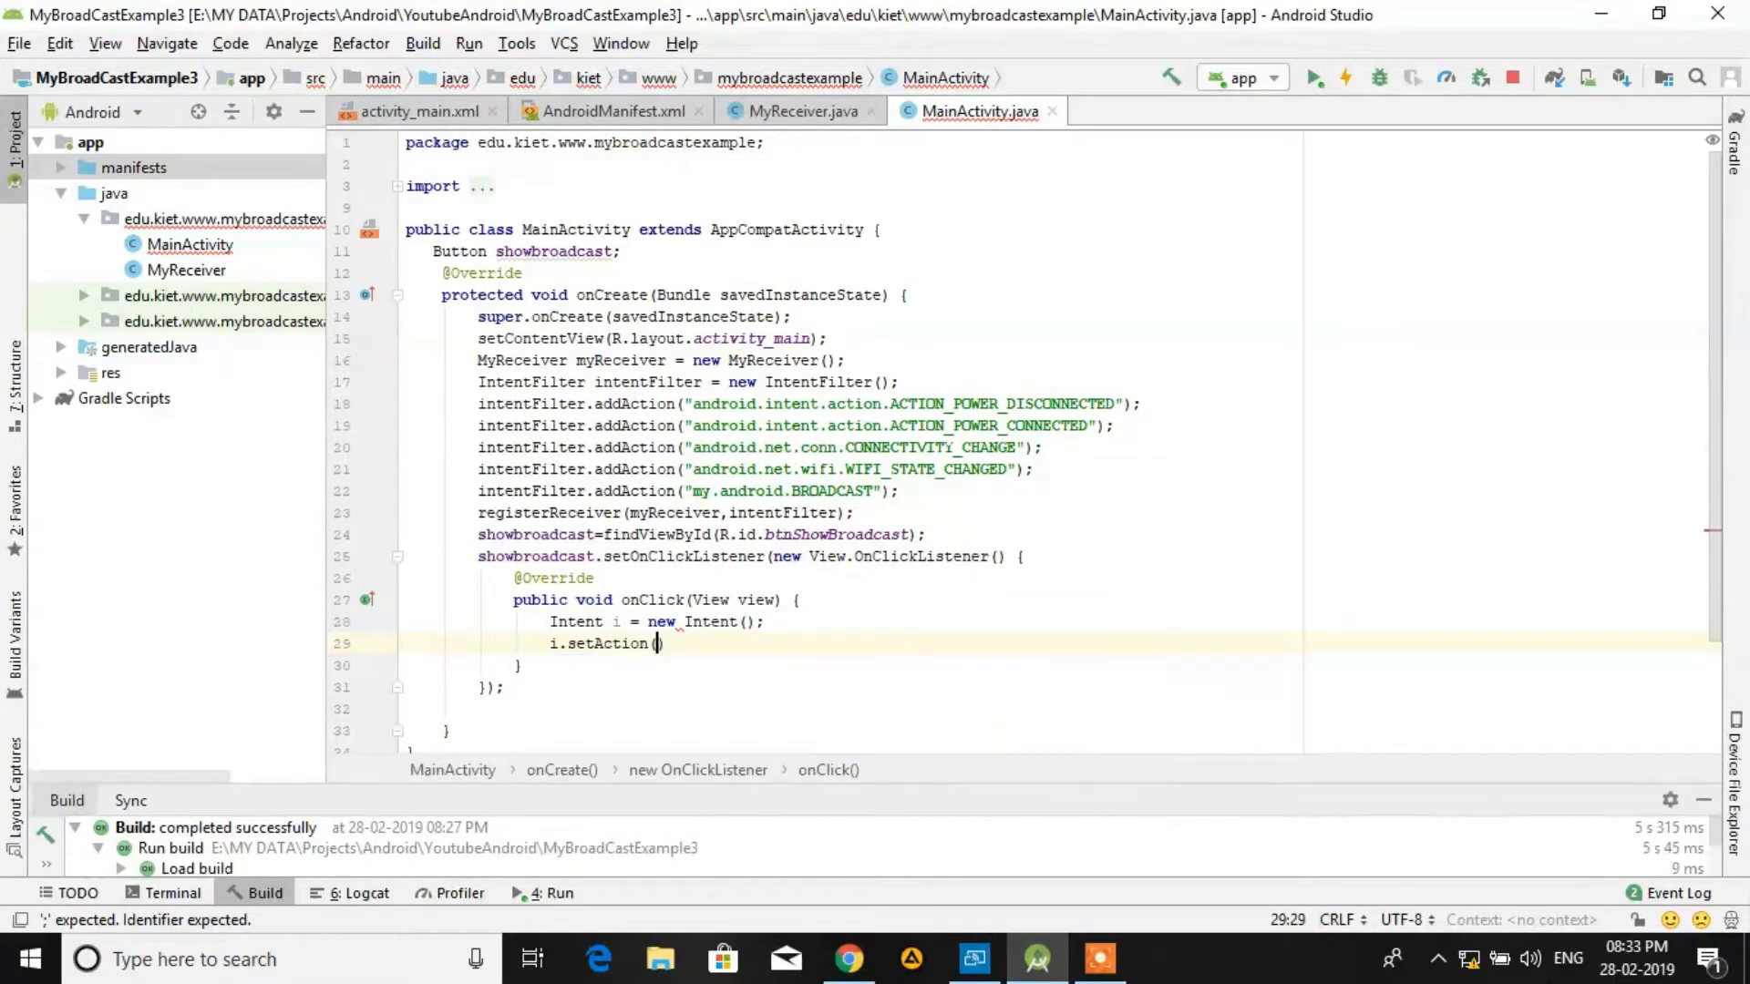
type("\"my.android.BROADCAST")
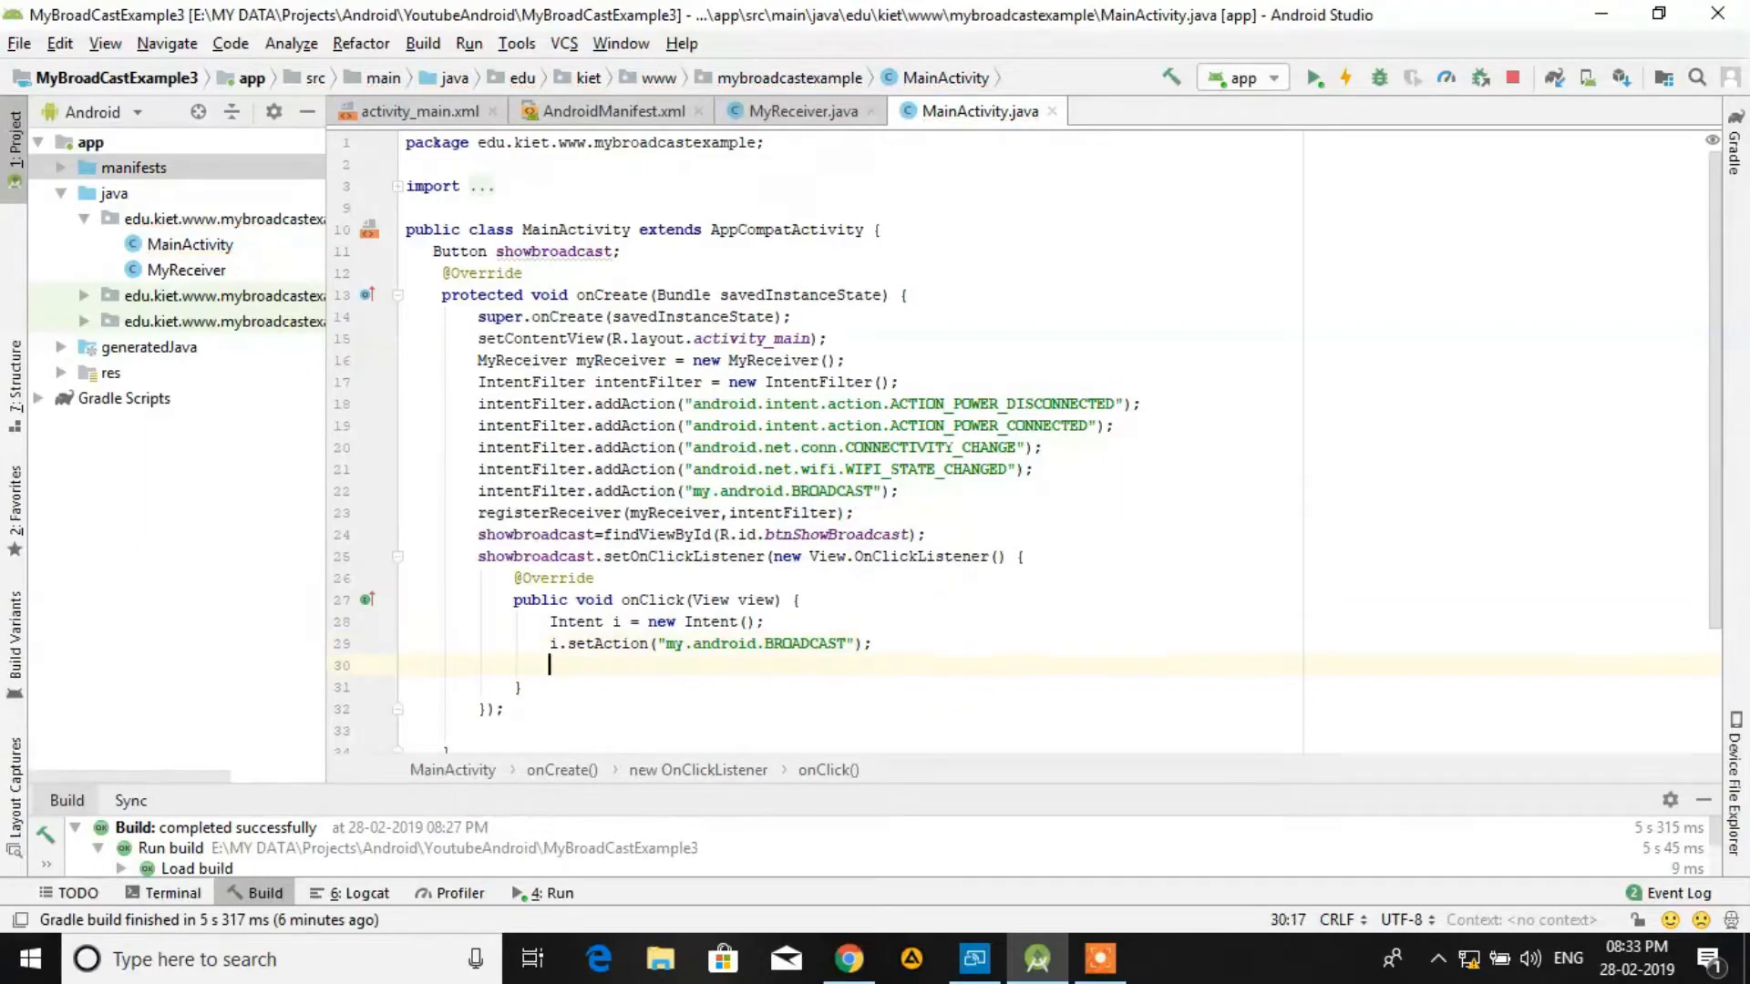
type("sendBroadcast();")
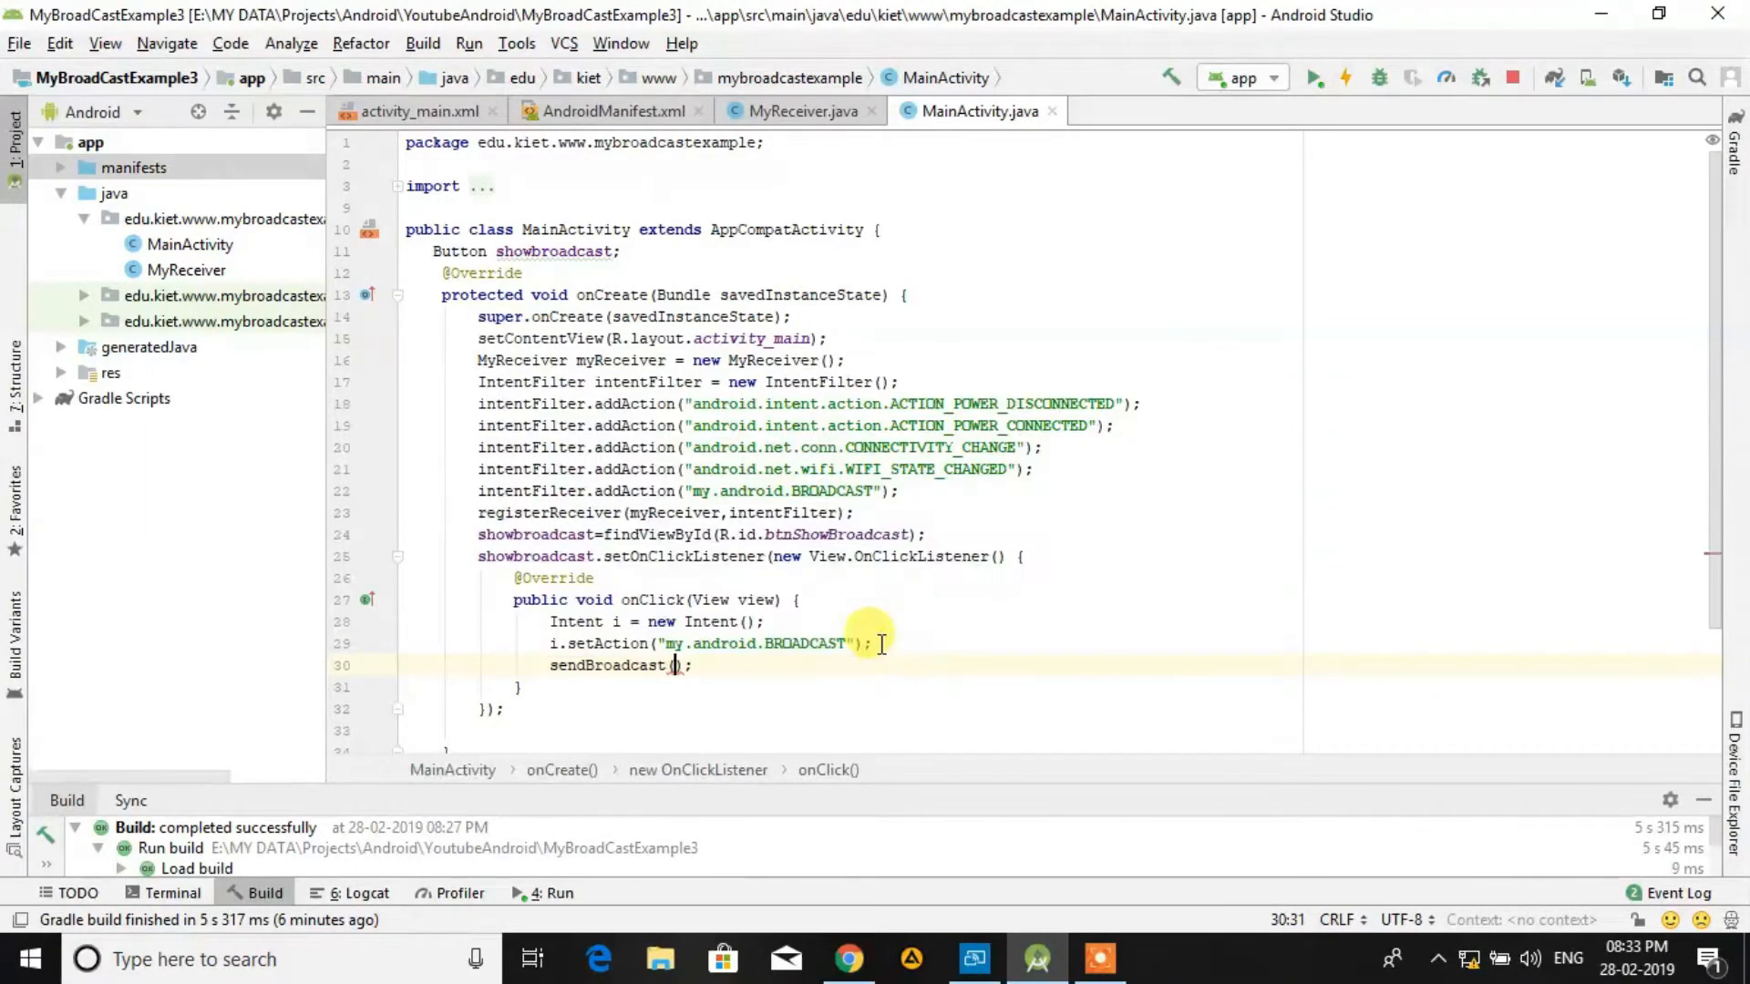
type("i")
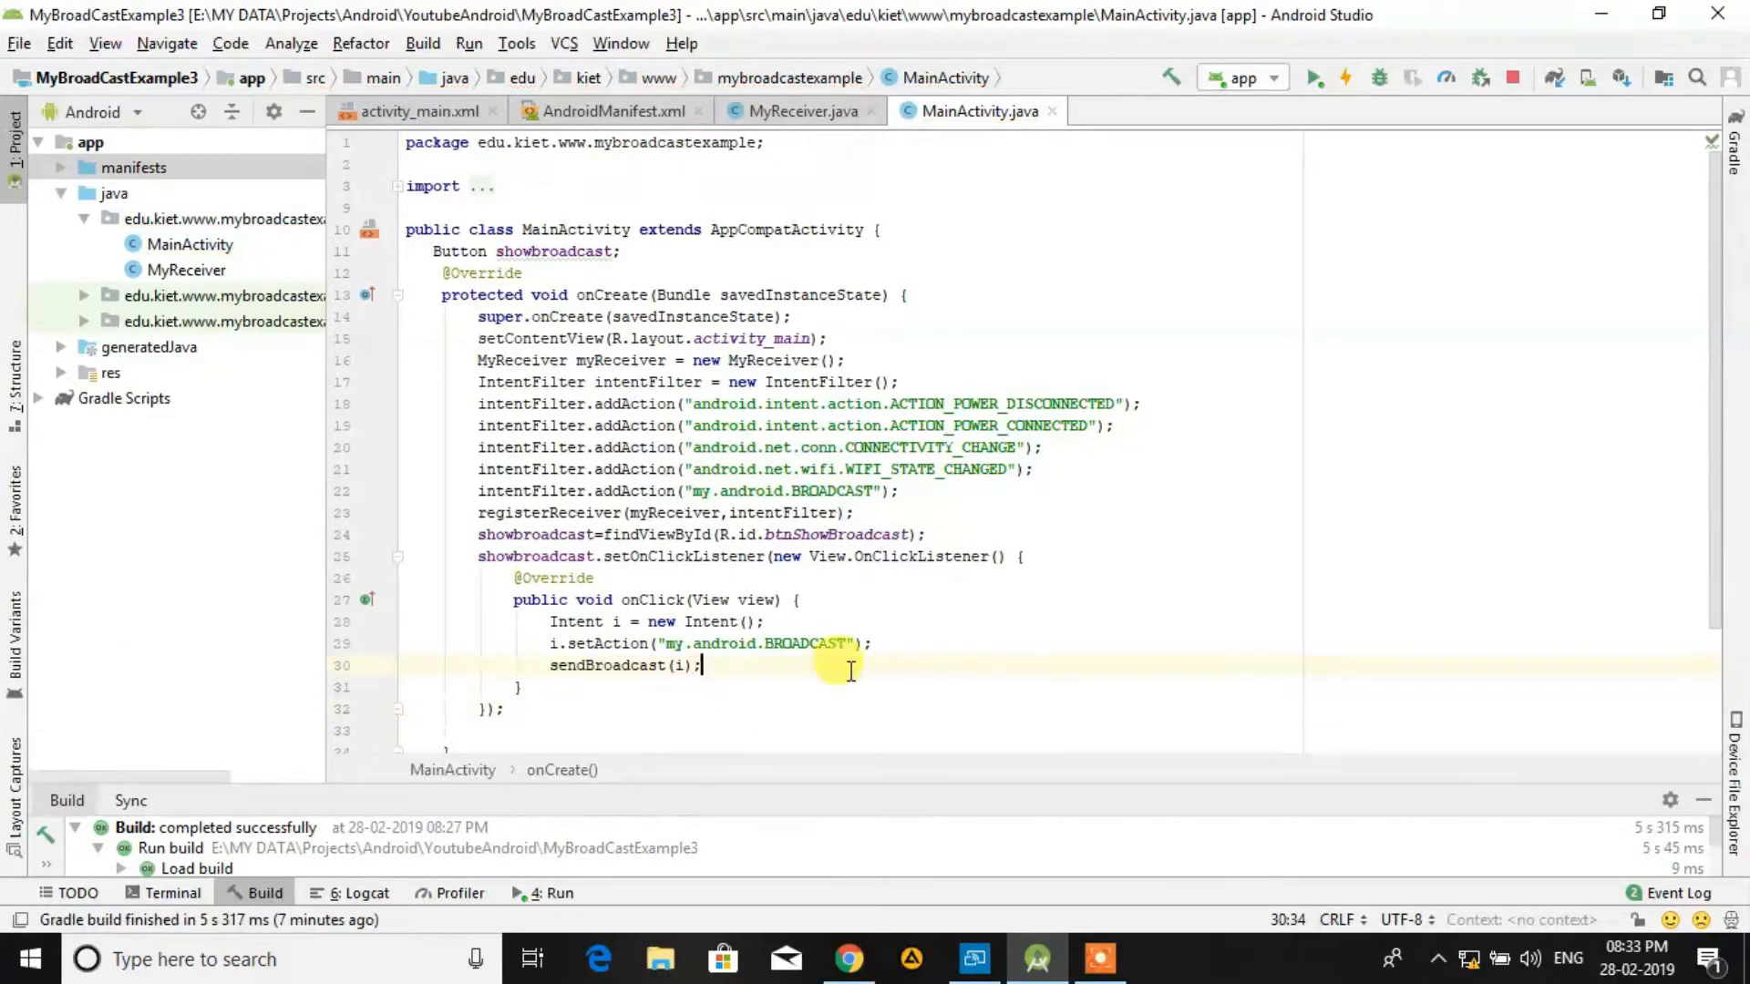
double_click(604, 665)
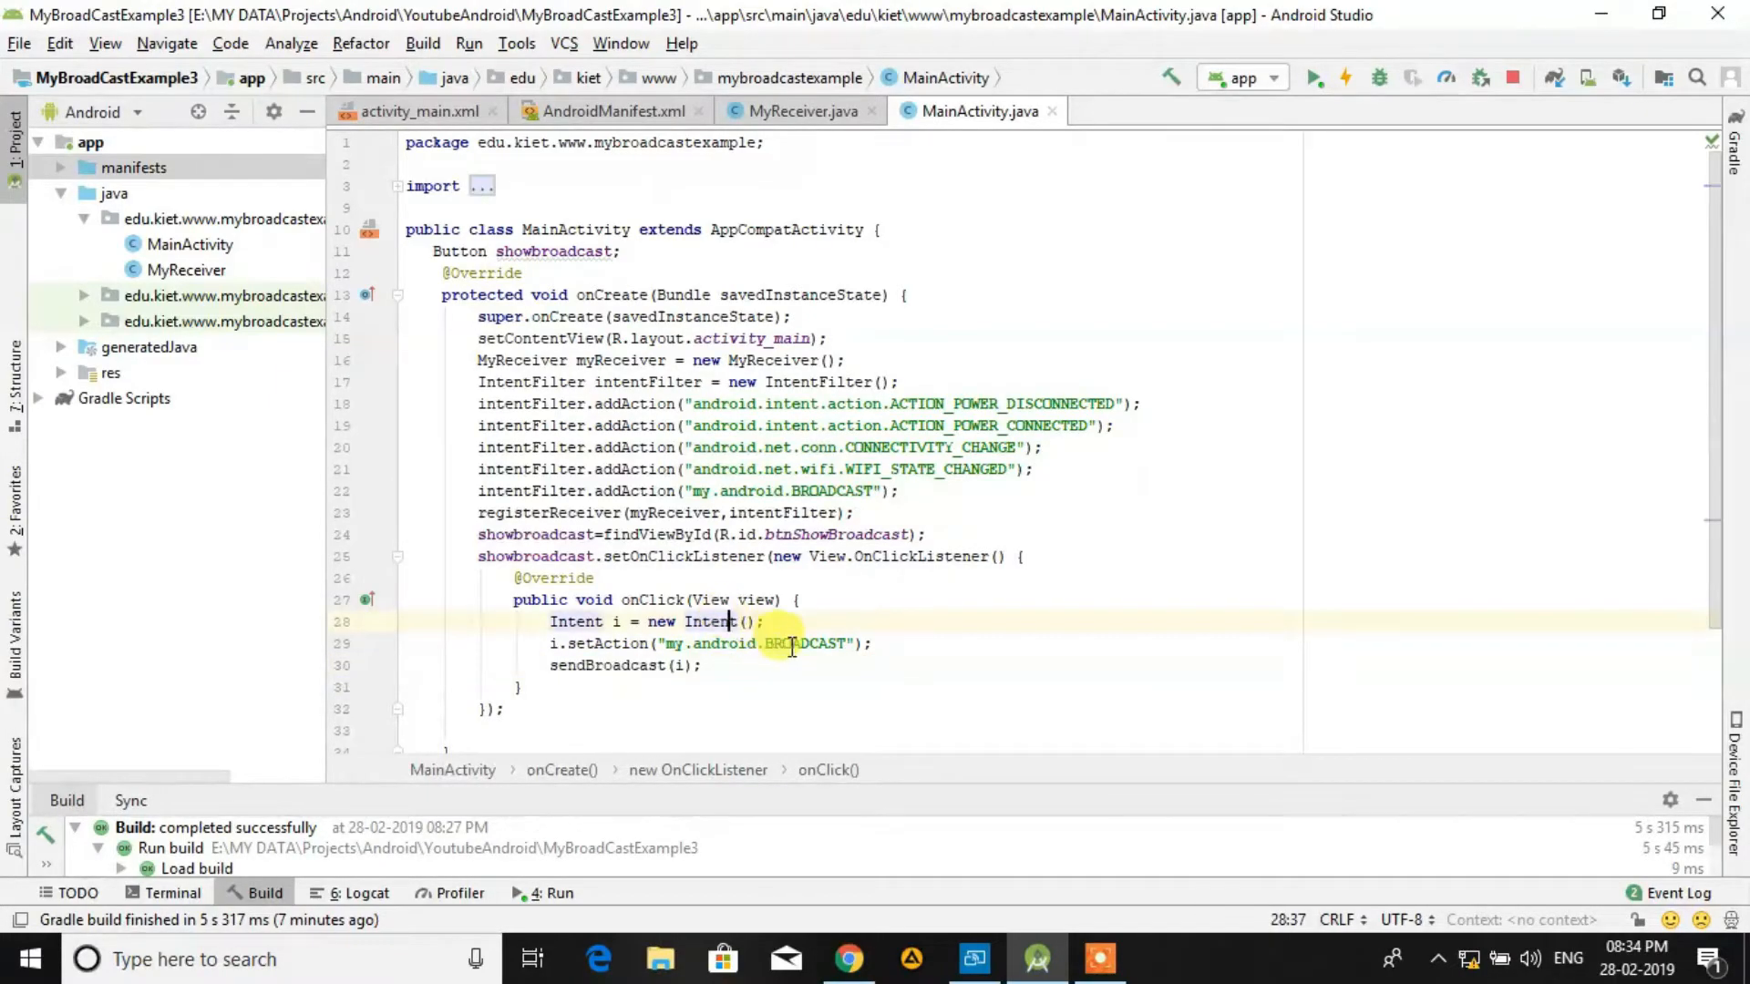
left_click(799, 111)
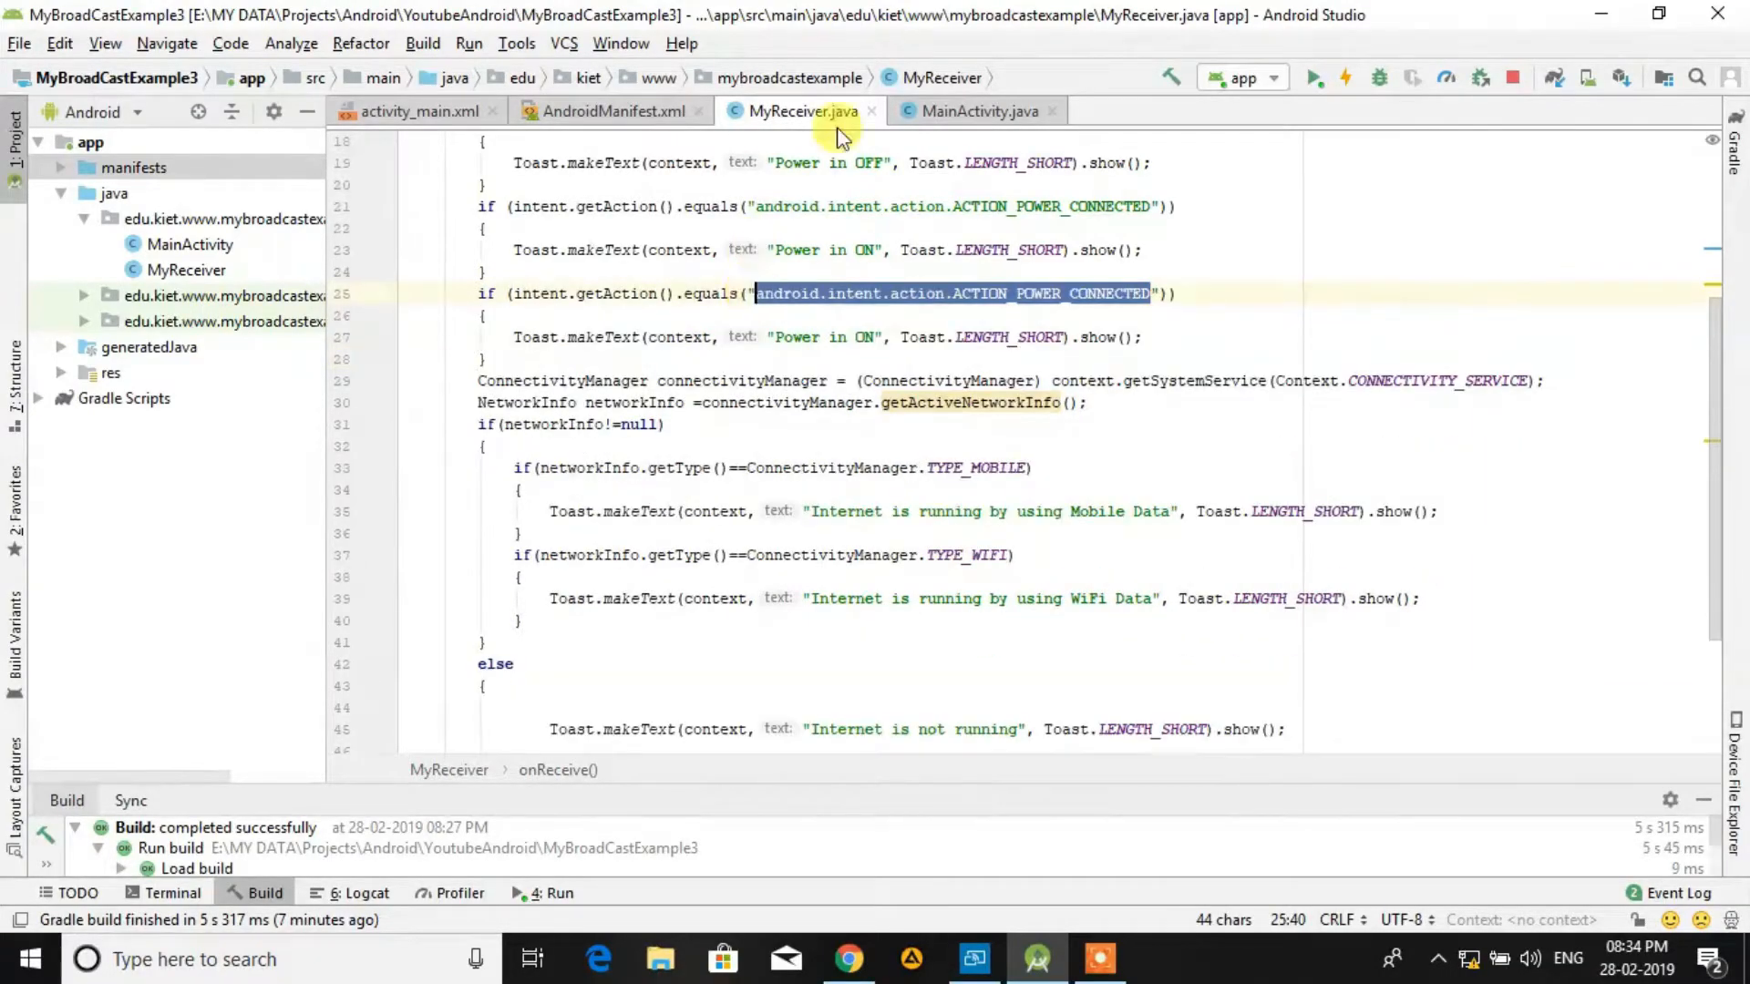
Step: Copy my.android.BROADCAST from MainActivity into MyReceiver's third action check
left_click(977, 111)
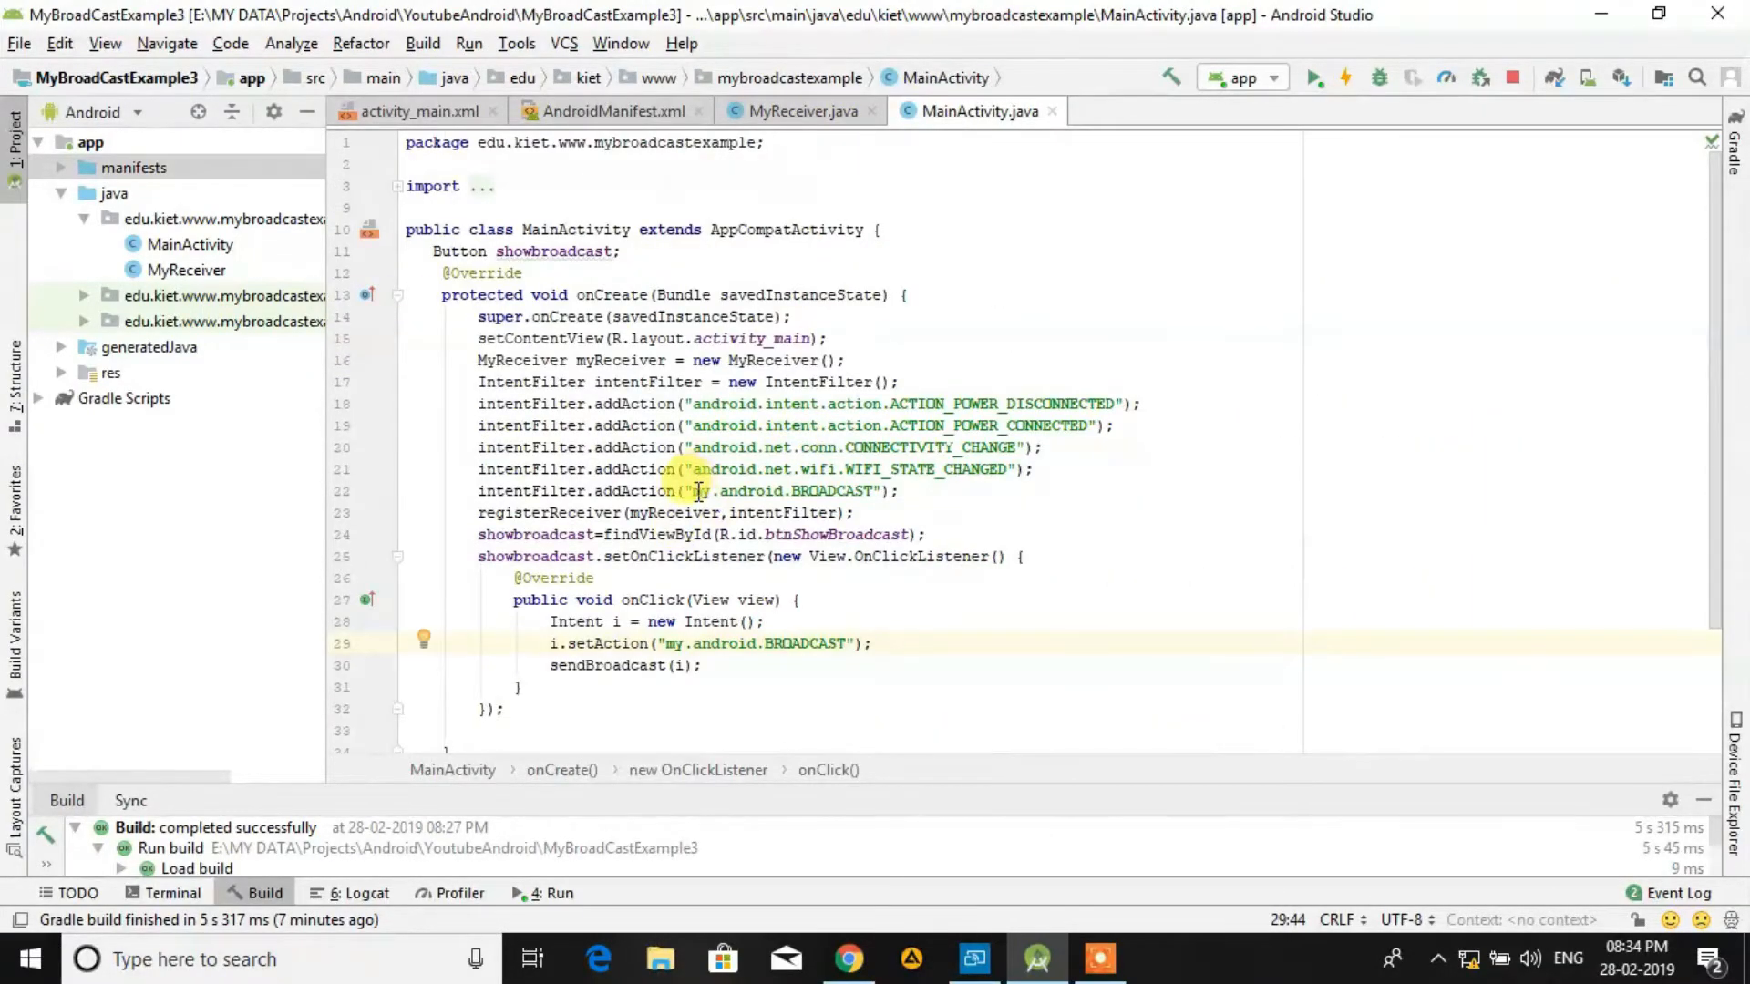
double_click(787, 490)
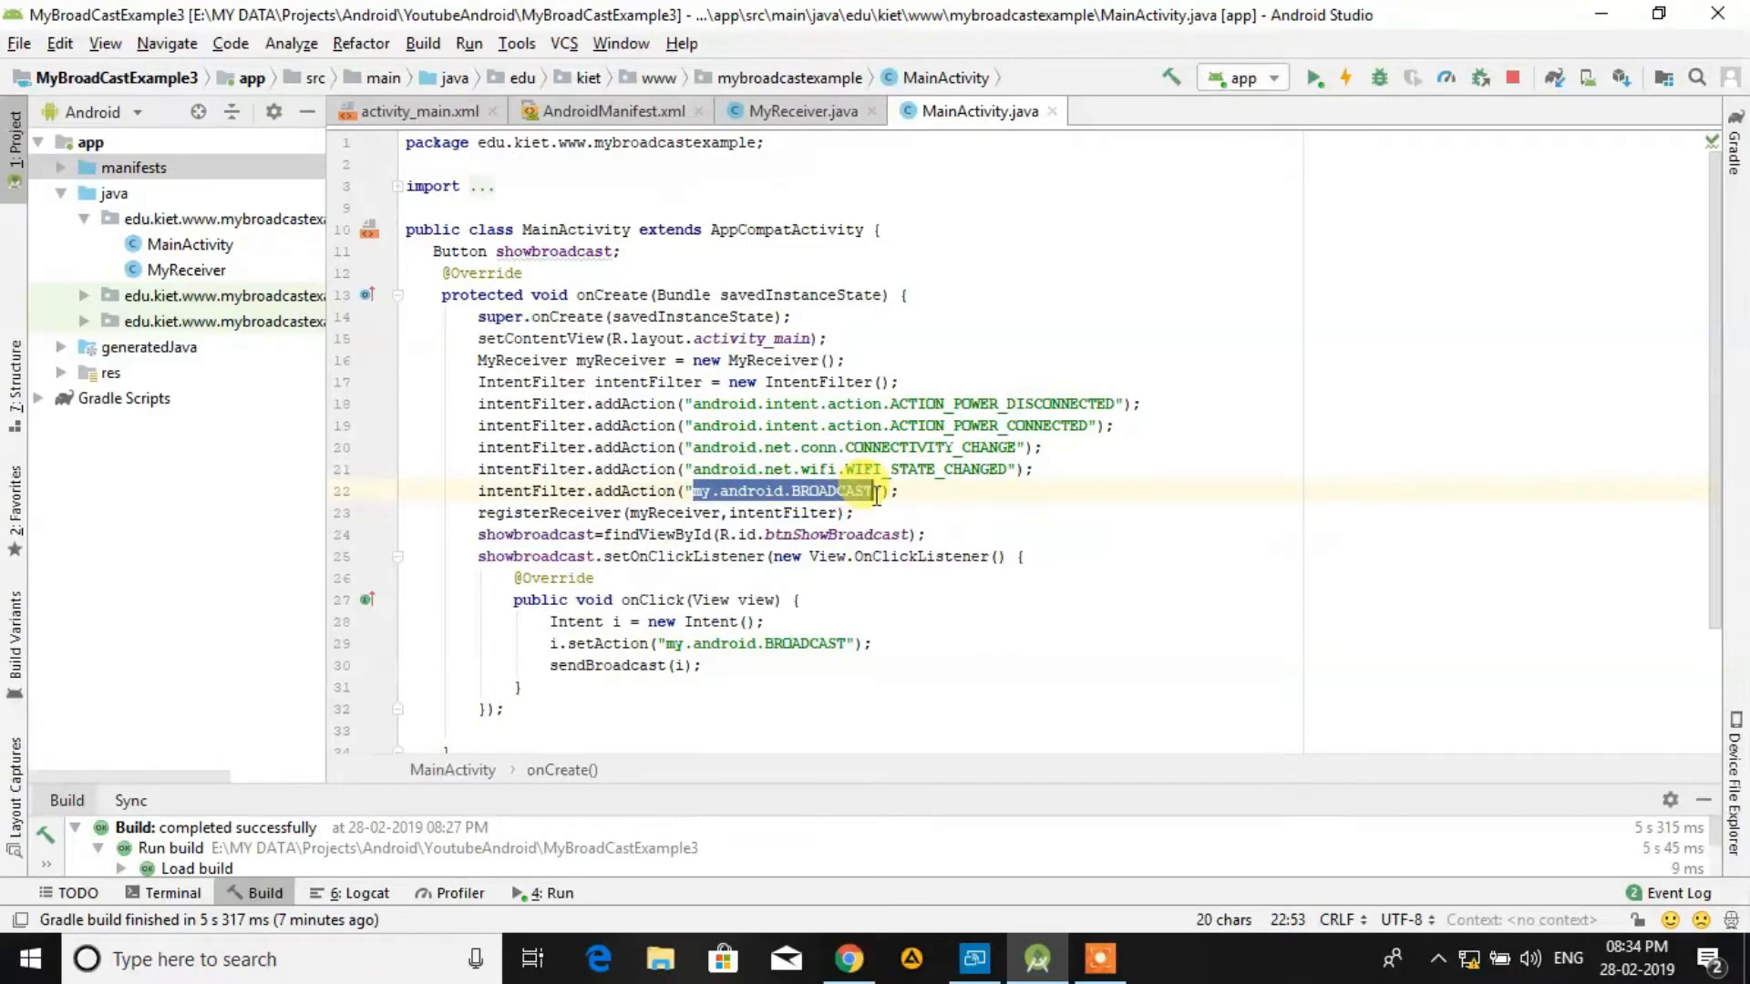
left_click(800, 111)
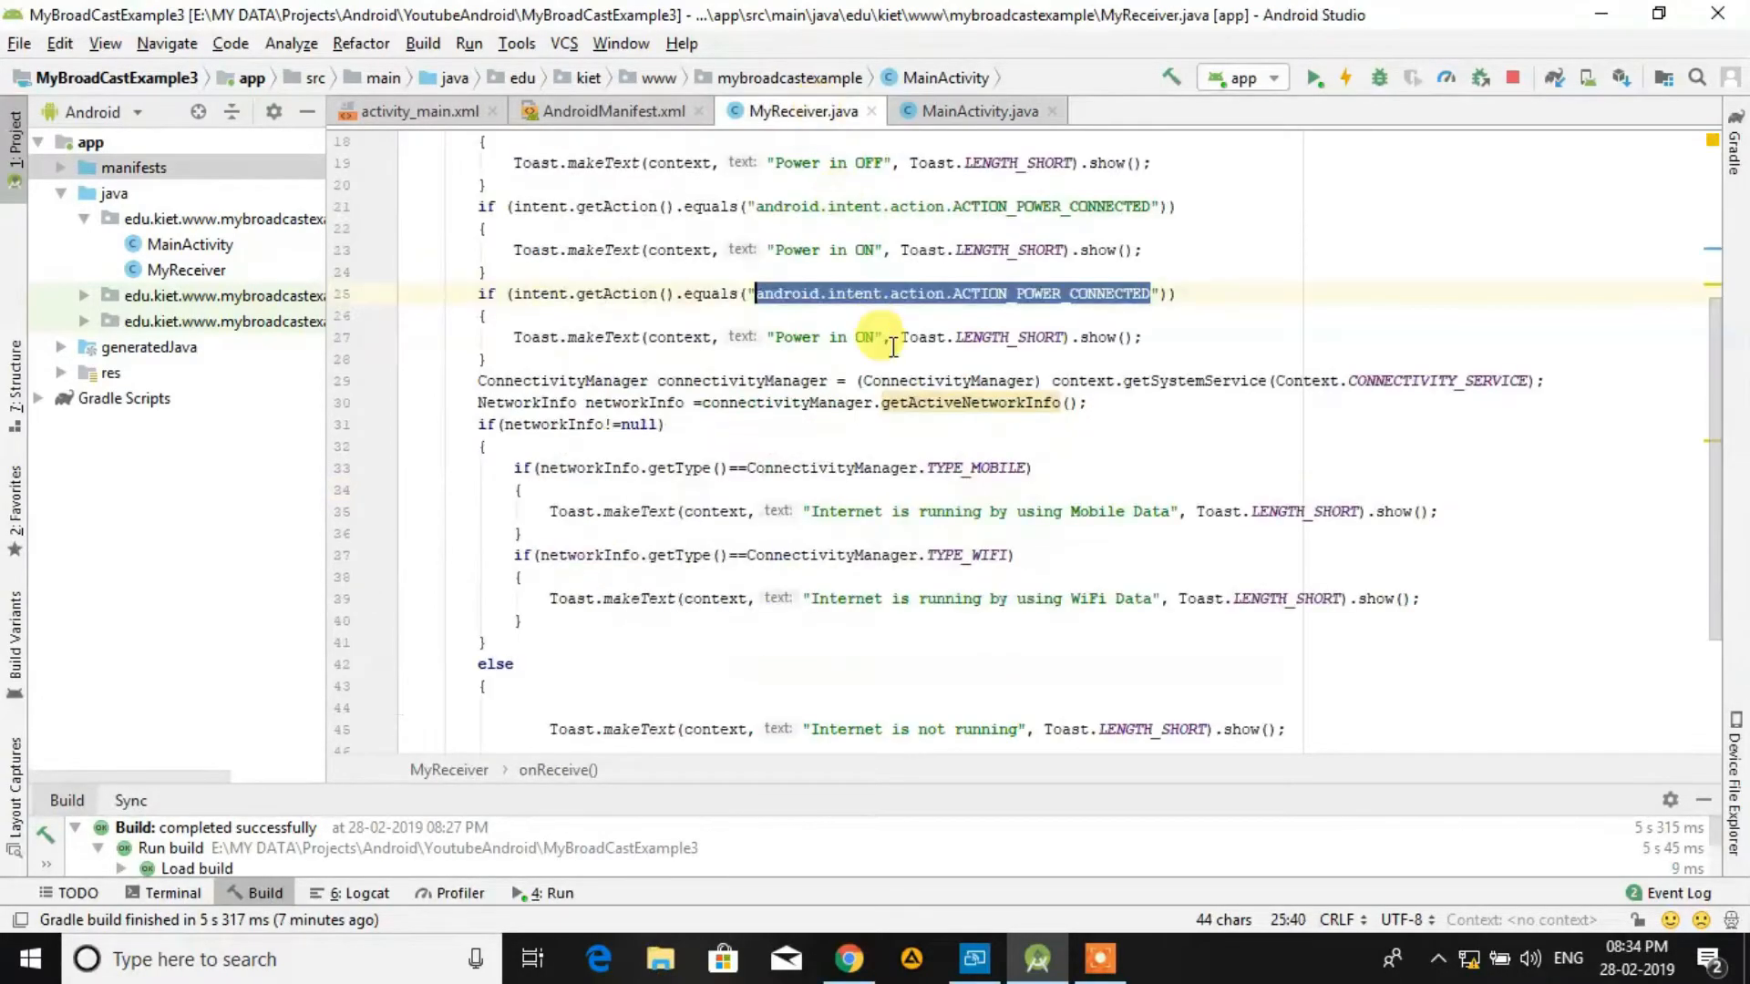
type("my.android.BROADCAST")
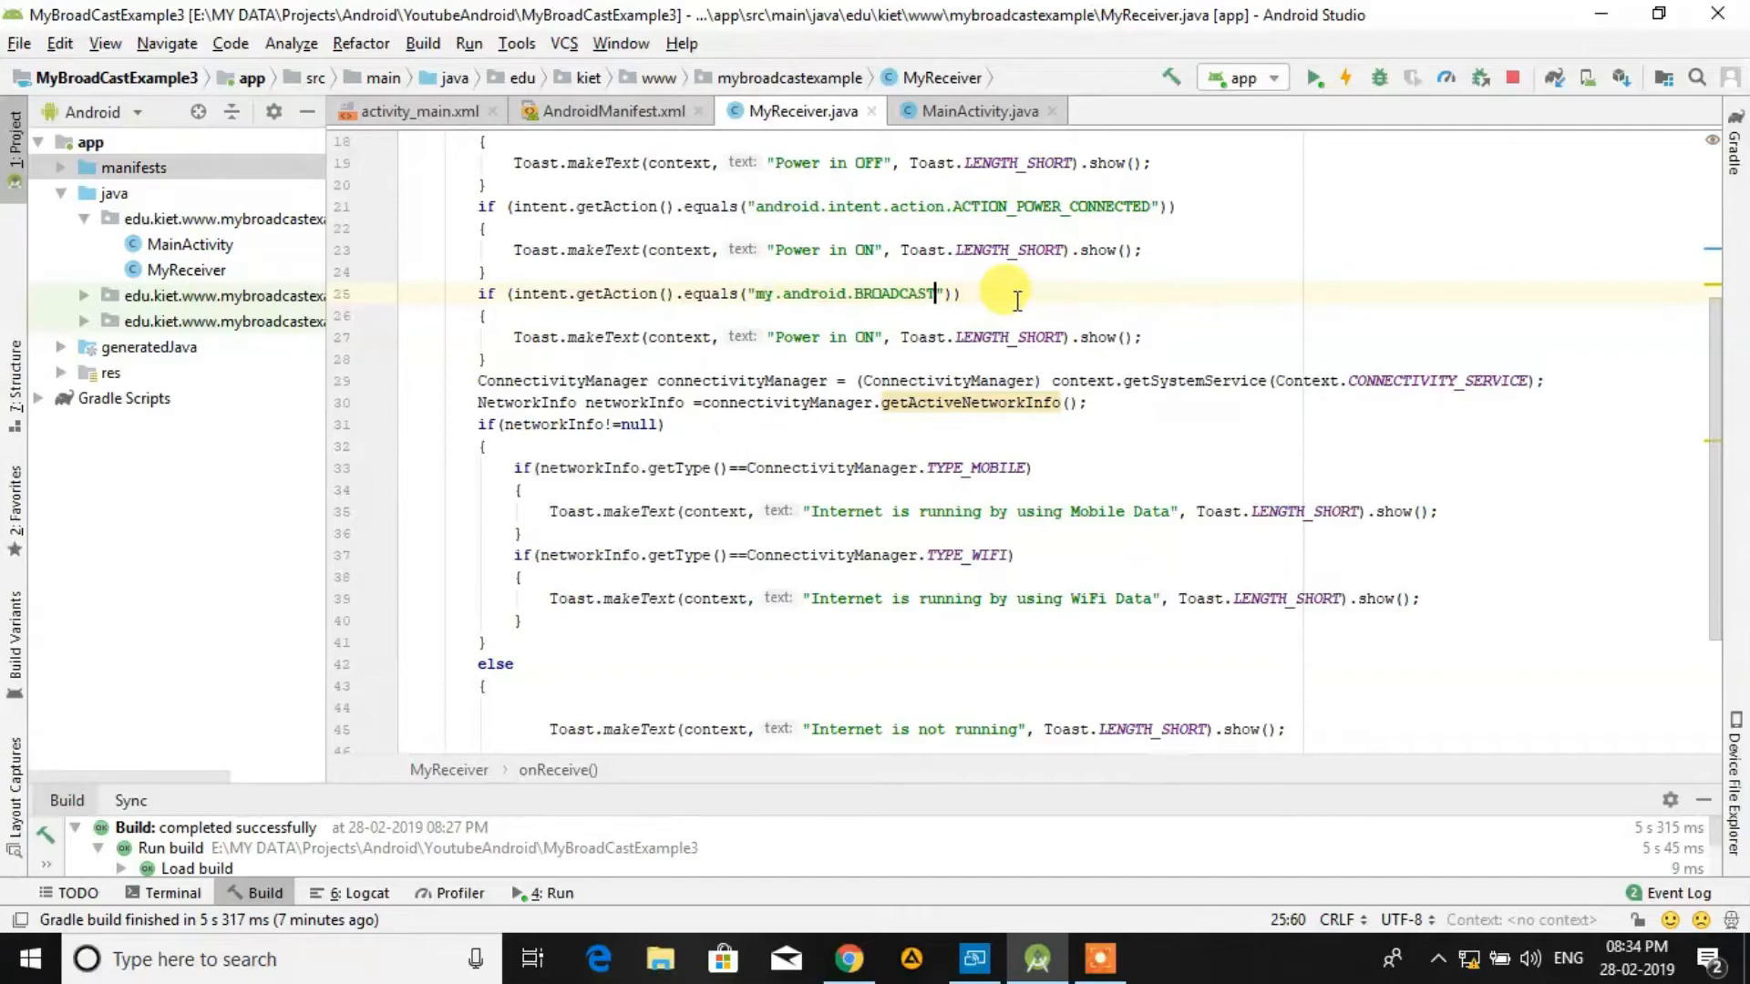
Step: Change the third Toast message to 'My Custom Broadcast is Fired'
left_click(873, 337)
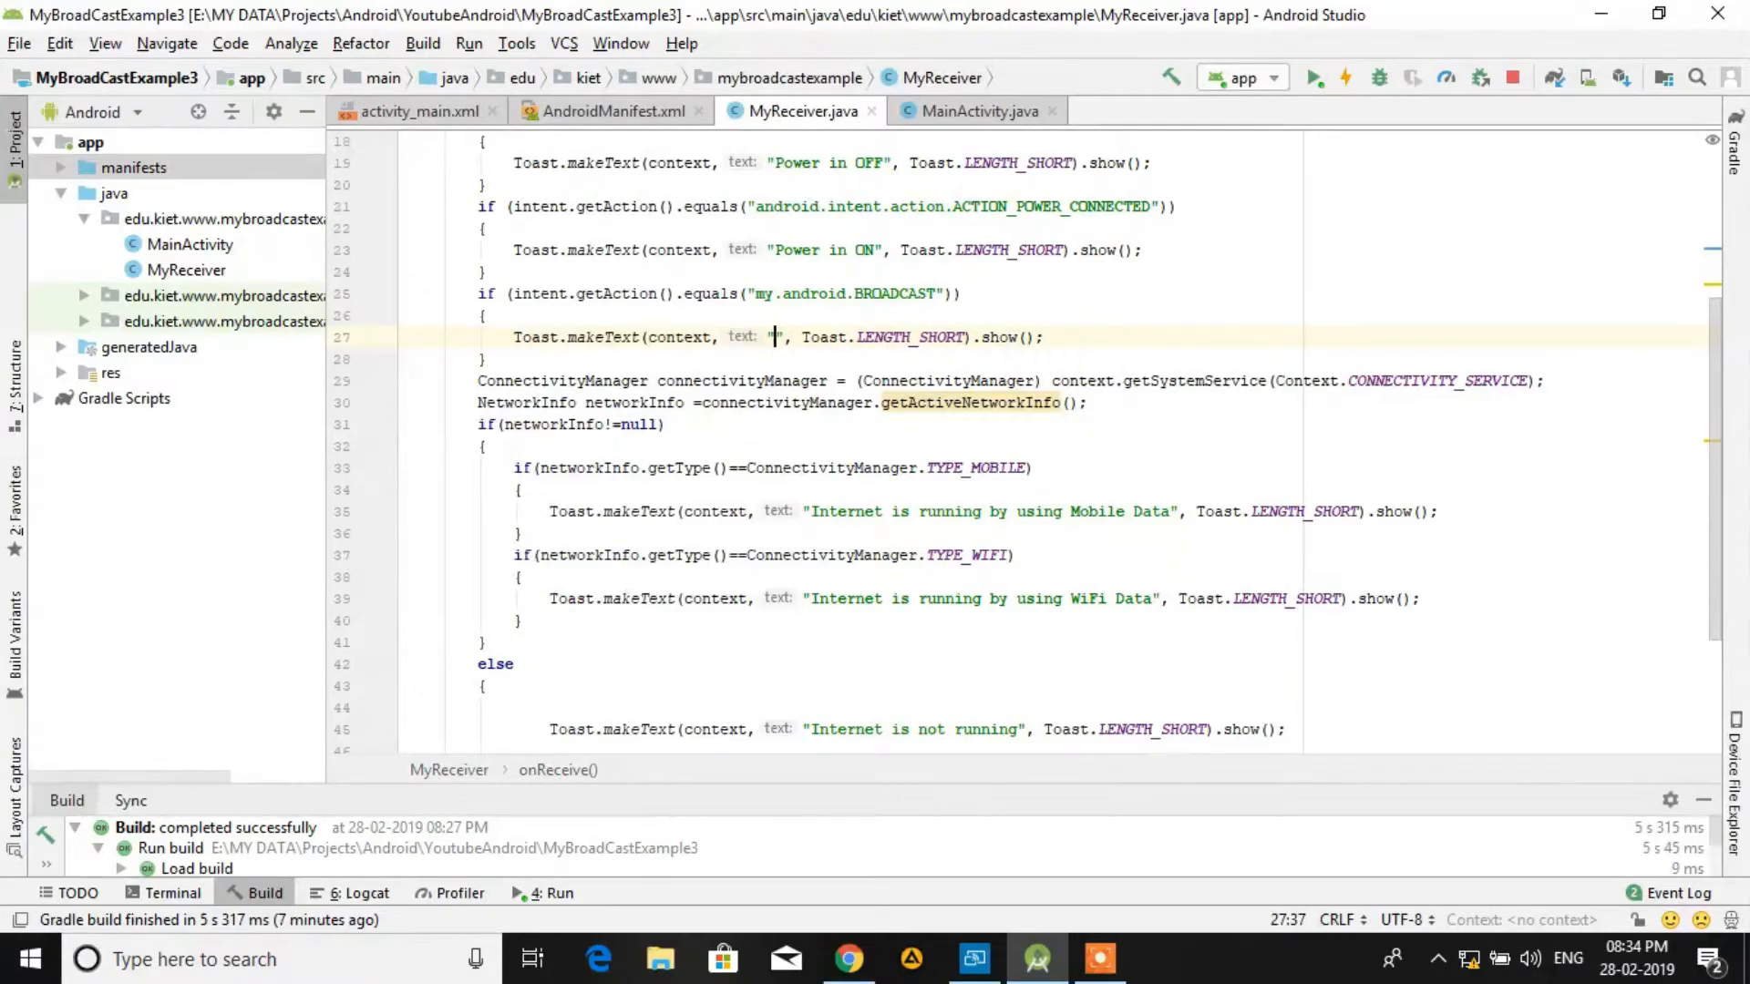
type("My Cu")
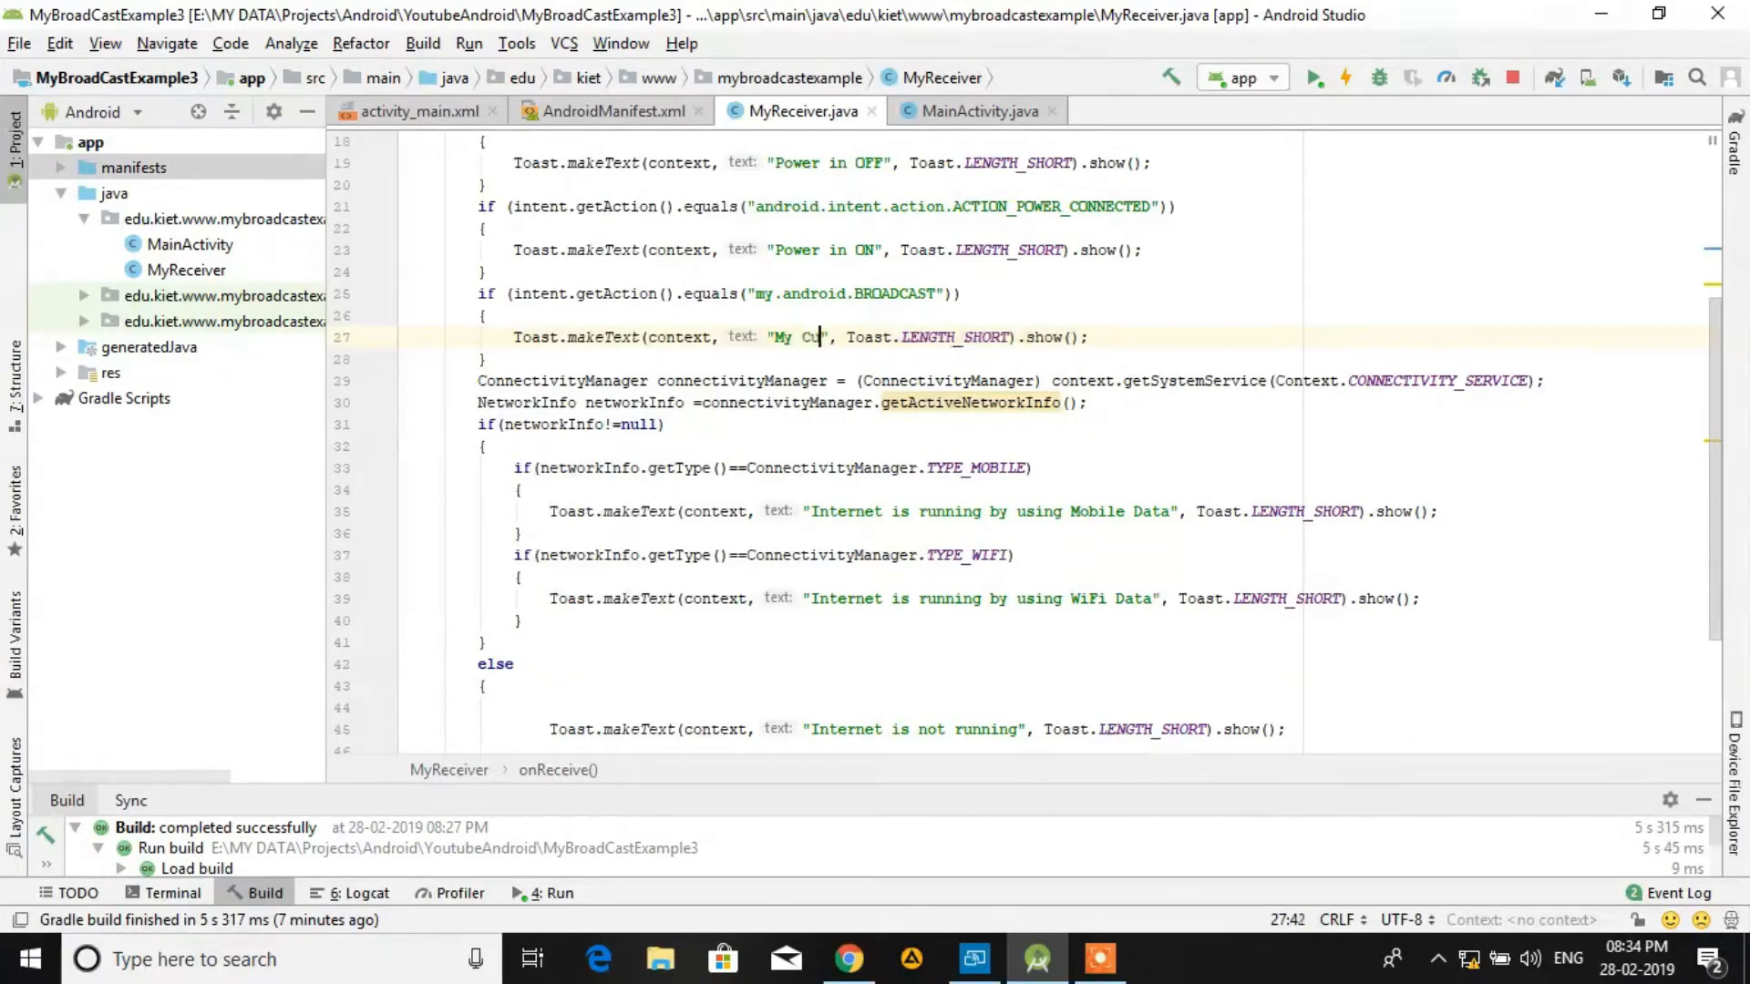
type("stom B")
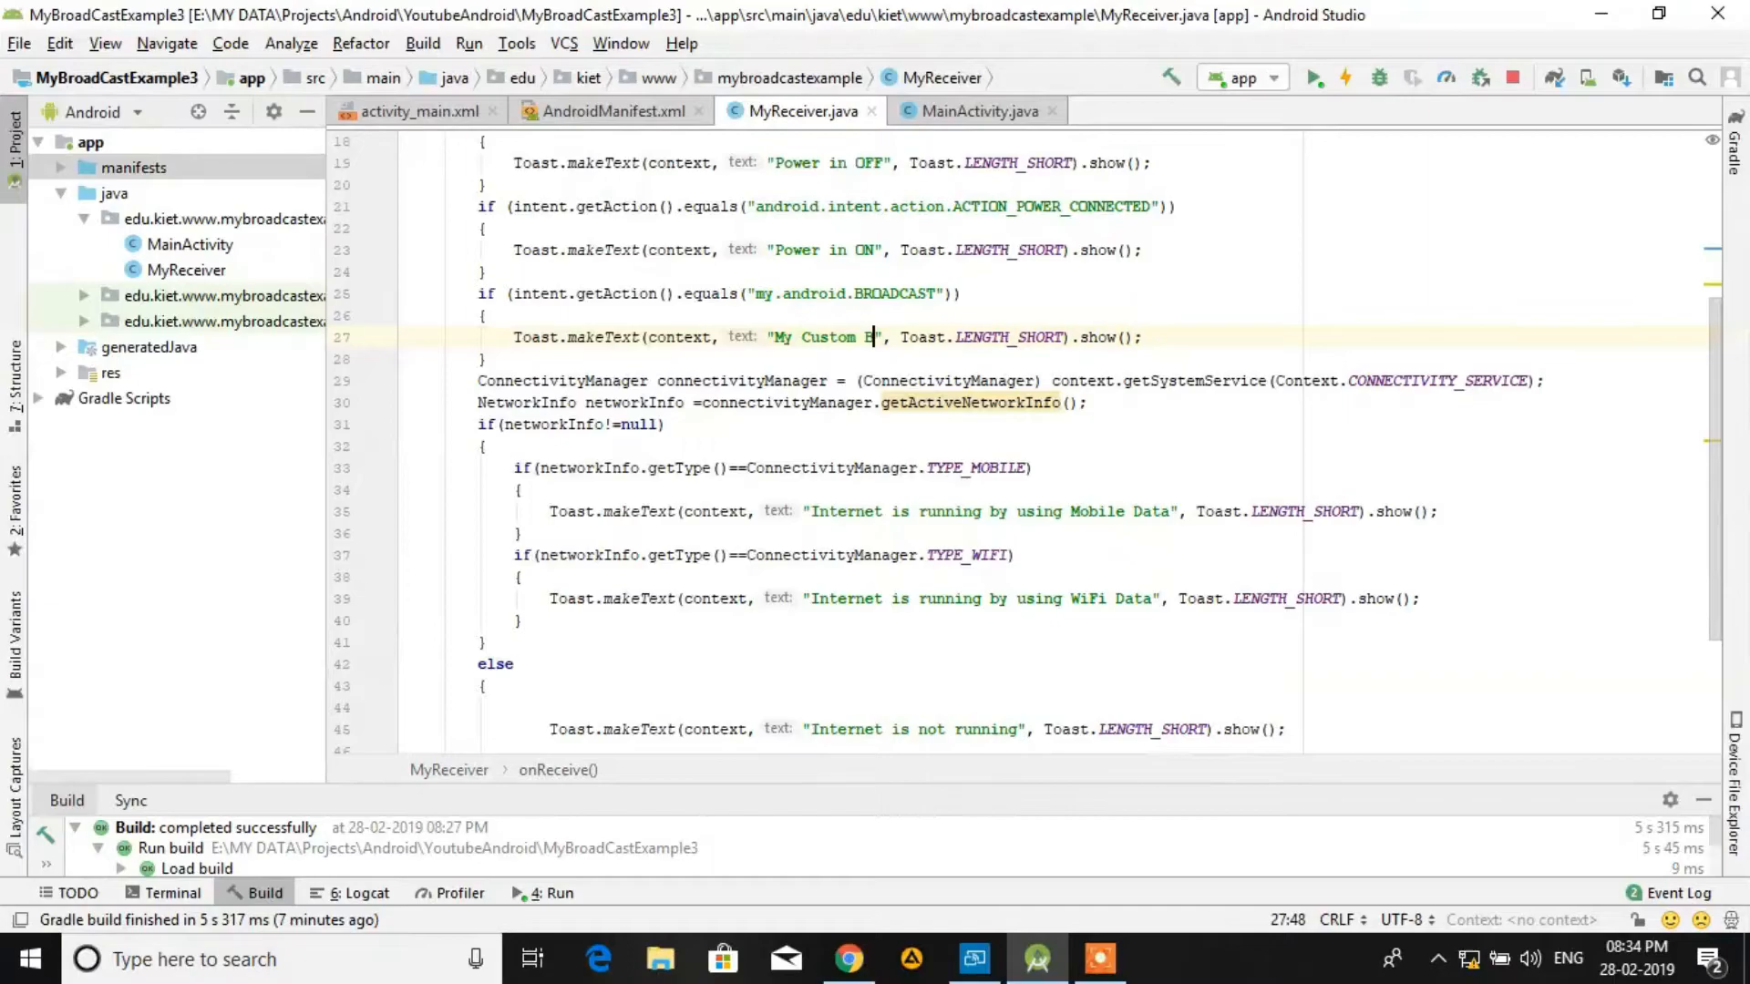
type("roadcast")
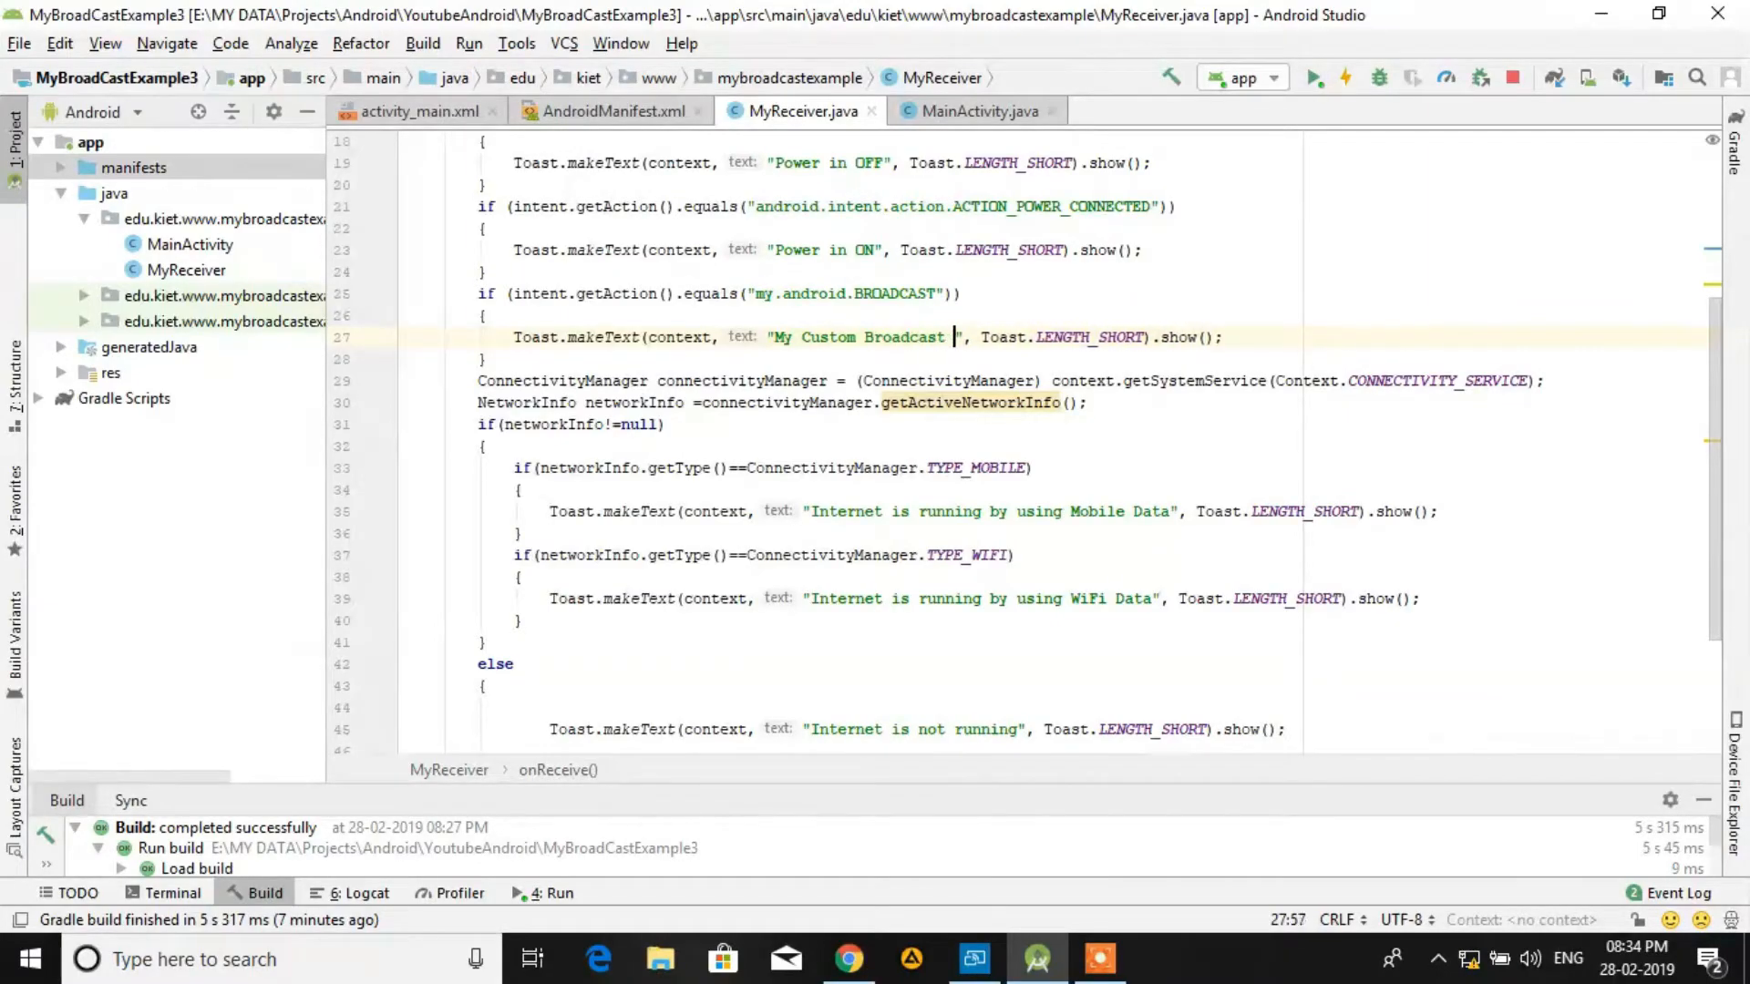
type("is Fired")
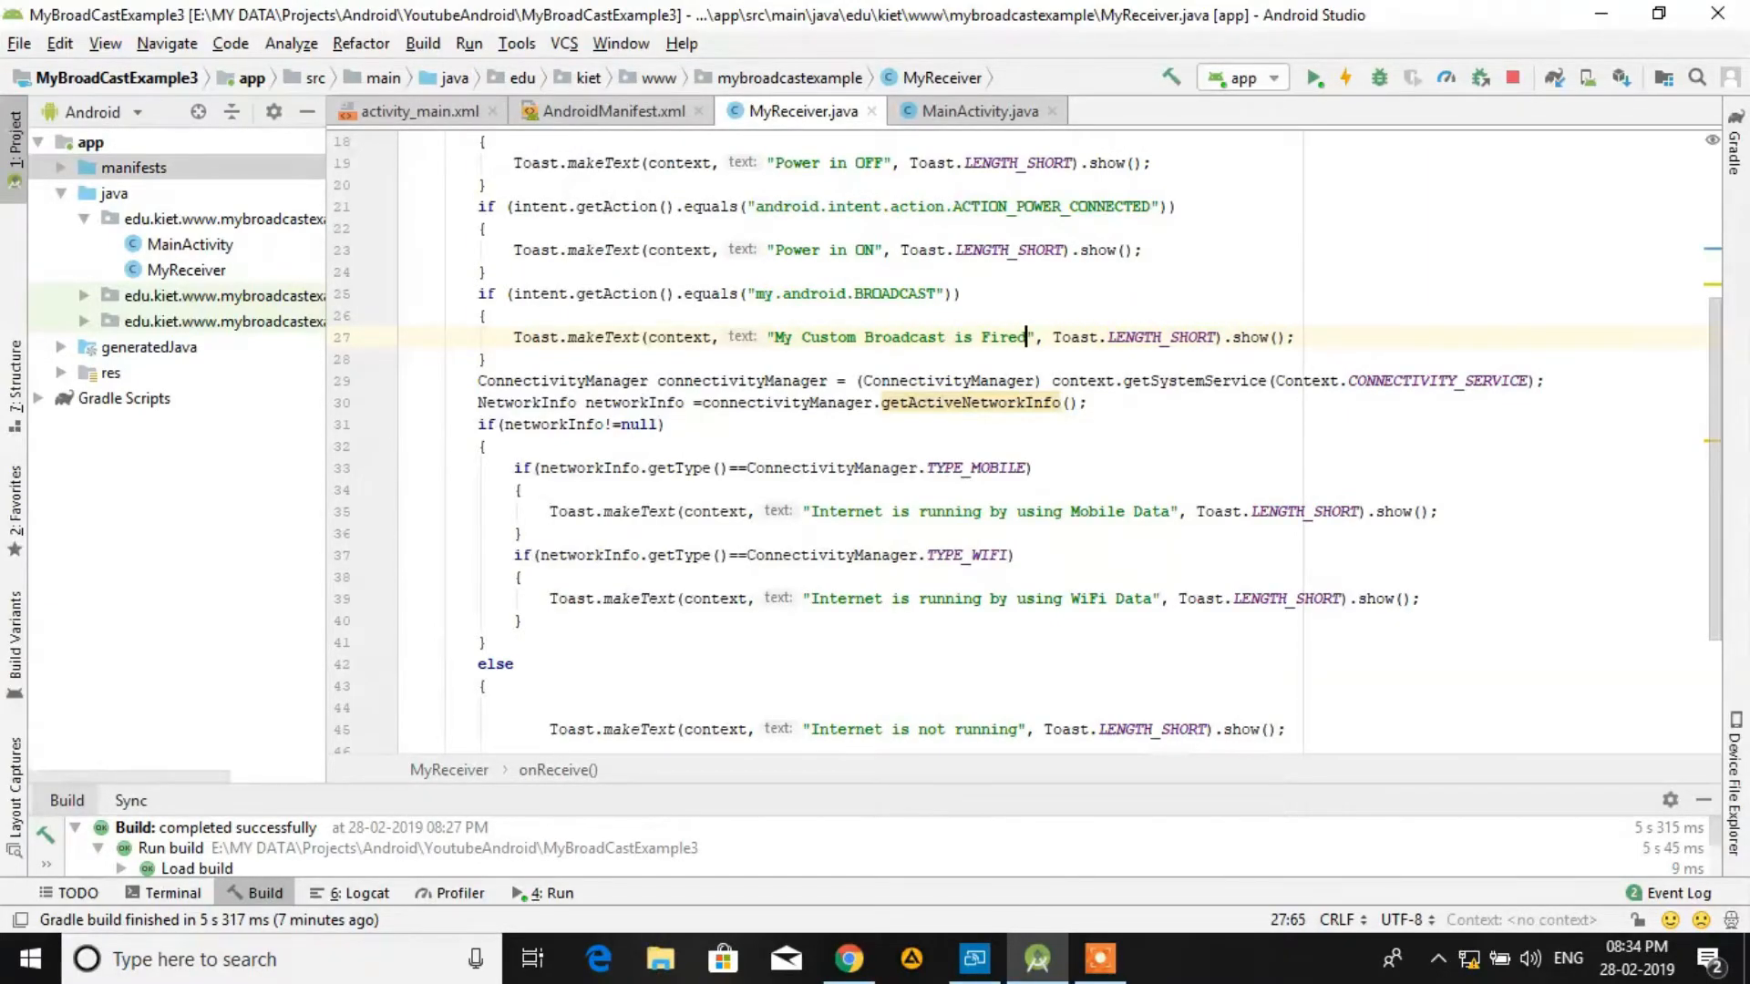
left_click(482, 445)
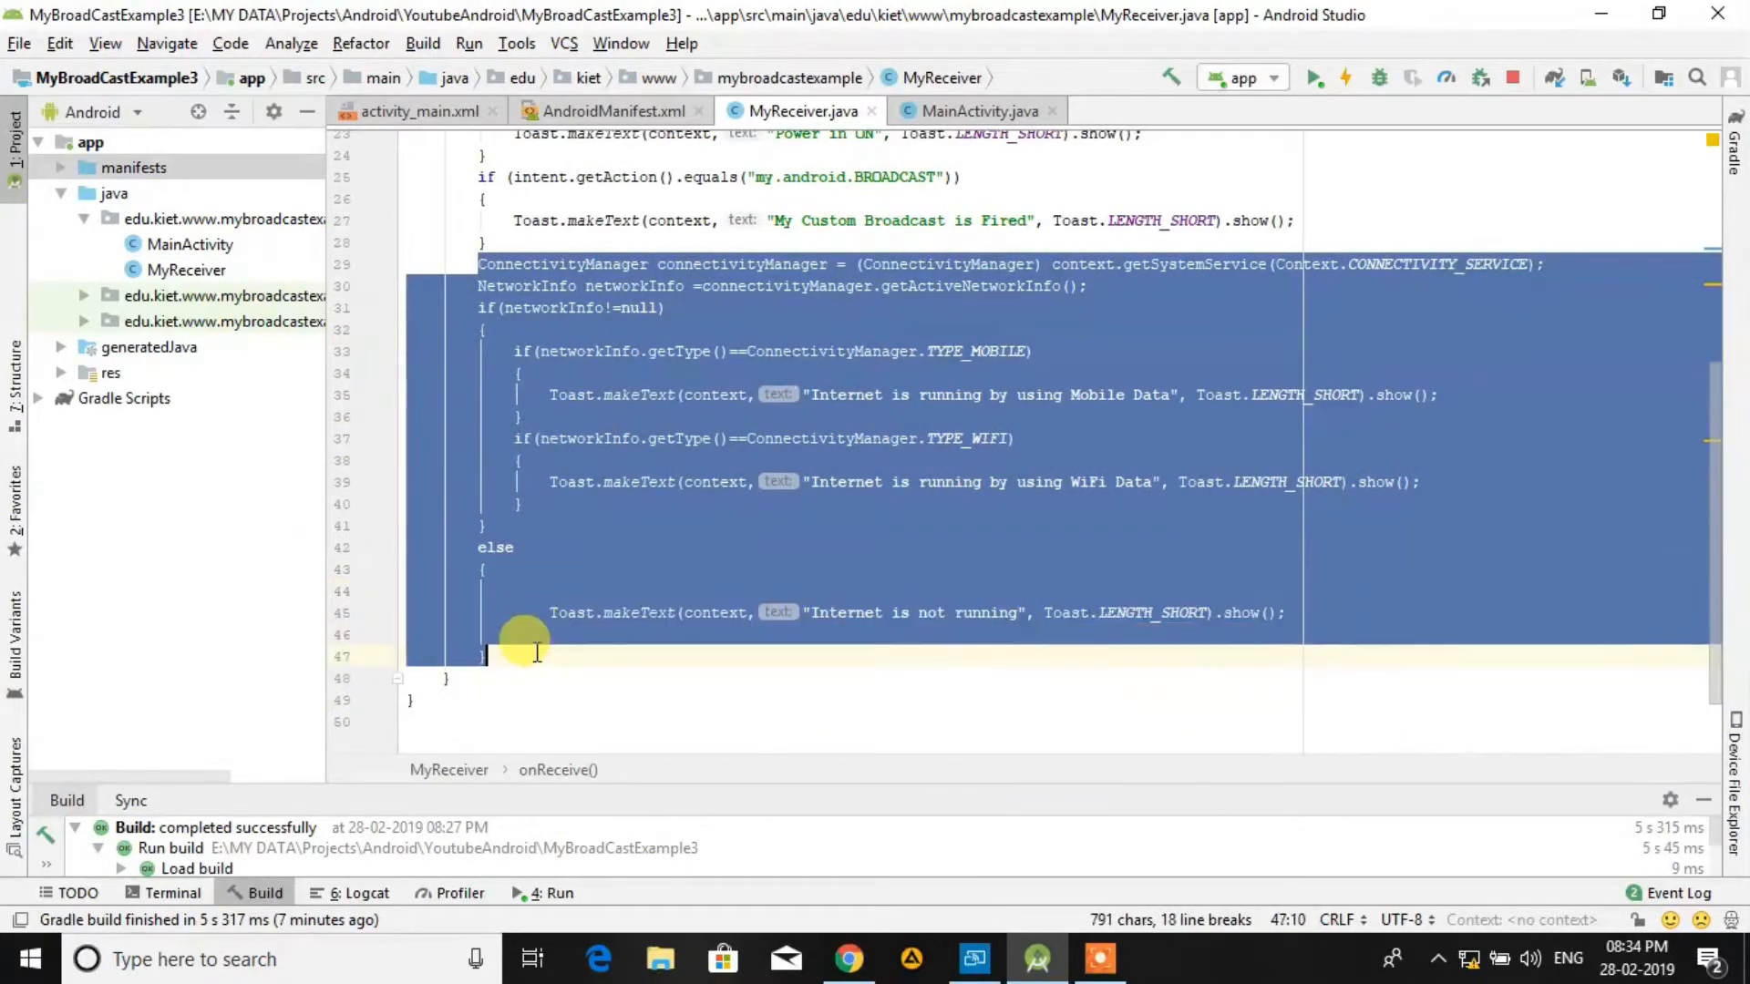
left_click(421, 649)
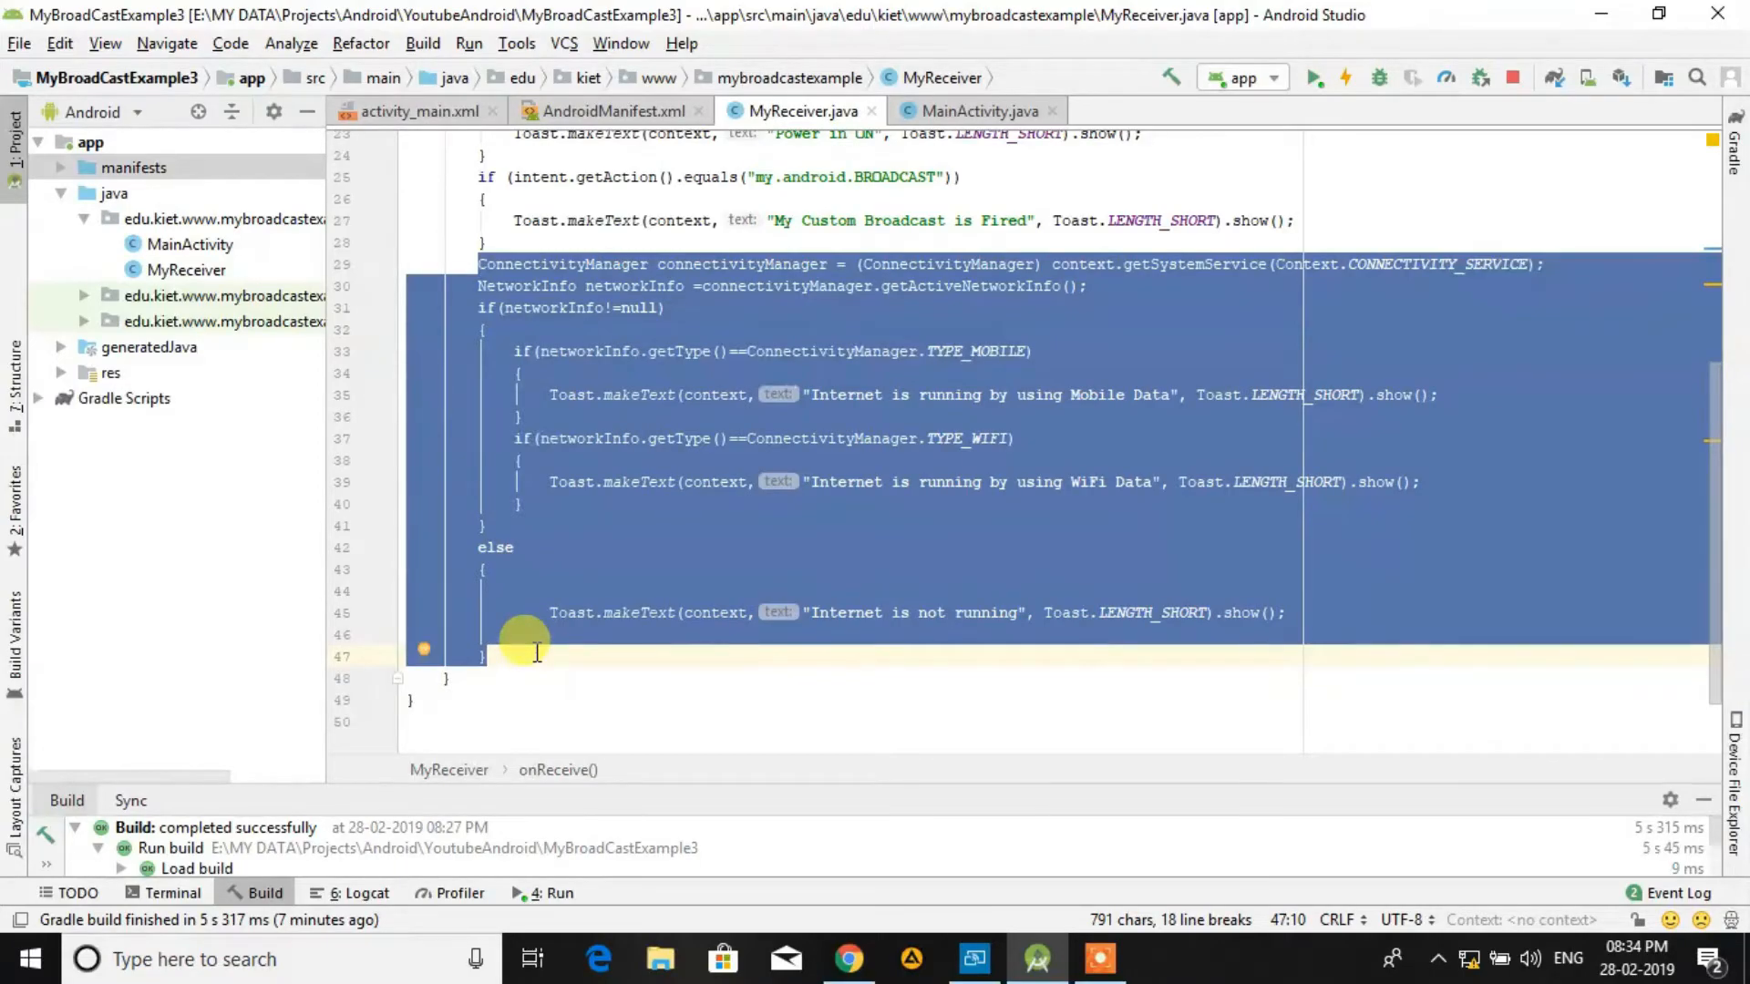
left_click(1037, 563)
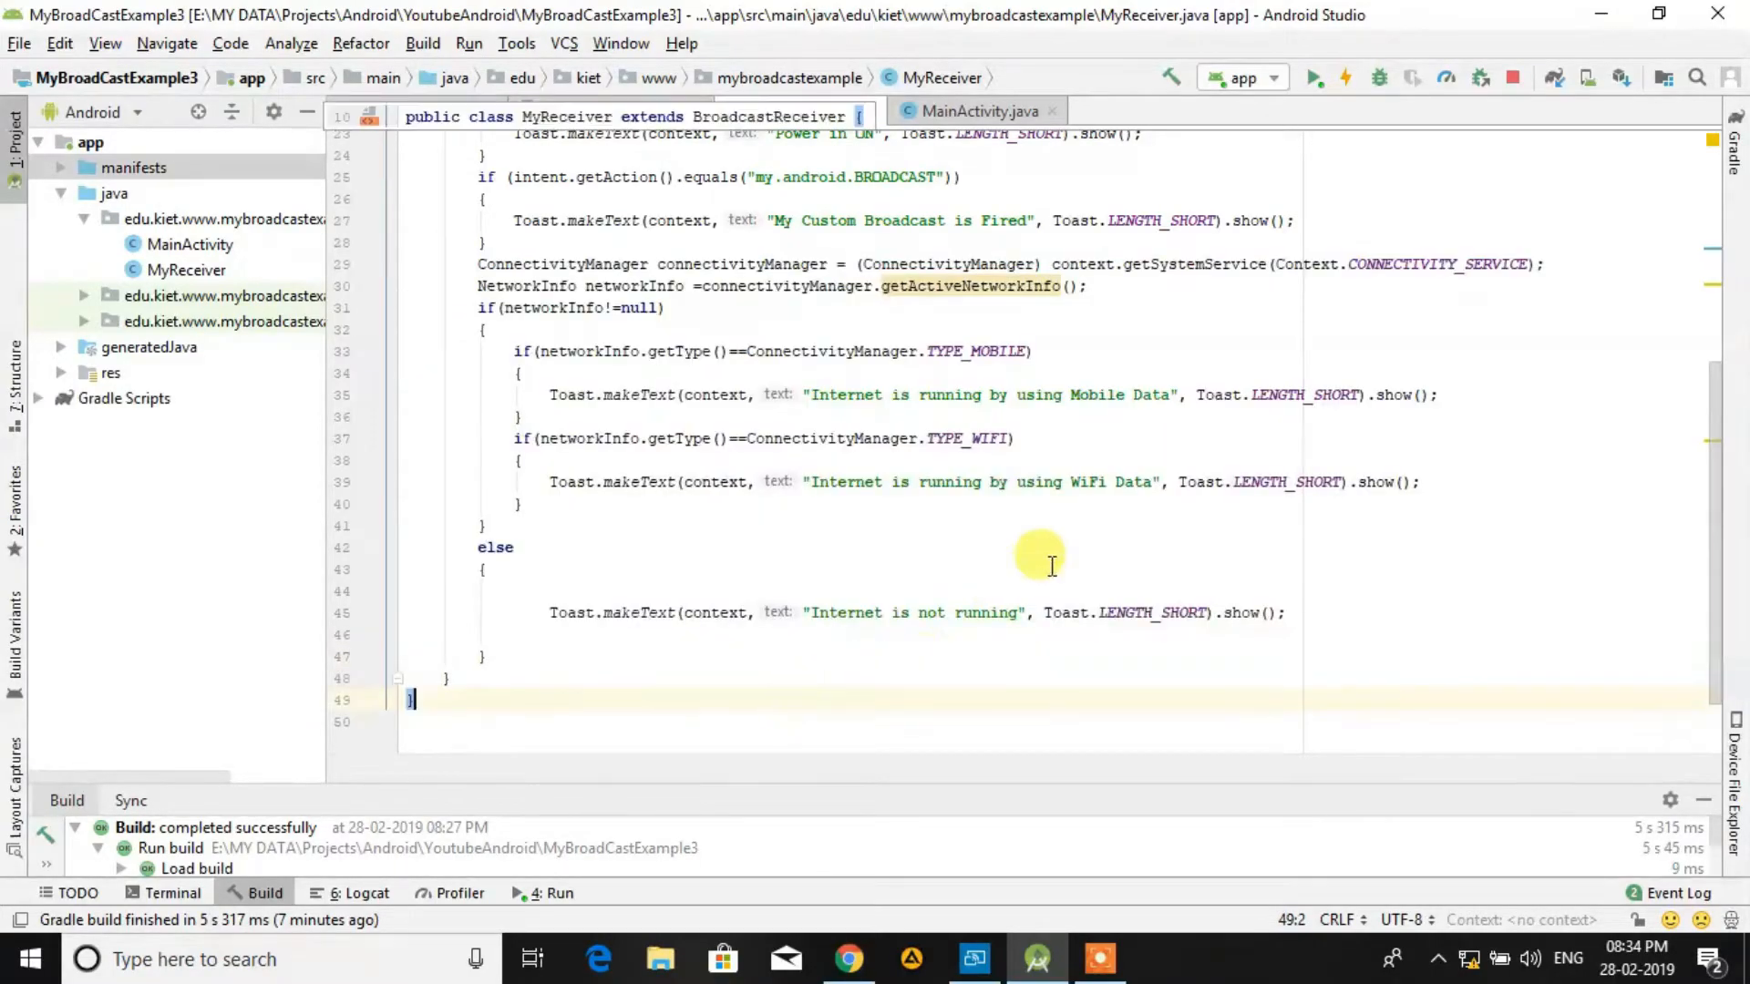
left_click(513, 547)
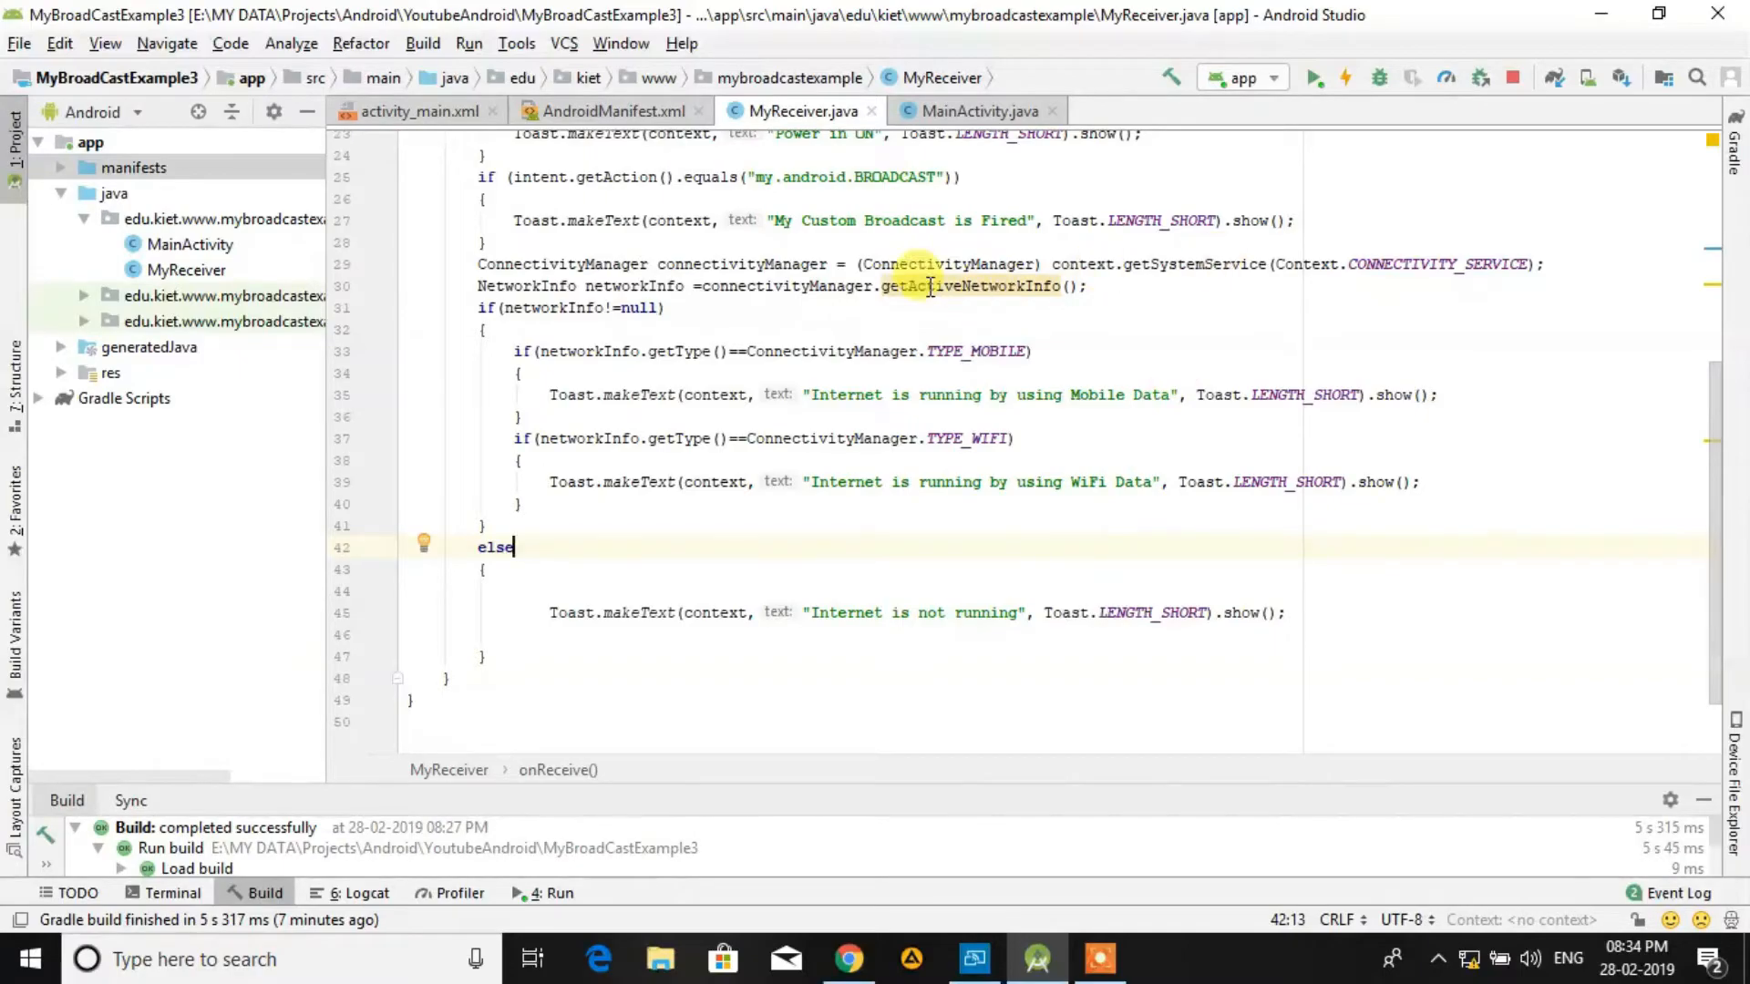
left_click(953, 184)
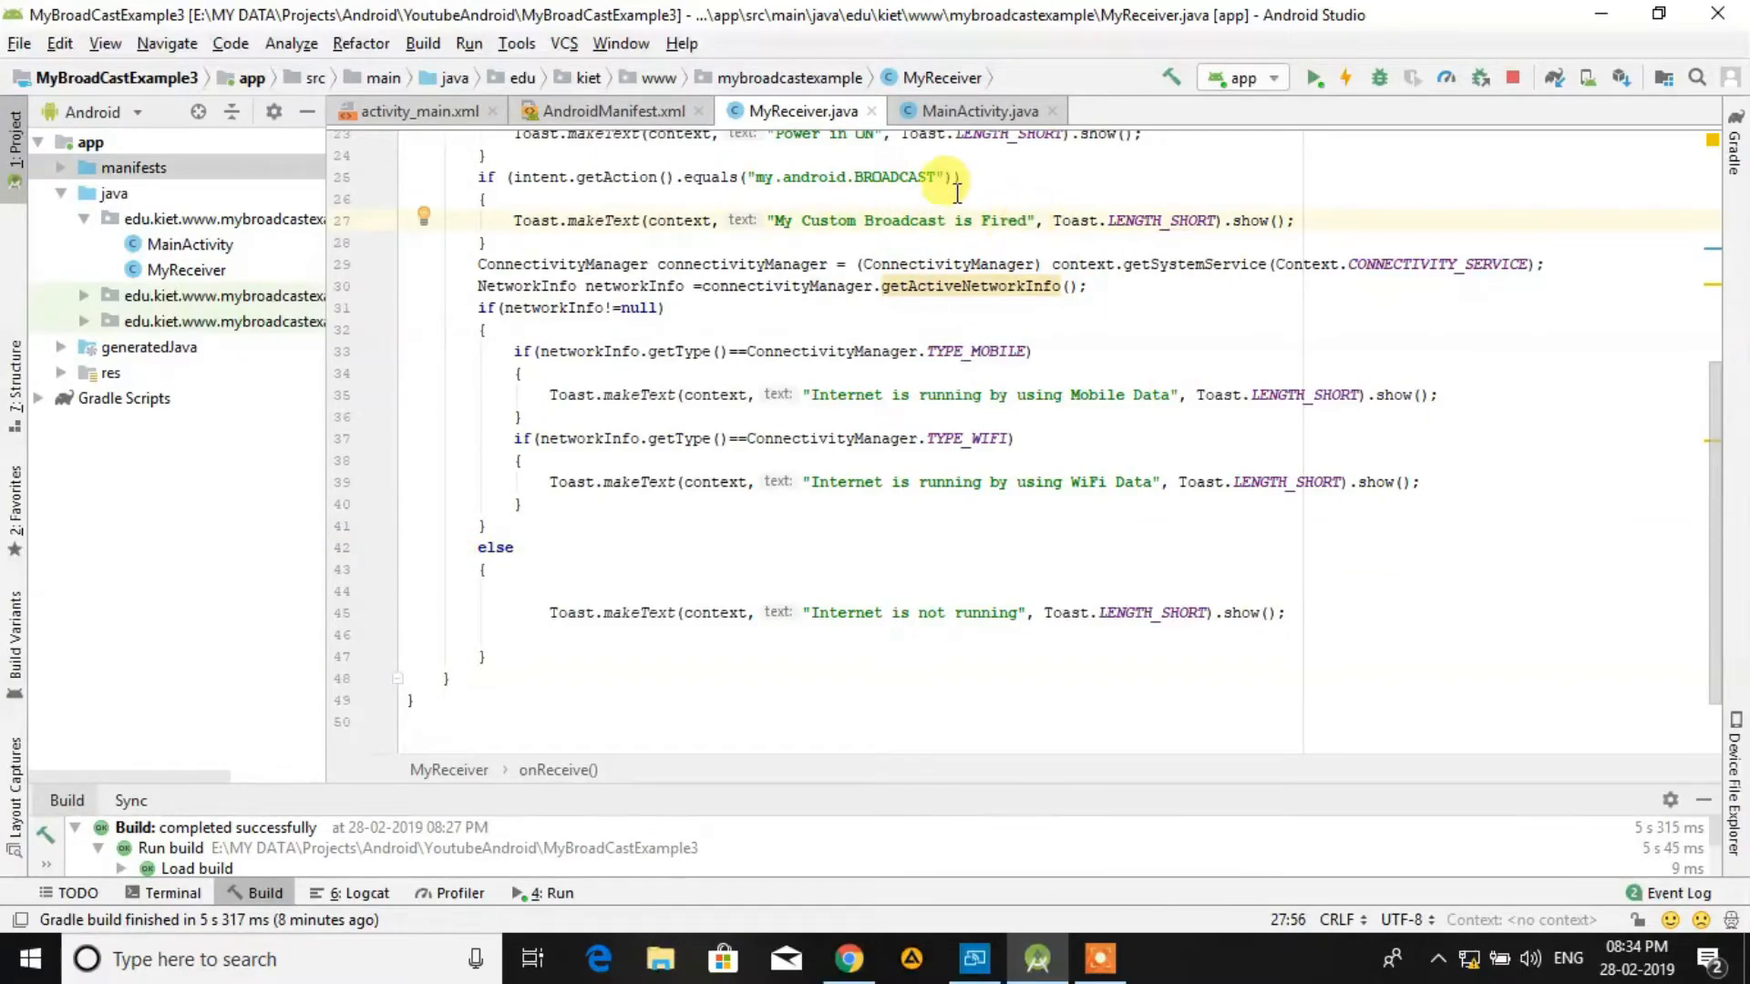
mouse_move(1314, 78)
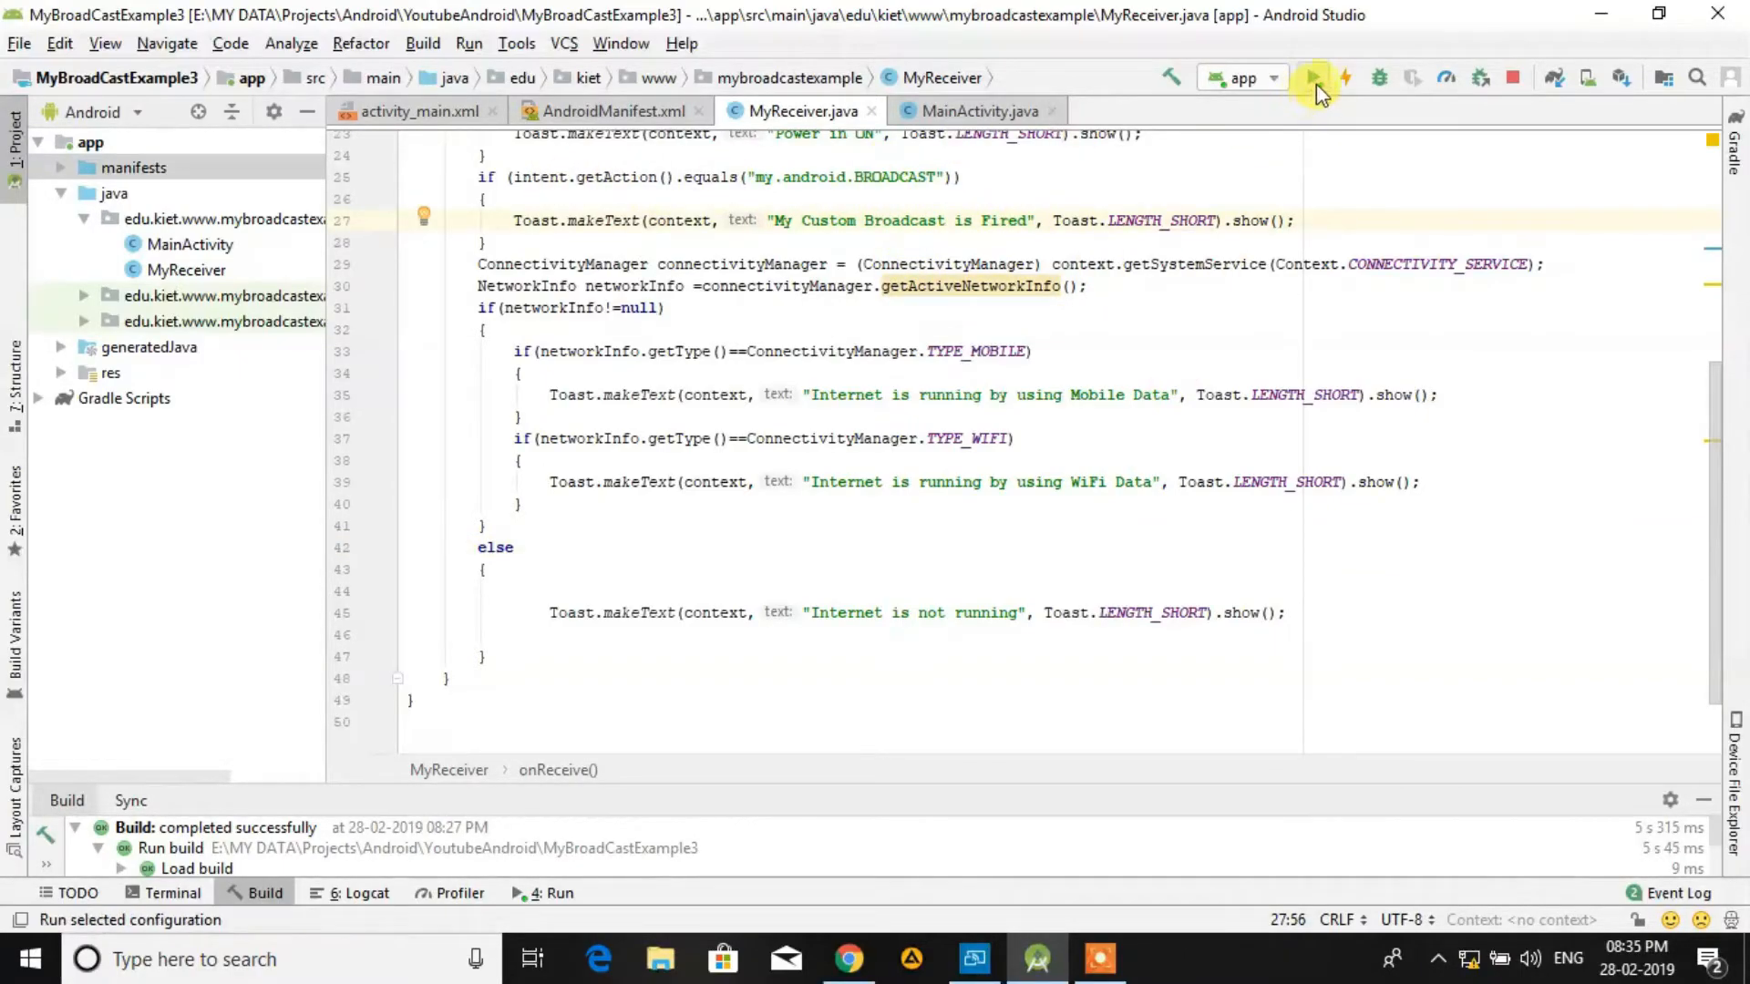
Step: Run the app on the phone and tap Show Broadcast to fire the mobile-data internet toast
left_click(1314, 77)
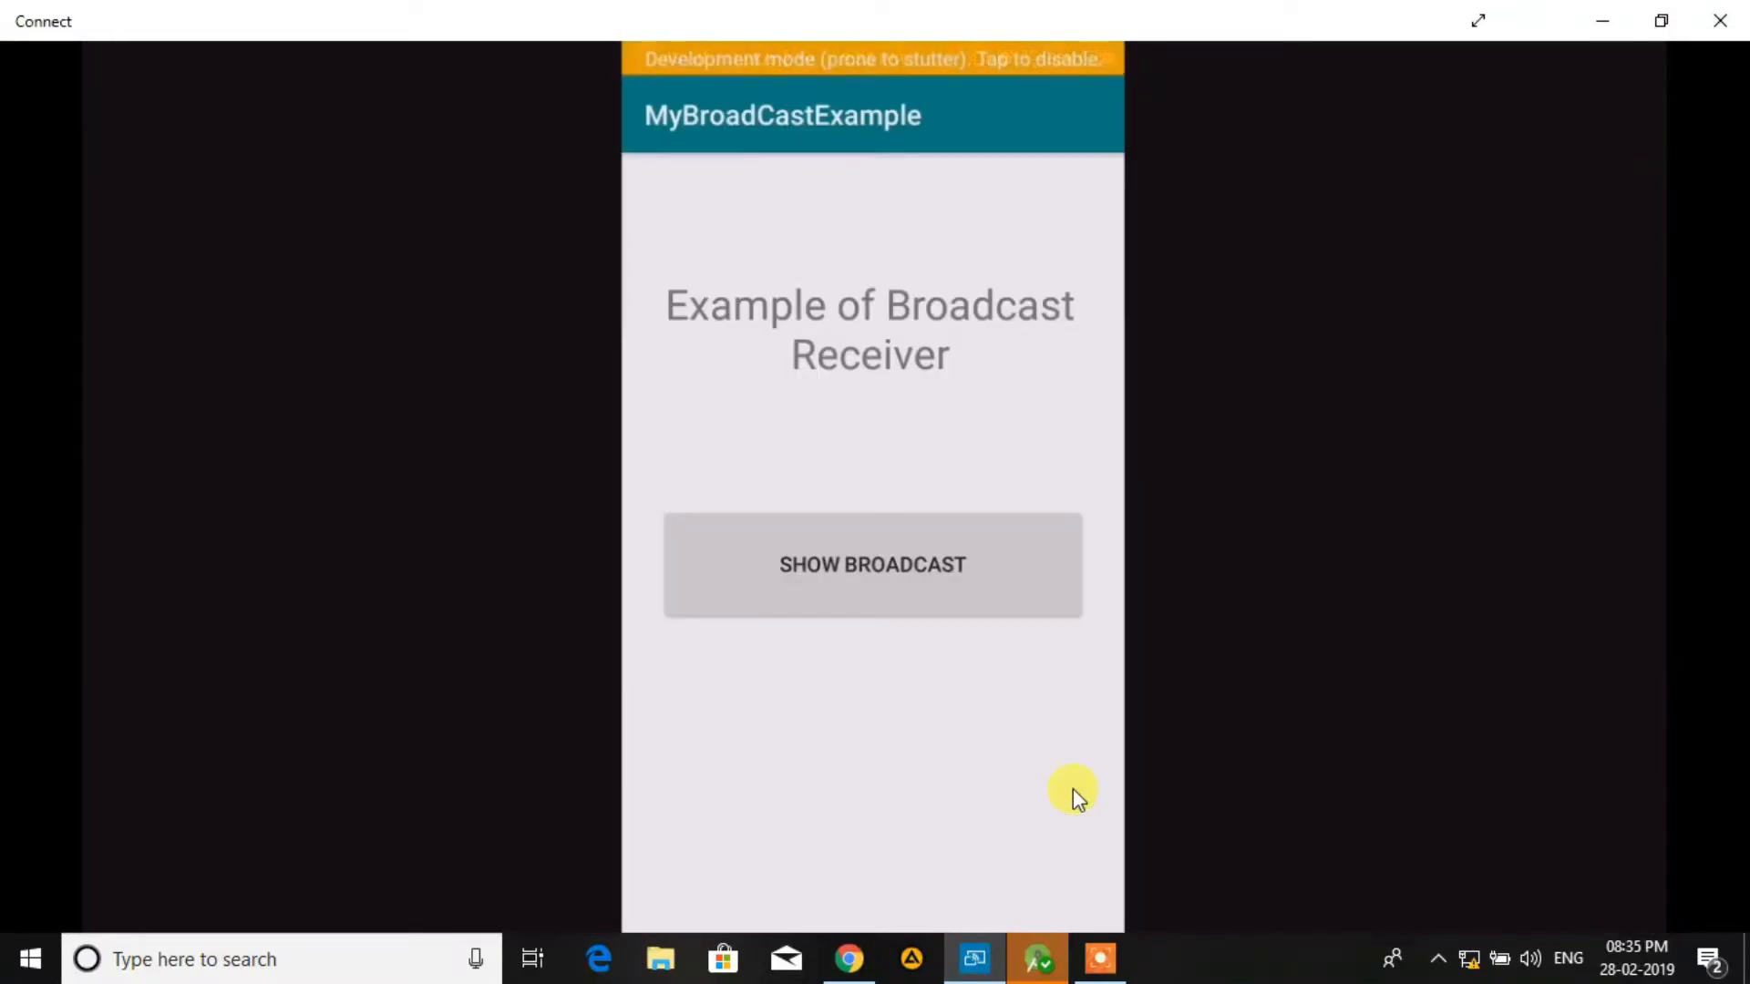
left_click(871, 565)
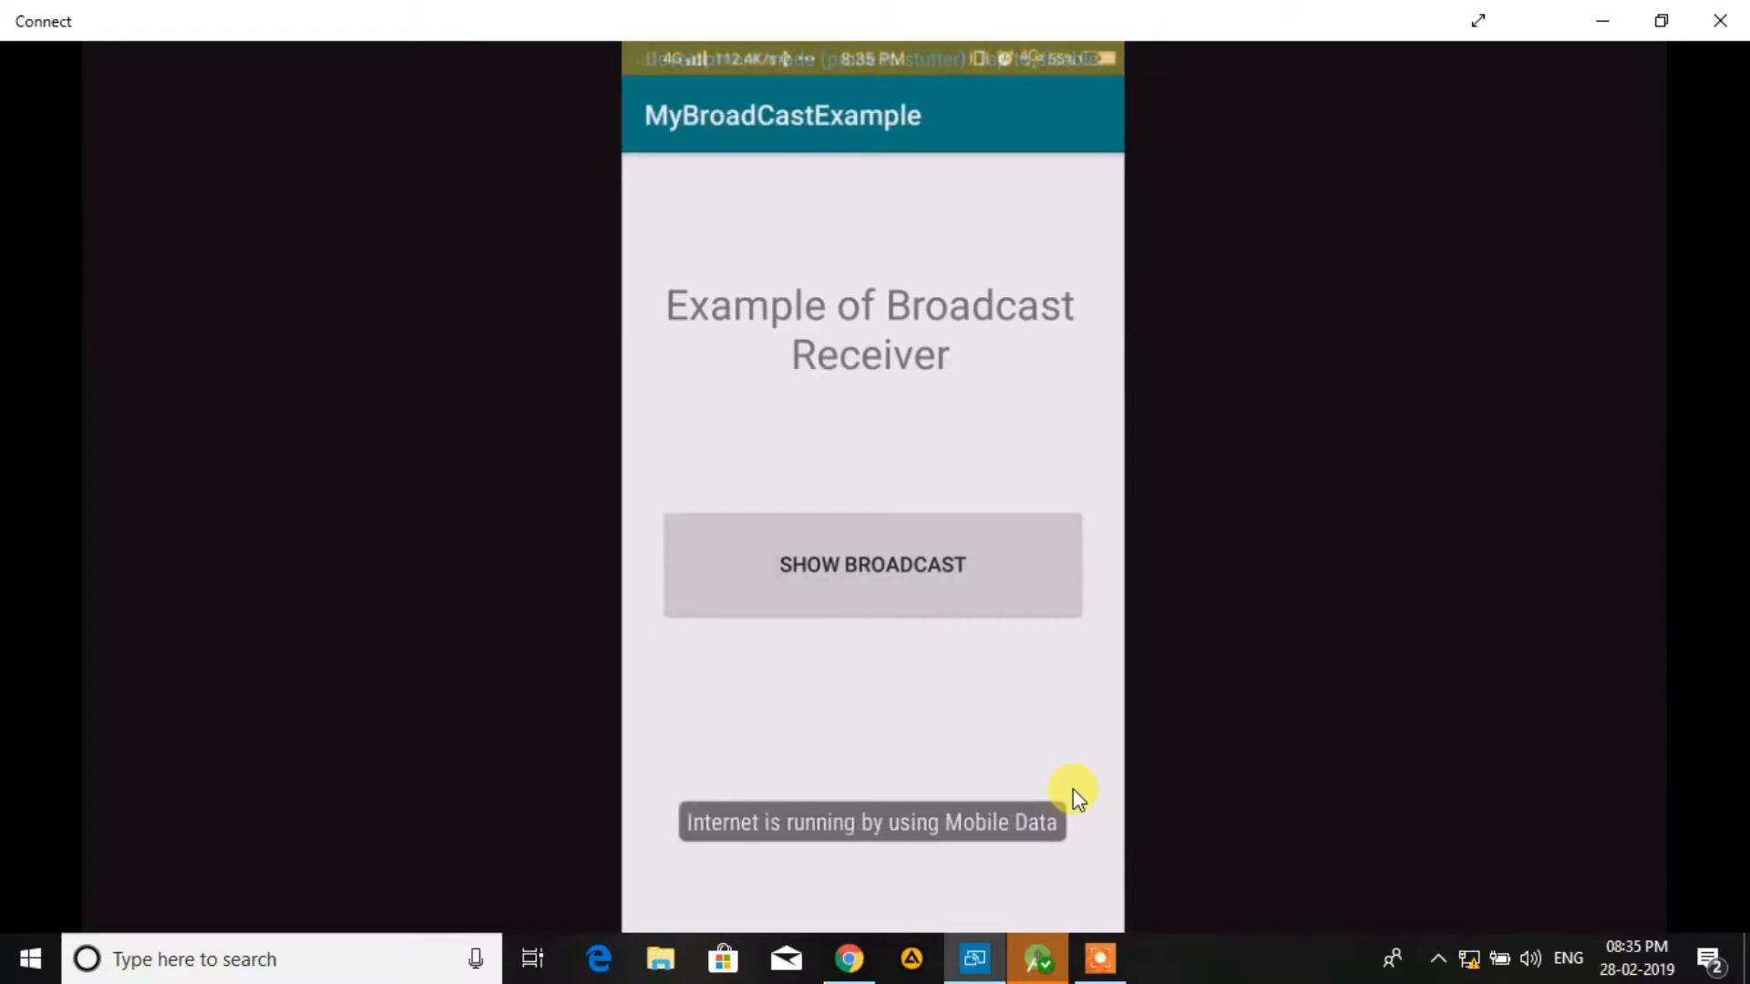
left_click(871, 565)
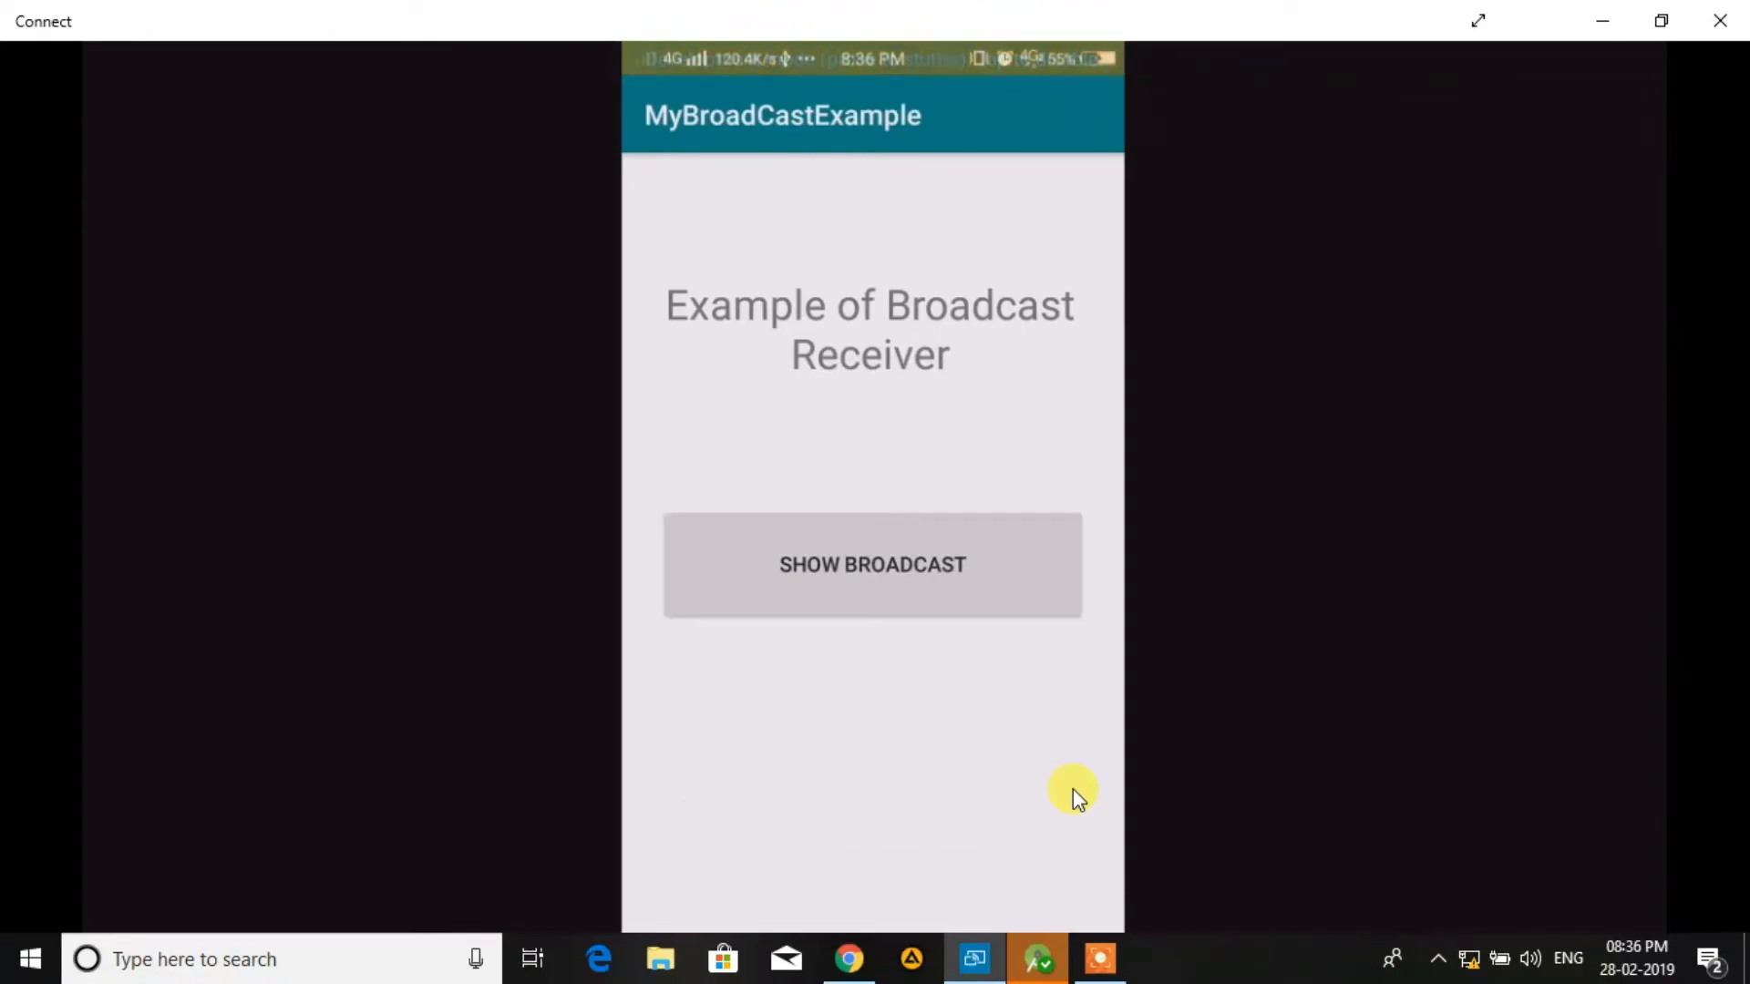
left_click(871, 565)
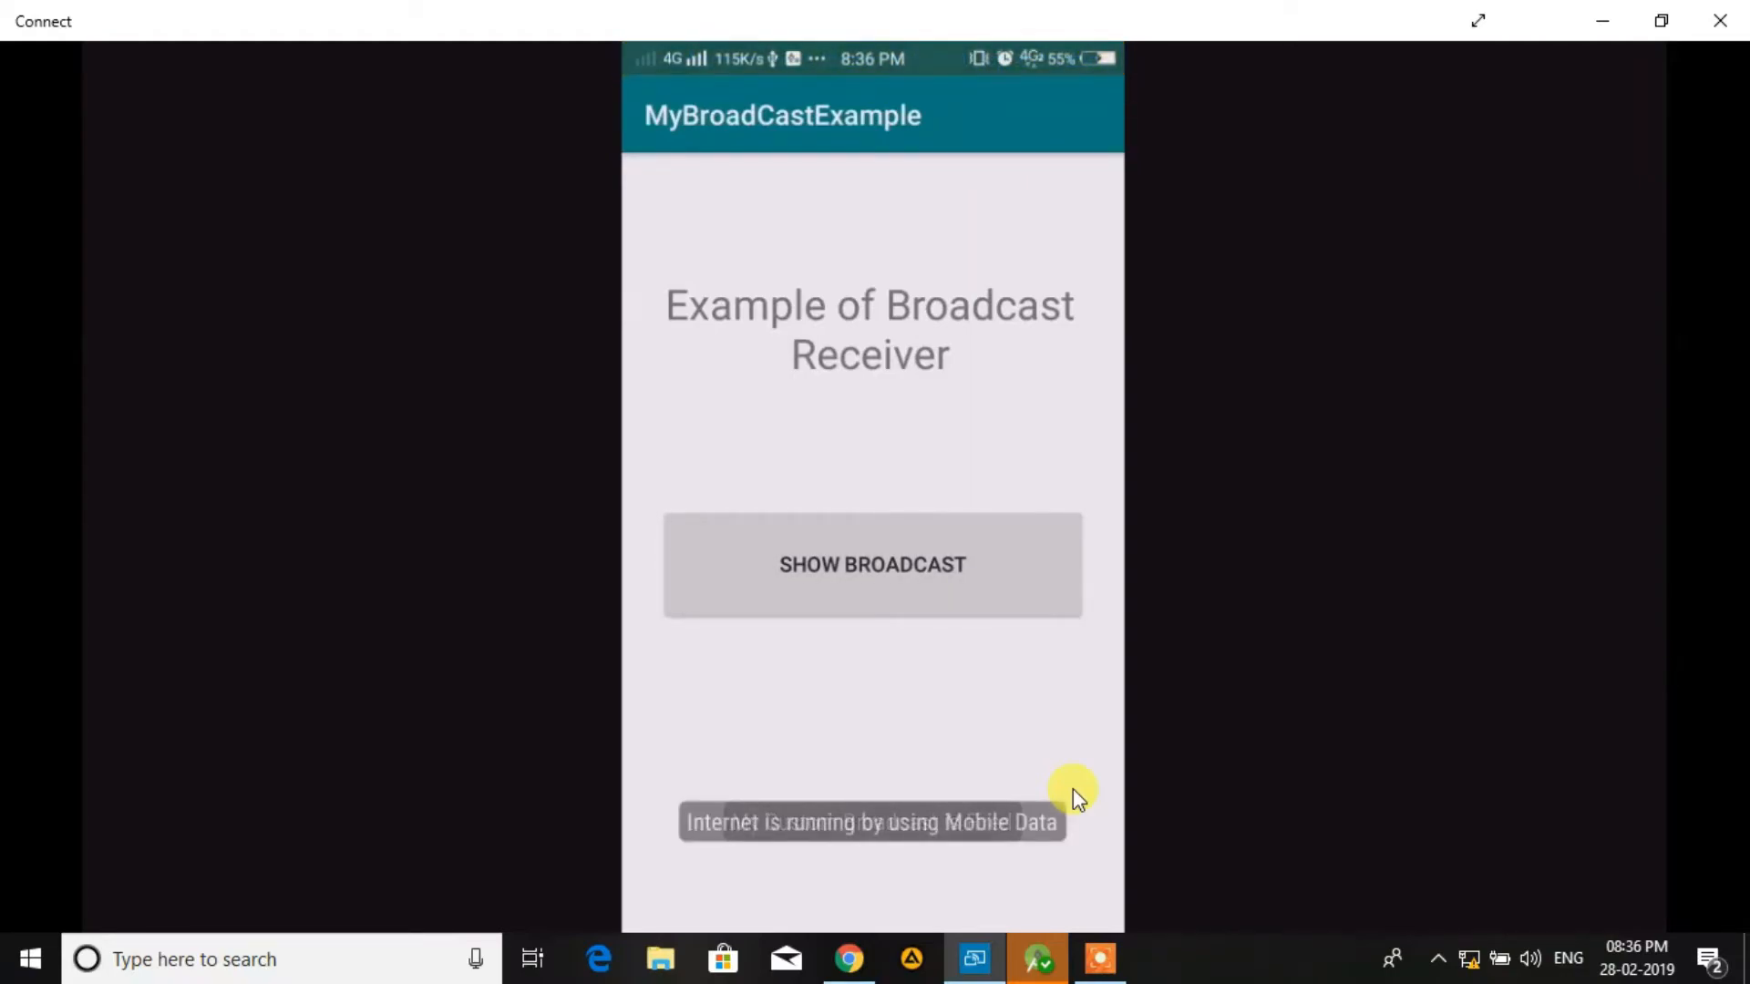
left_click(872, 563)
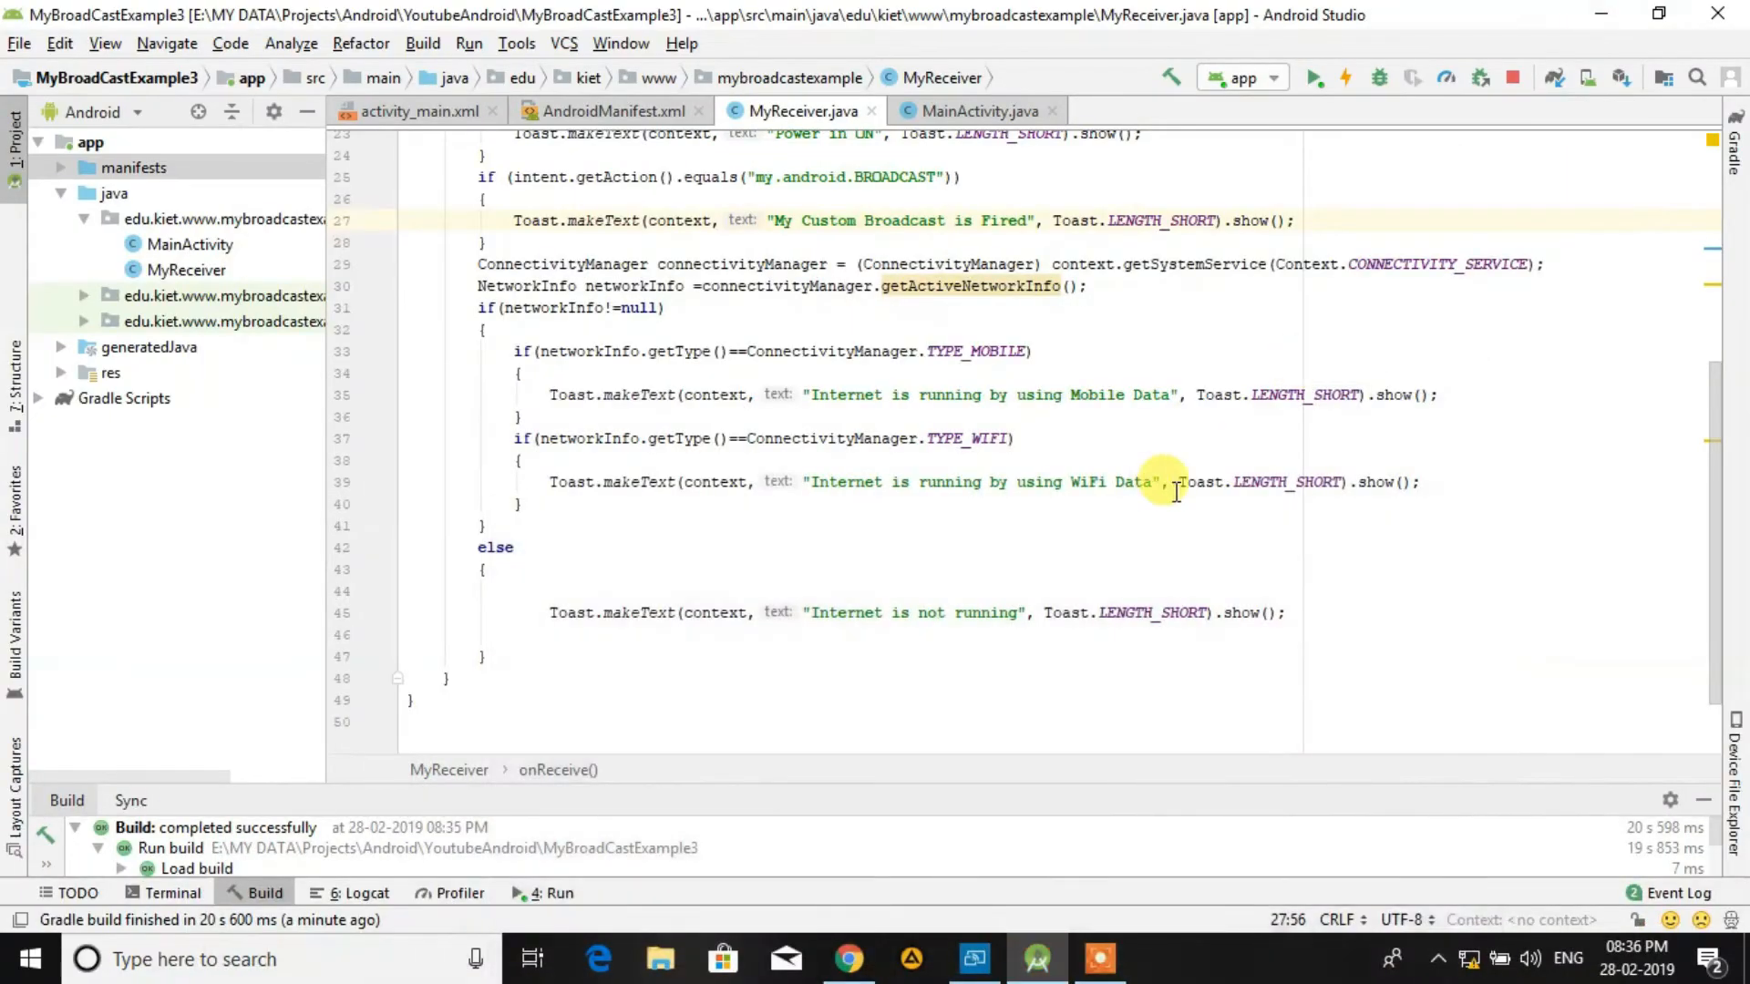
left_click(1010, 440)
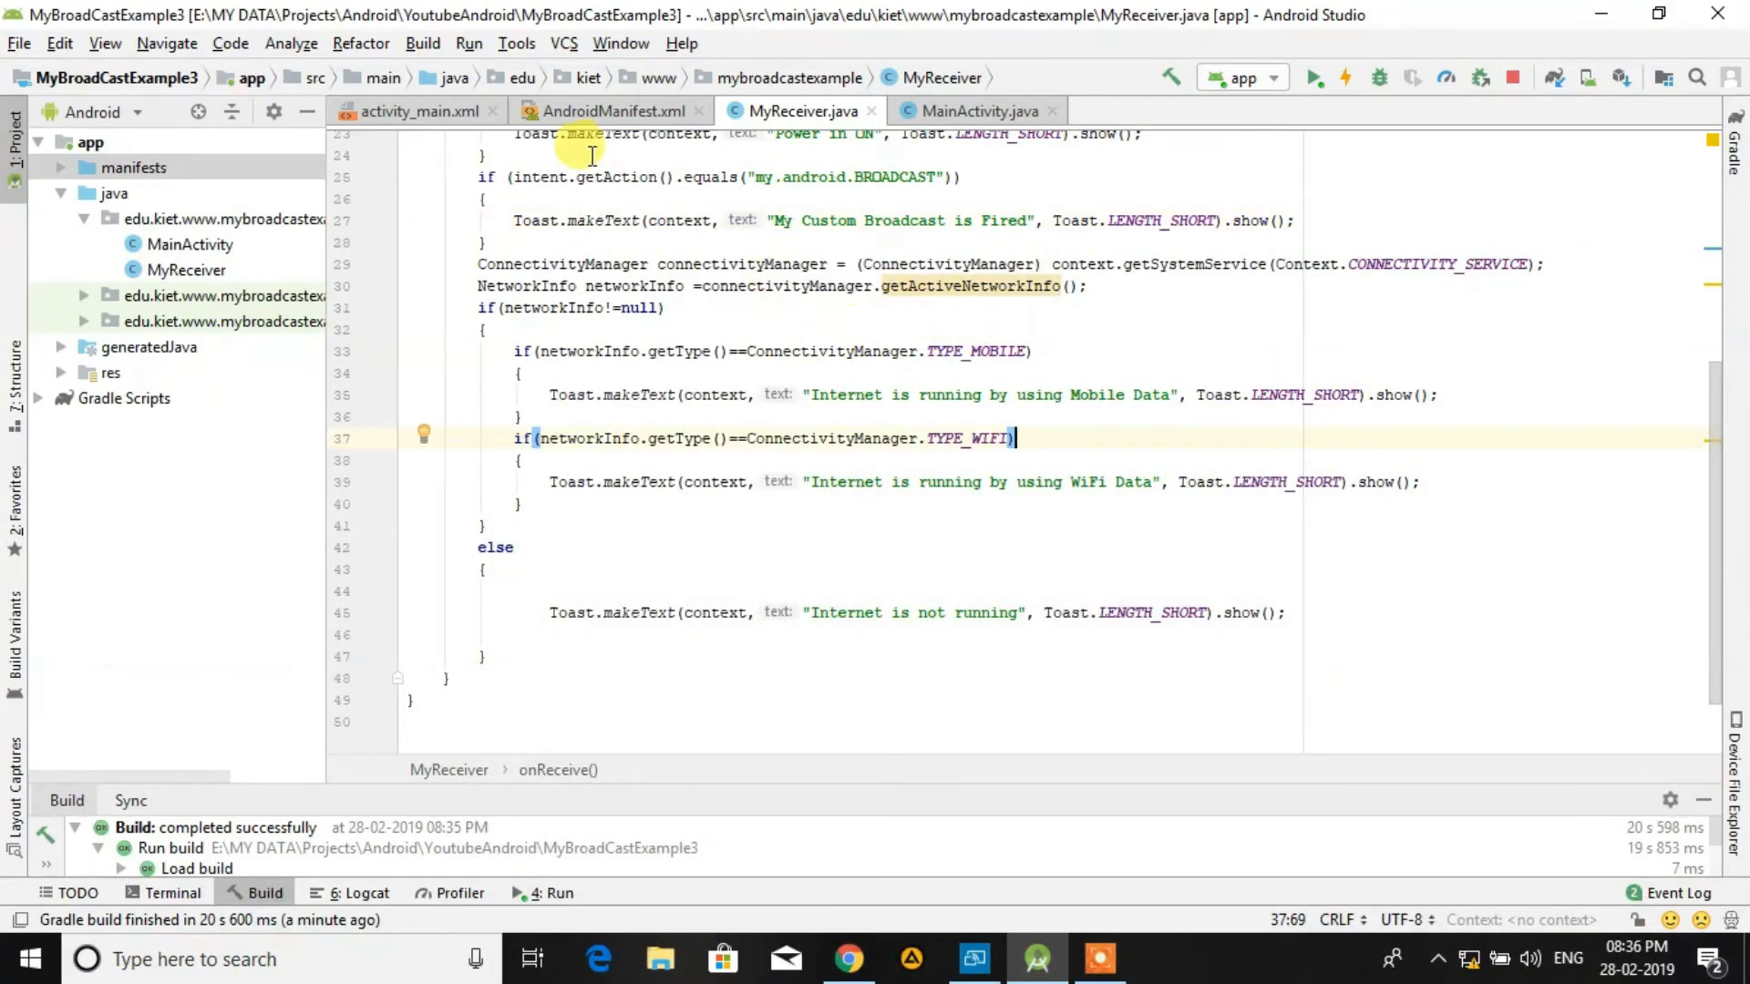
left_click(612, 112)
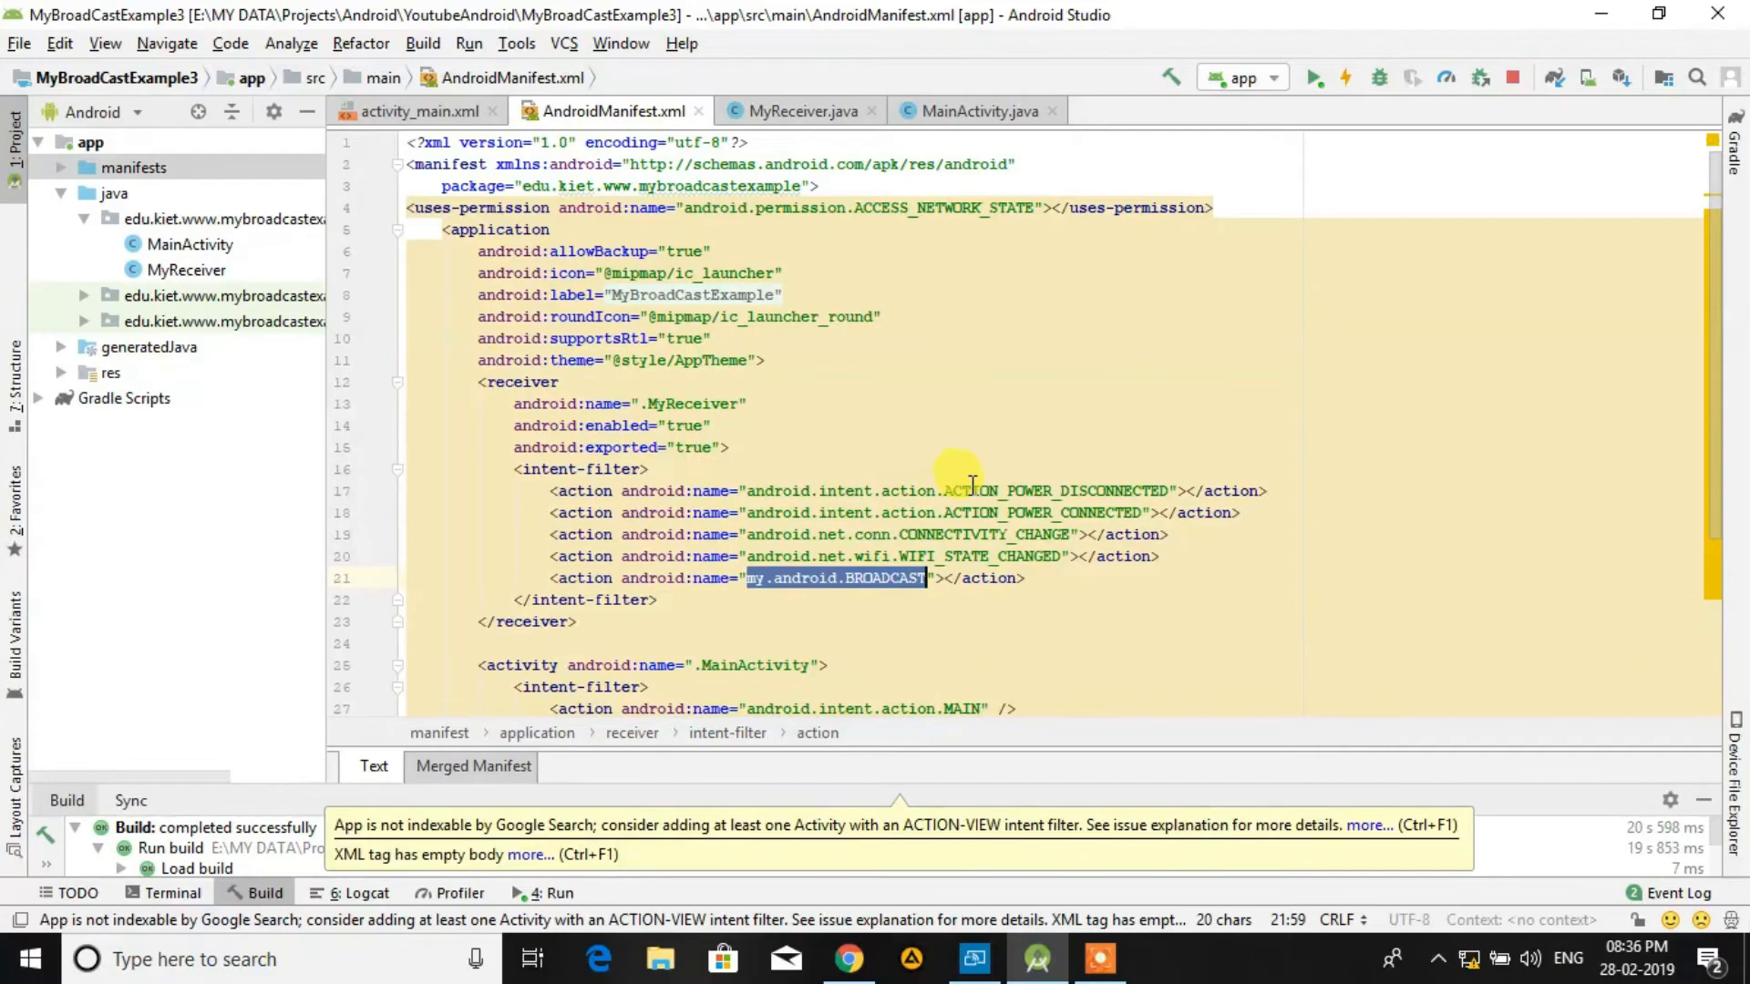
left_click(953, 534)
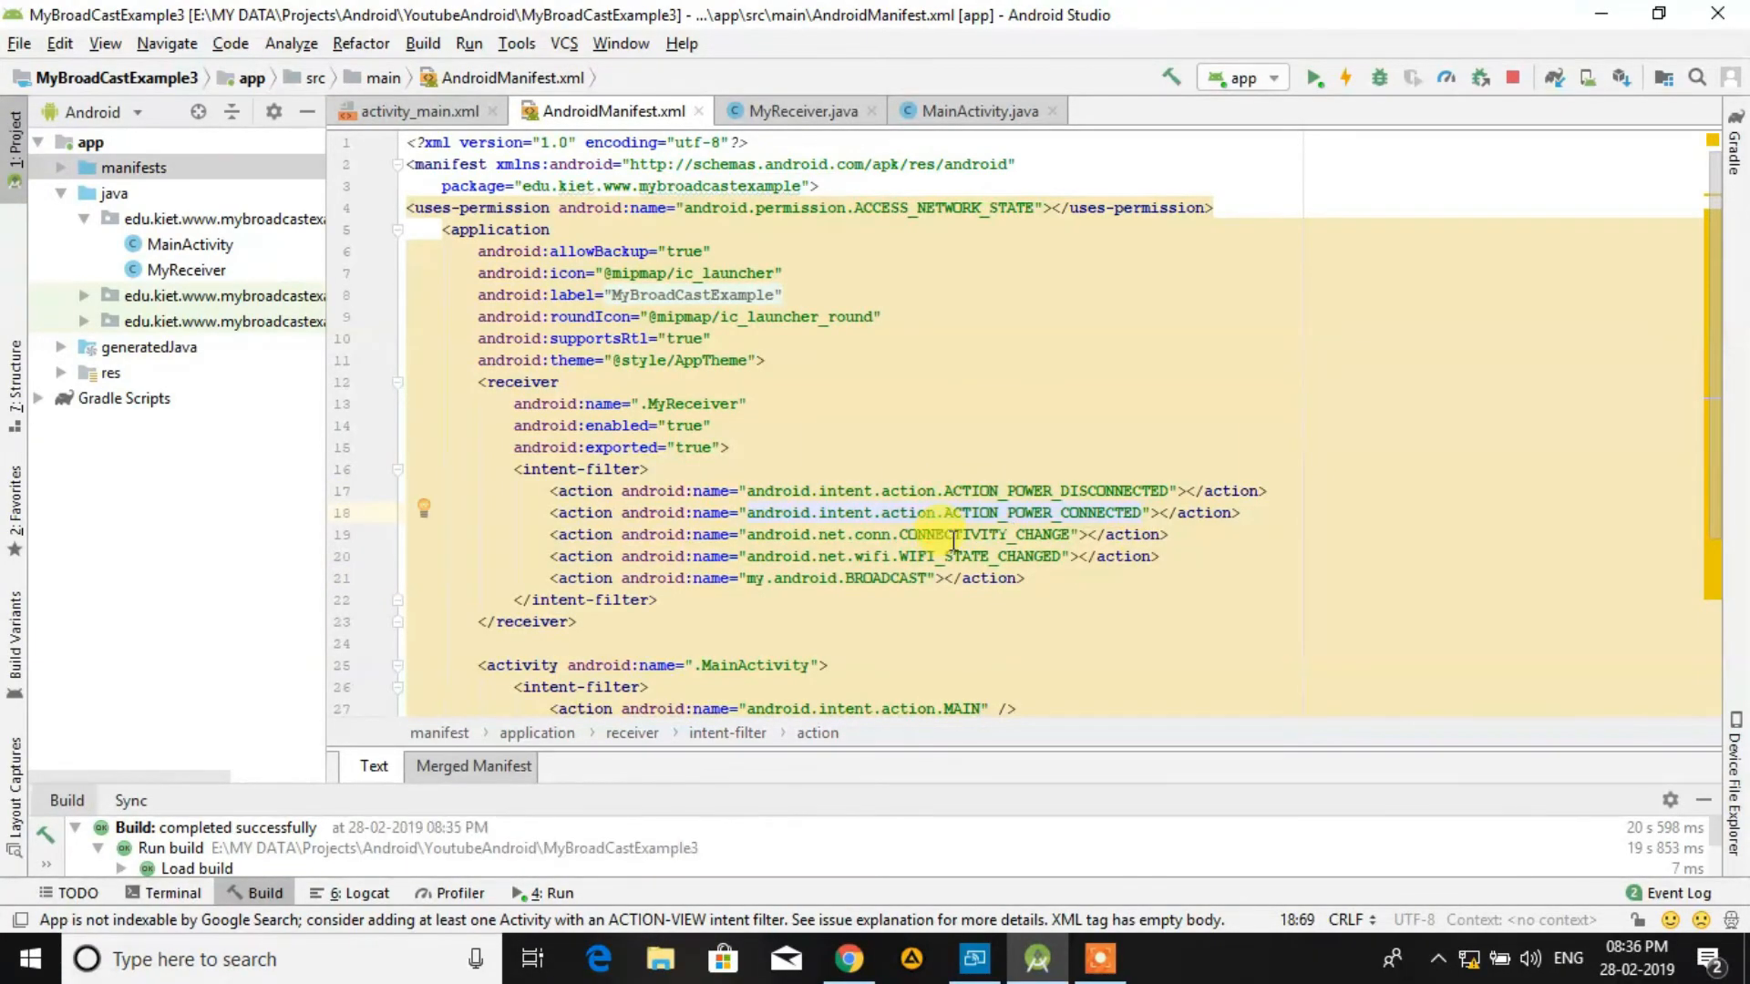
left_click(951, 534)
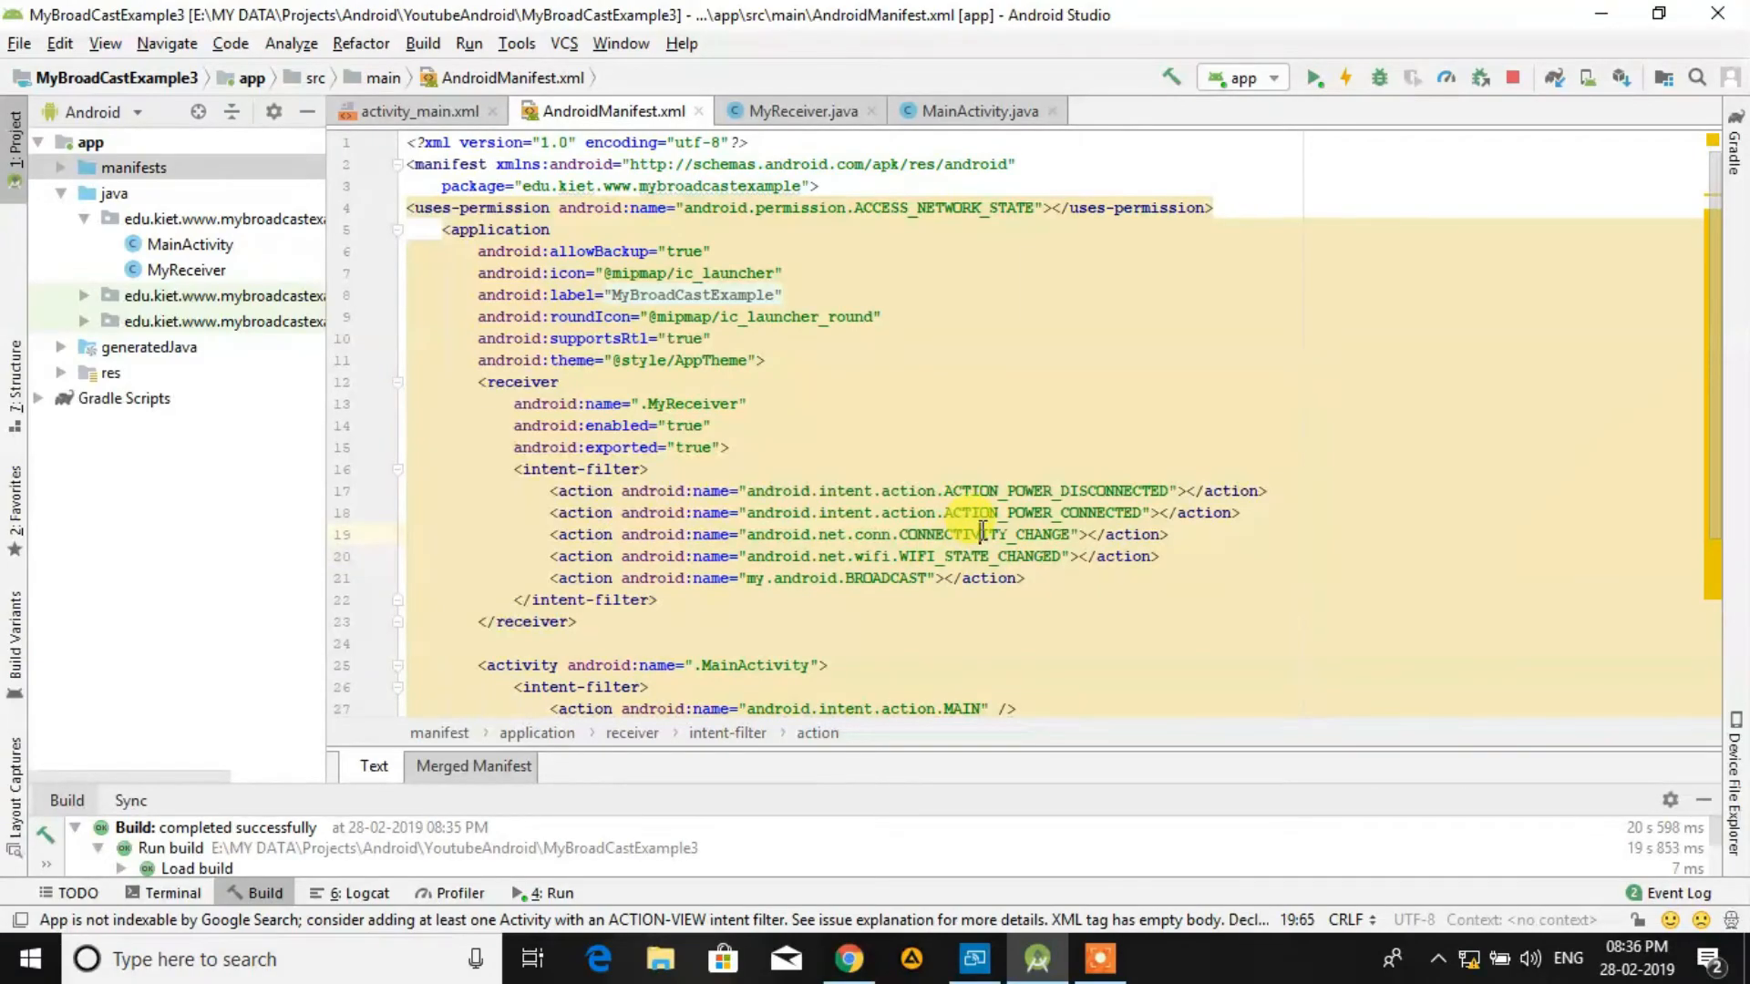
left_click(911, 607)
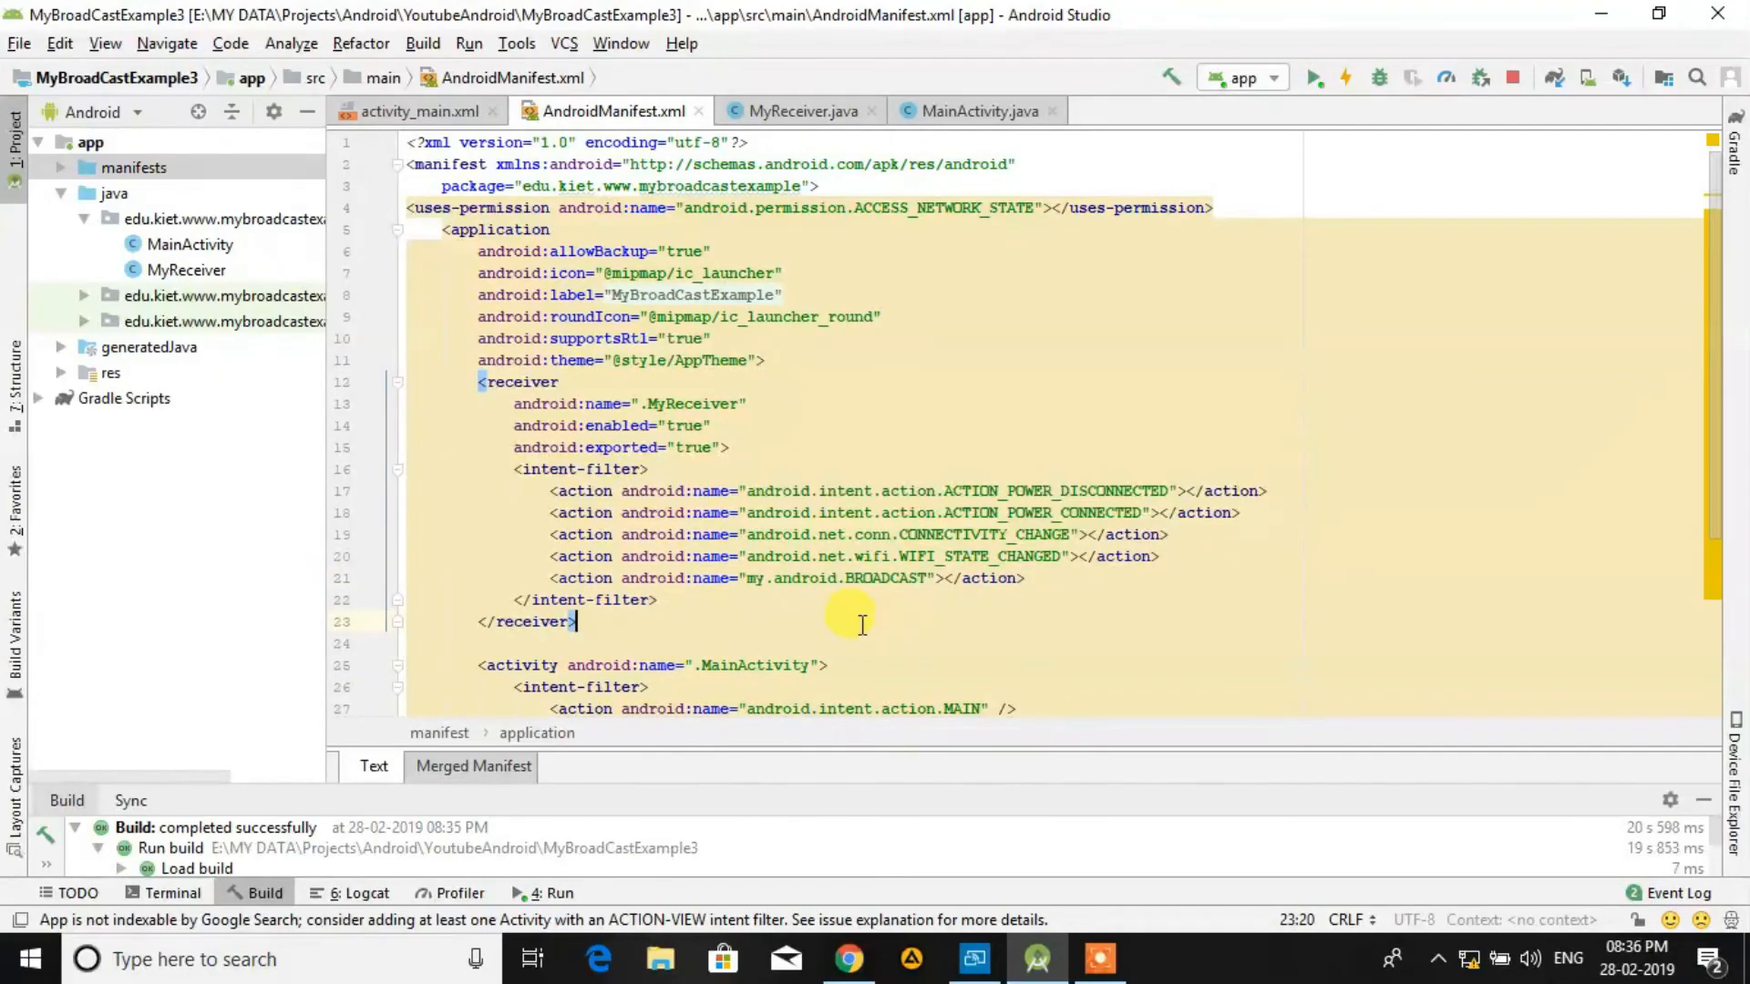
left_click(800, 111)
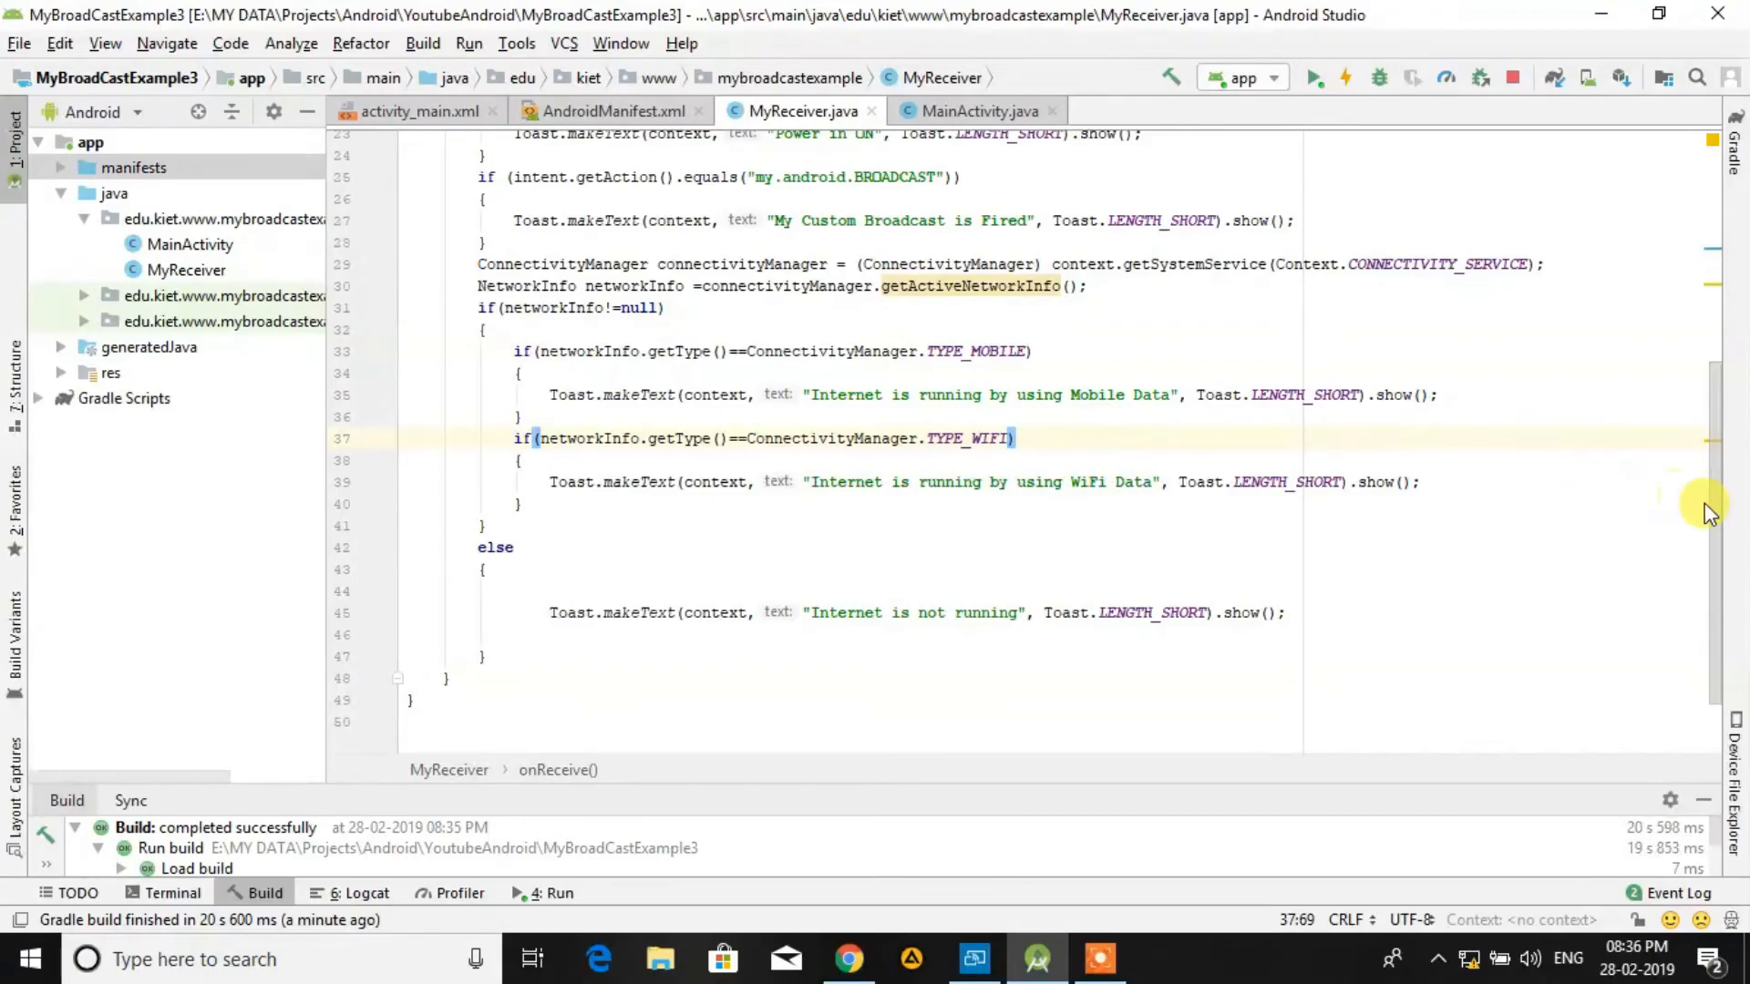
scroll("up", 3)
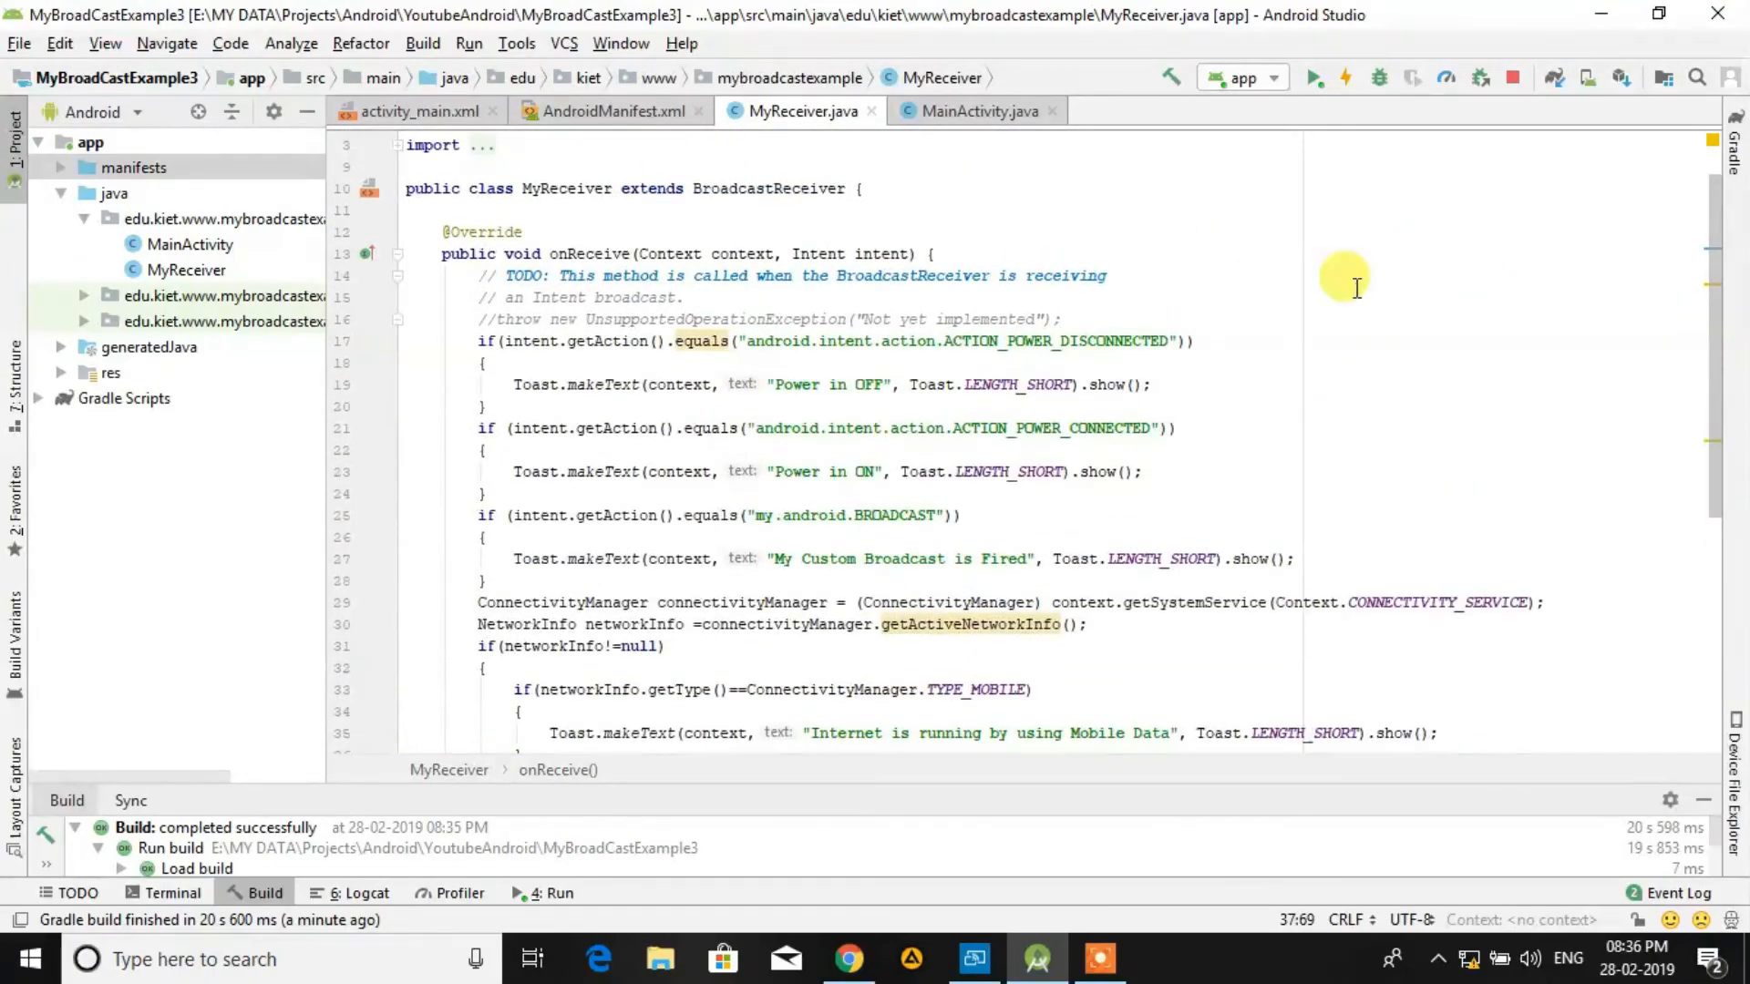